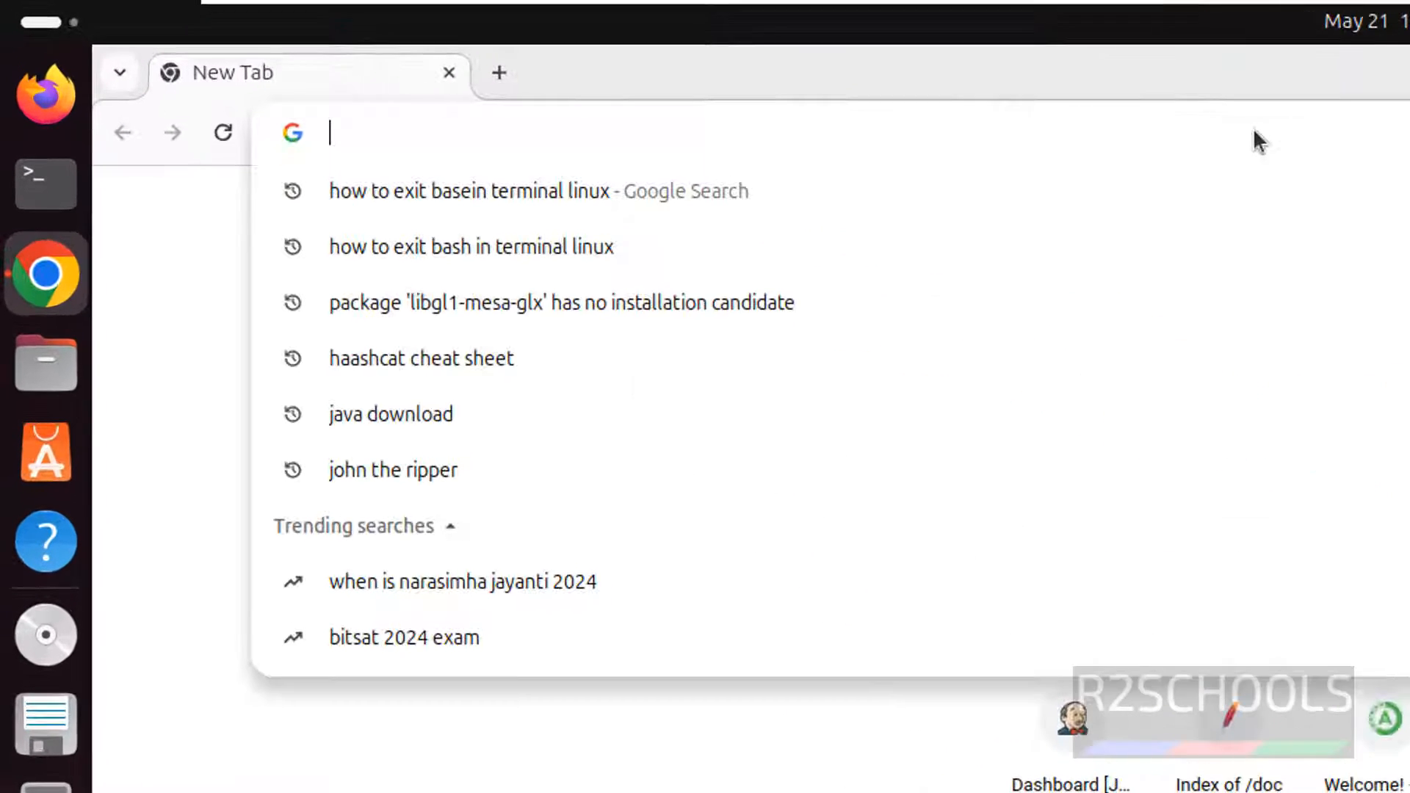
Reach grafana.com via the address bar and go to its technical documentation.
type("grafana.com")
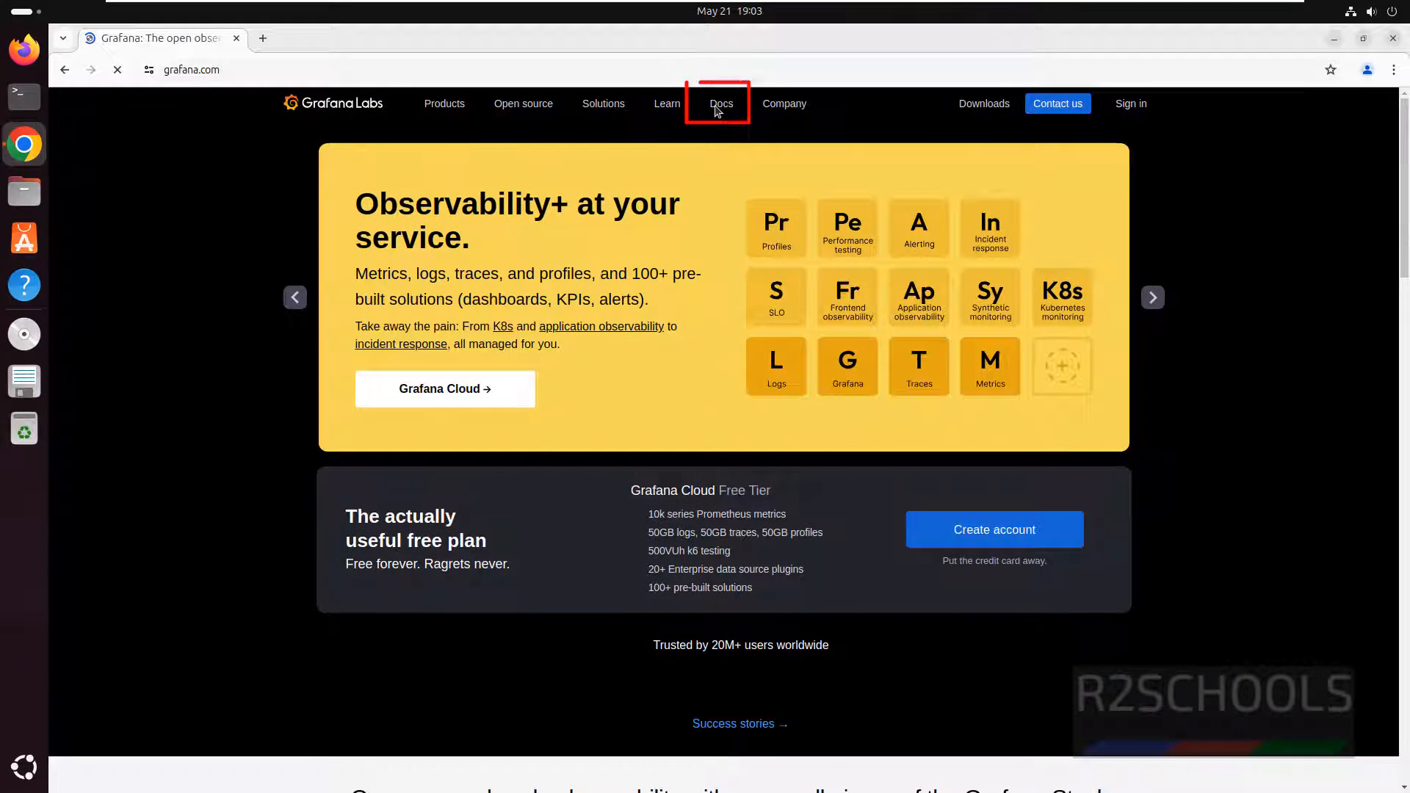
left_click(721, 103)
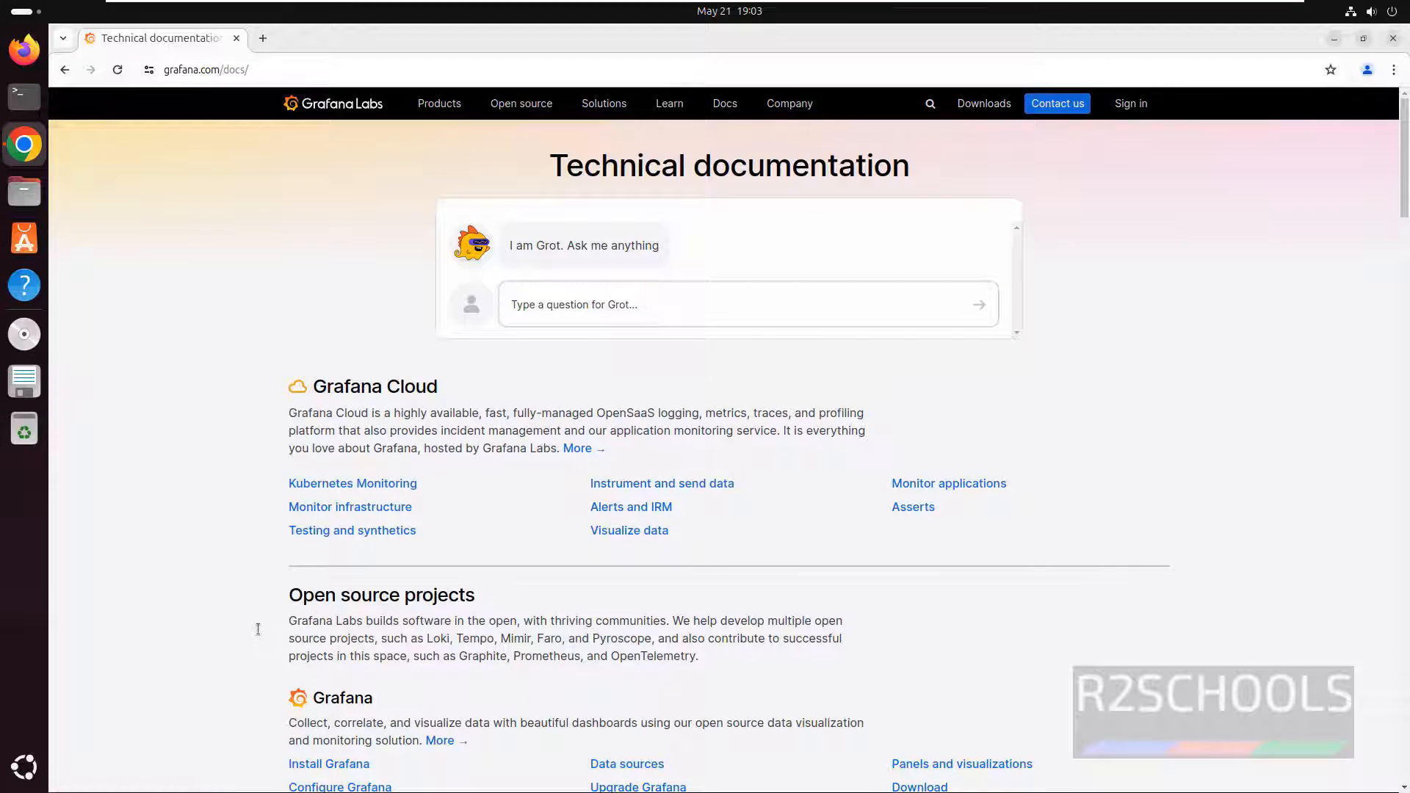
mouse_move(324, 770)
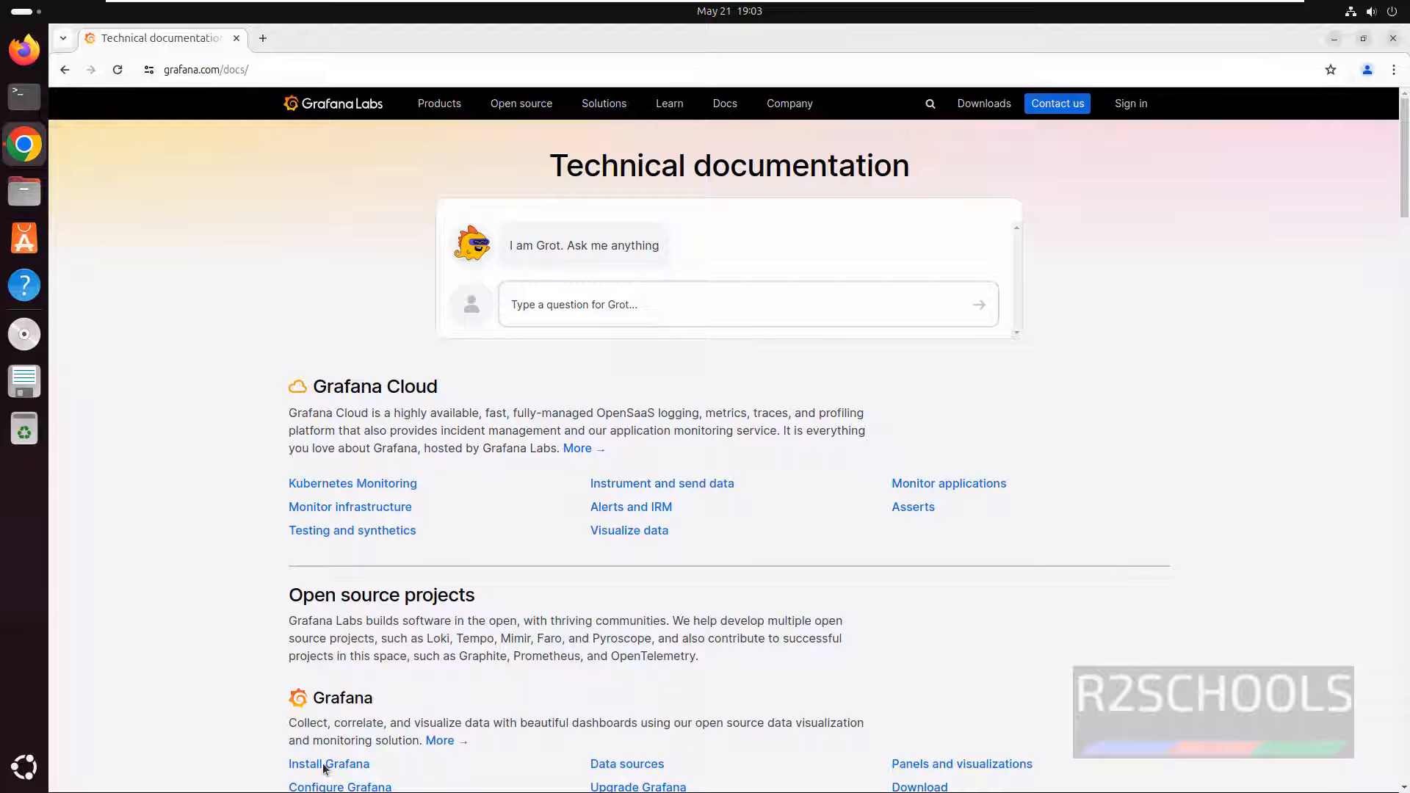
Review the Install Grafana requirements page: supported OS, hardware and databases.
left_click(329, 764)
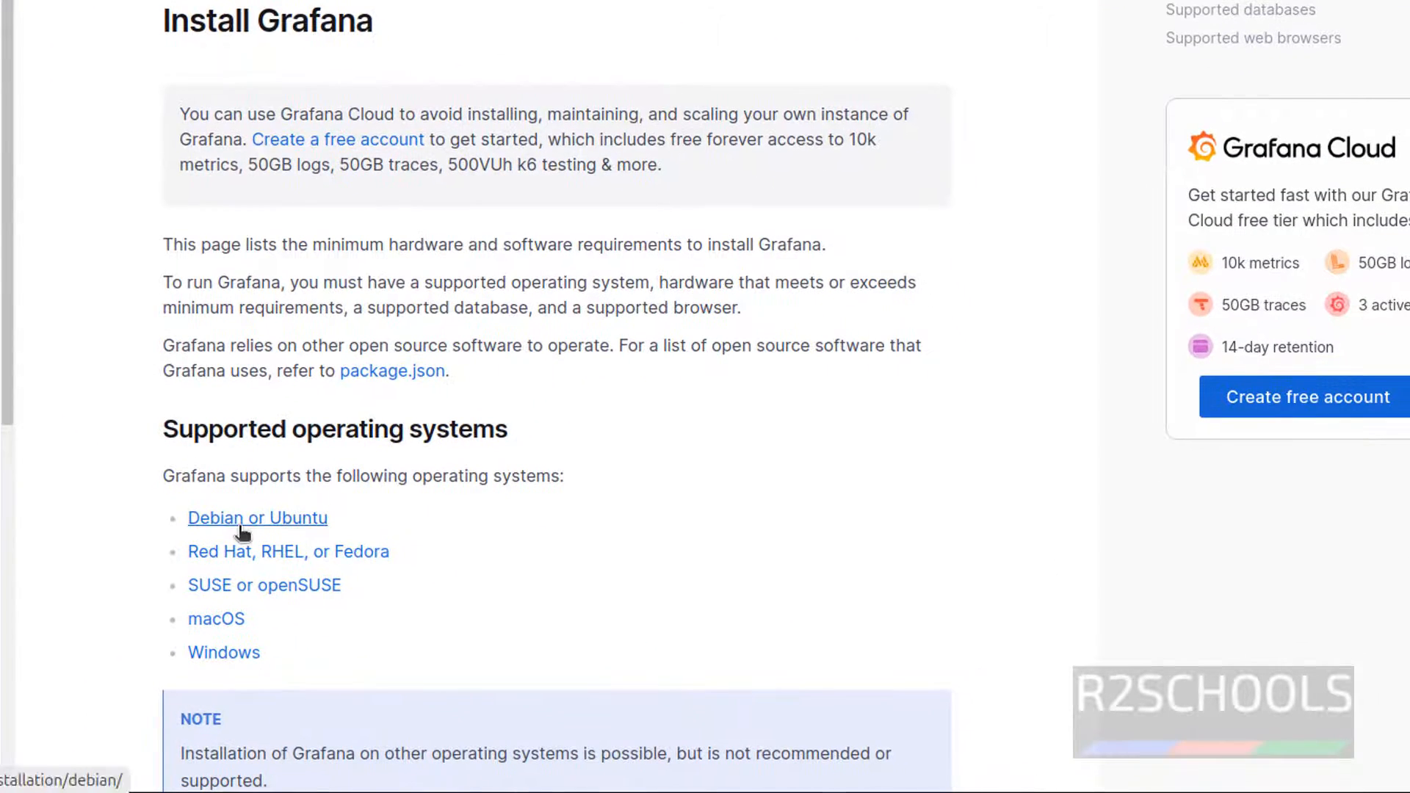
mouse_move(288, 592)
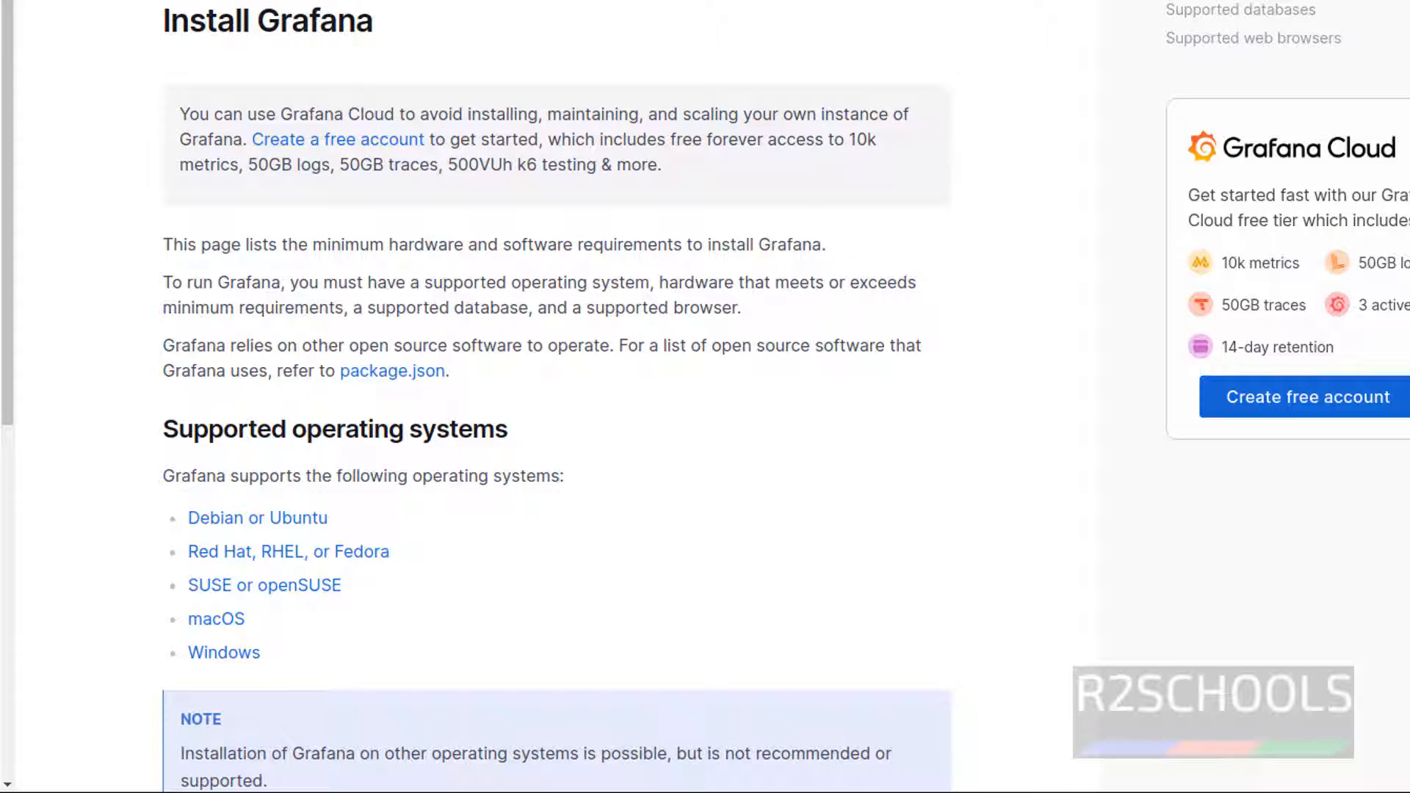
scroll("down", 3)
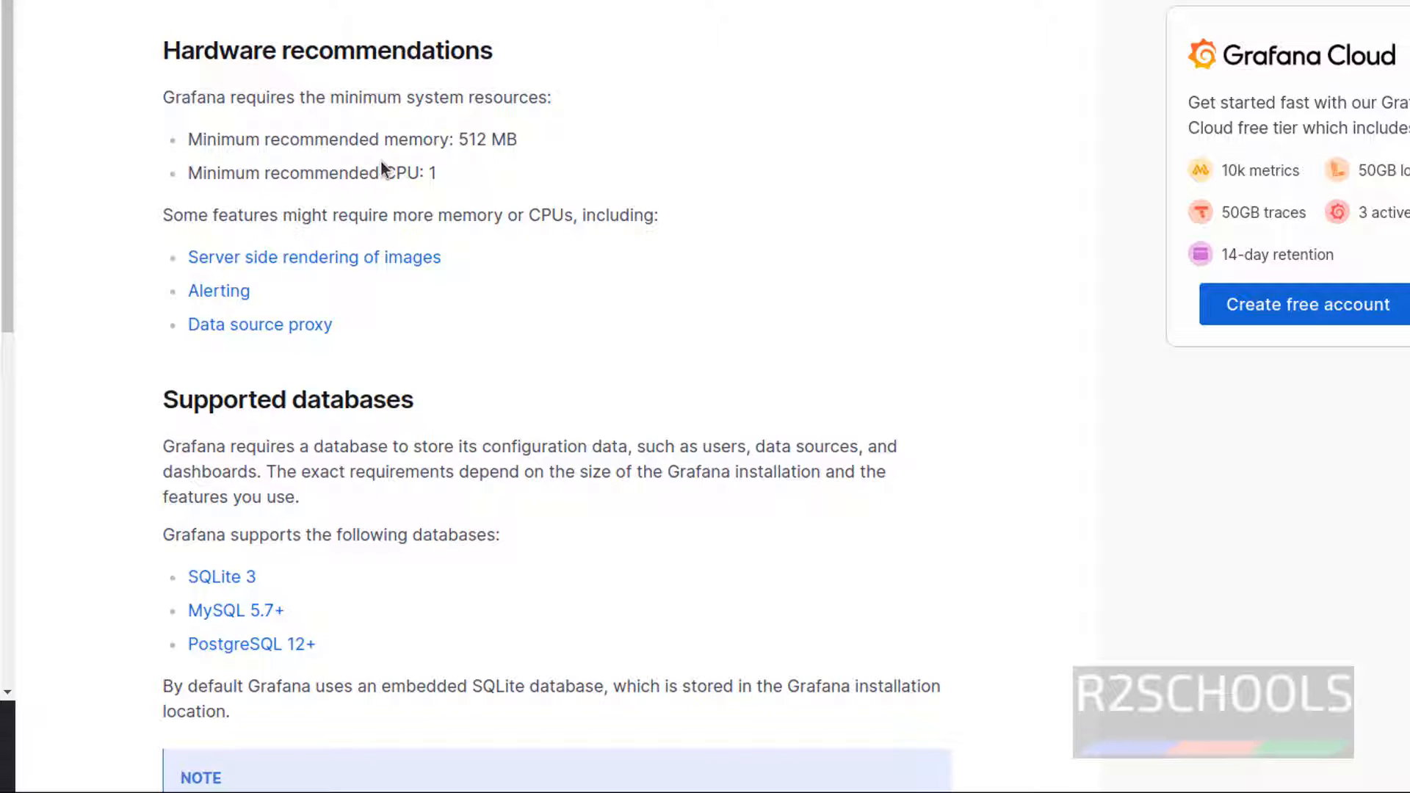
mouse_move(450, 431)
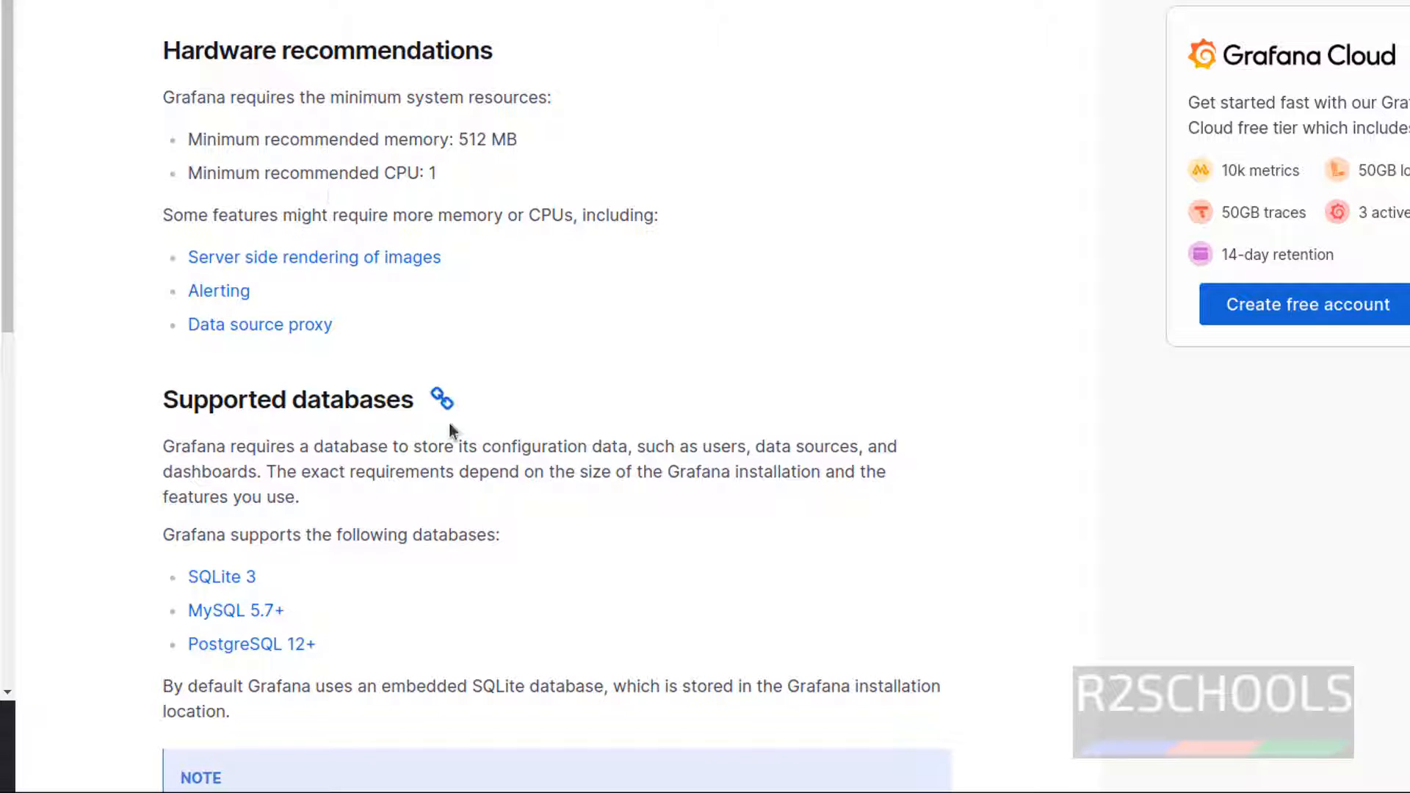
mouse_move(203, 598)
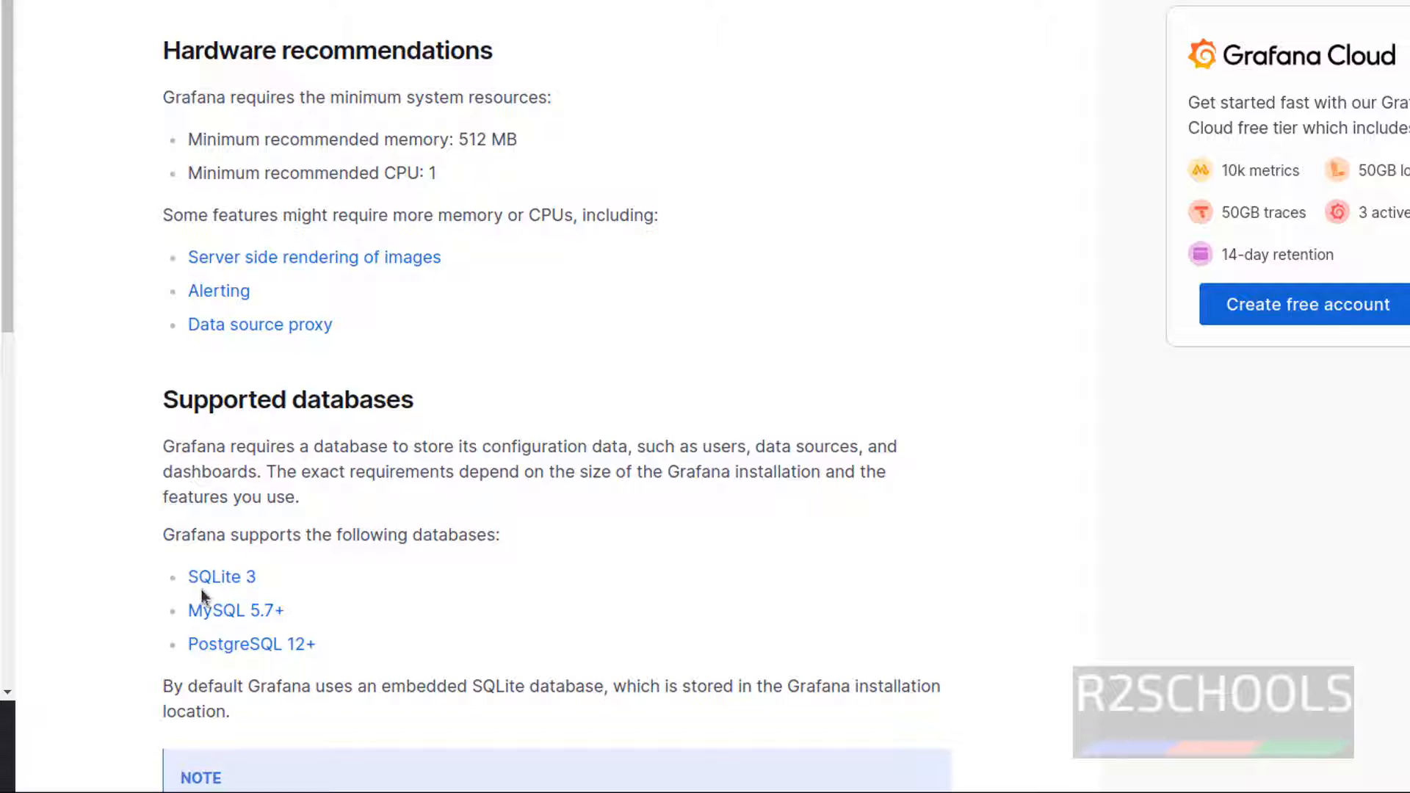
mouse_move(702, 596)
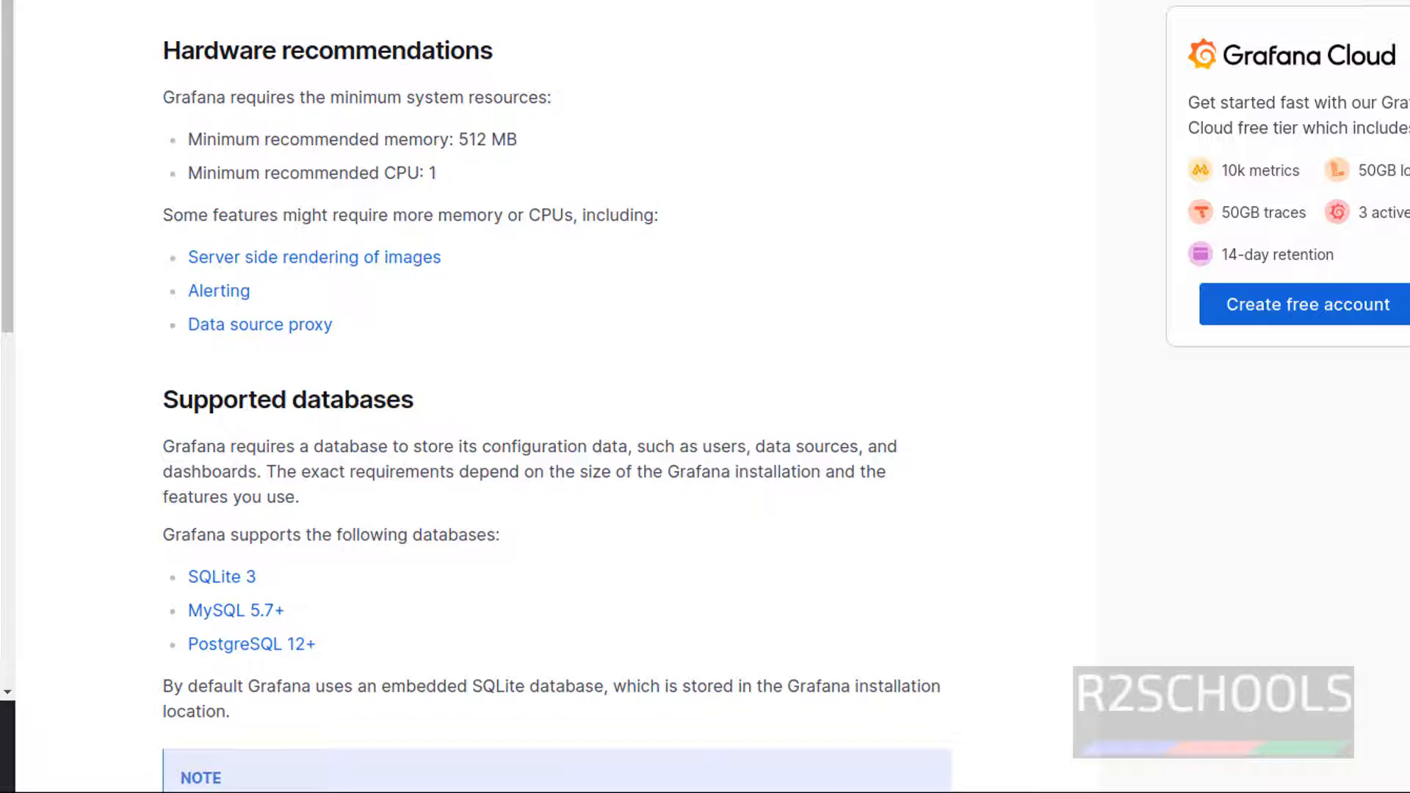
scroll("down", 3)
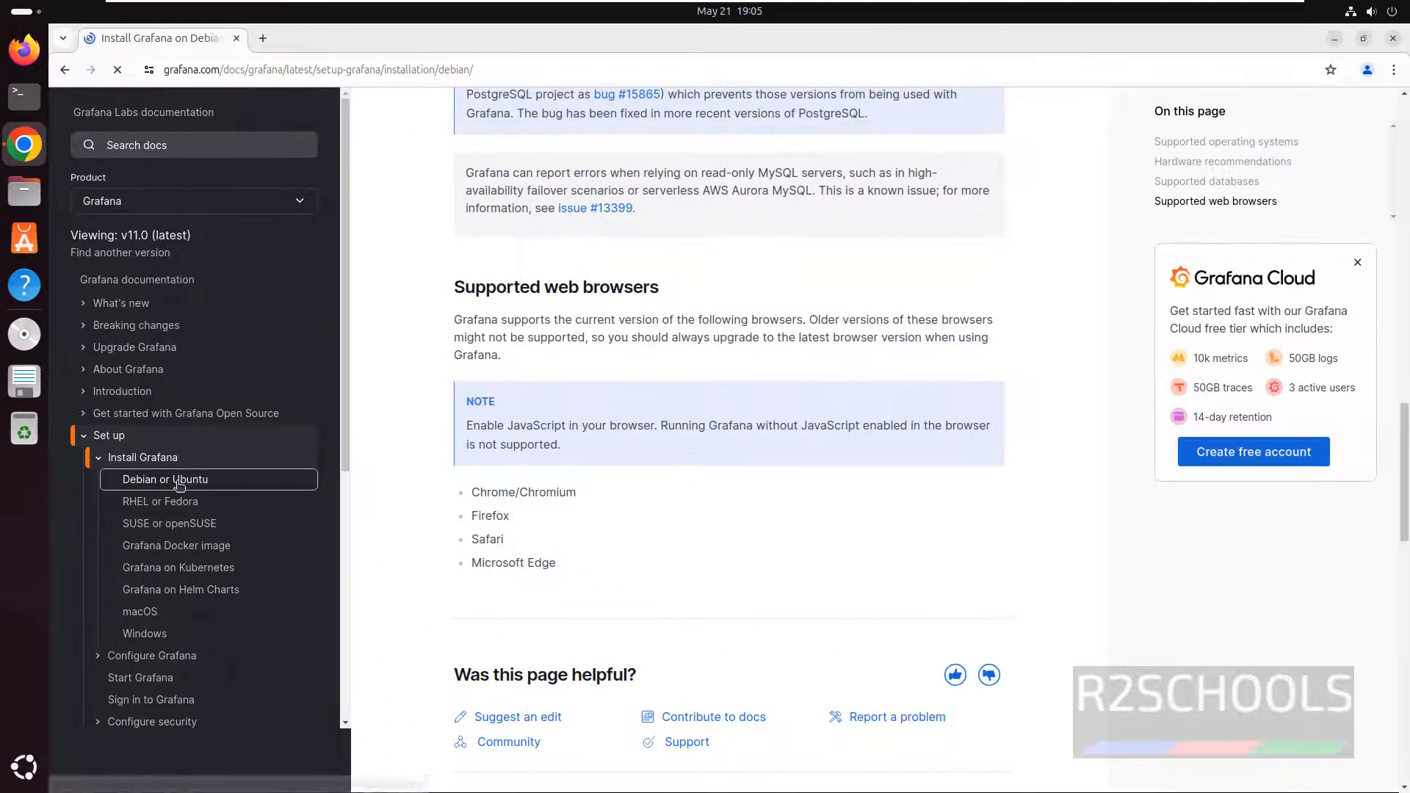
From the Debian or Ubuntu guide, bring up the Grafana download page in a new tab.
left_click(164, 480)
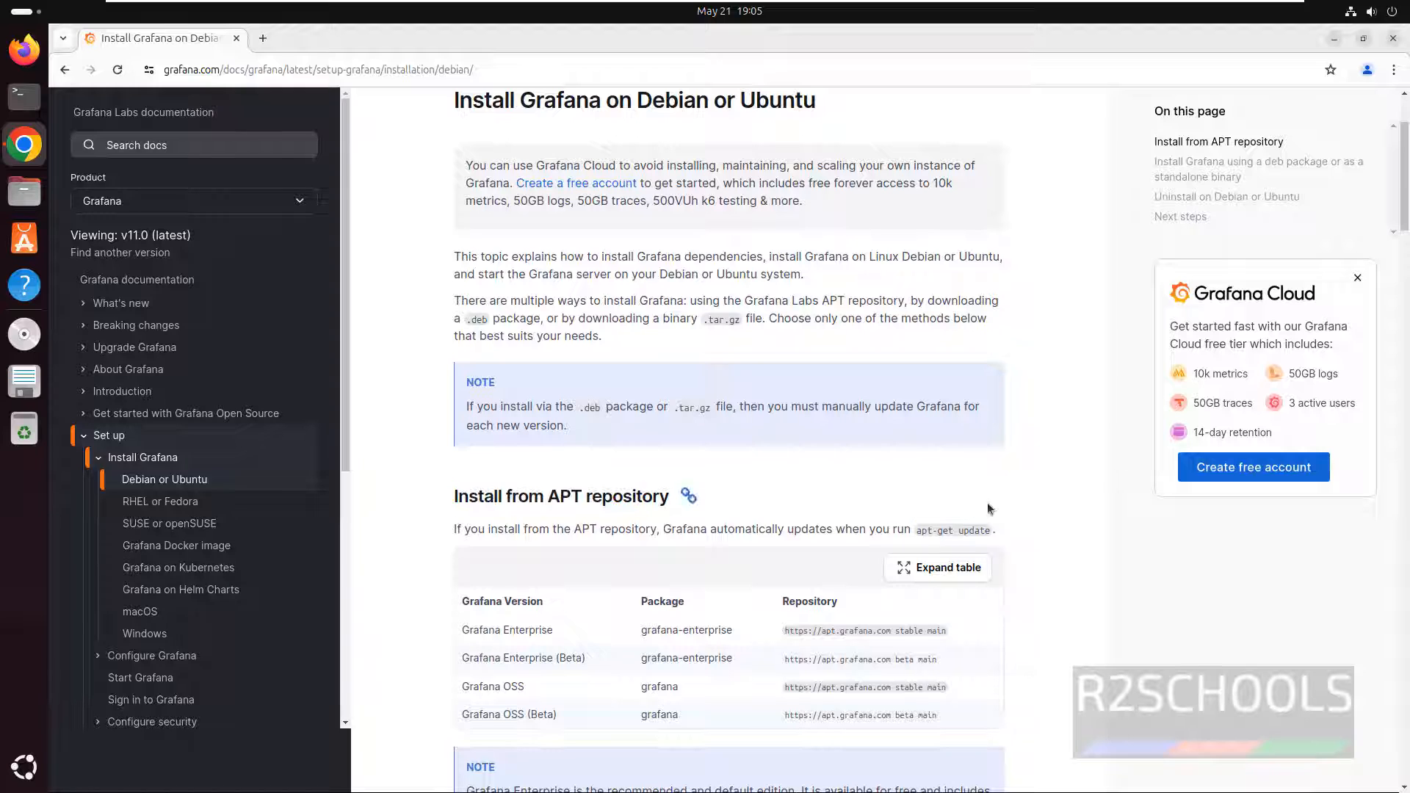
scroll("down", 3)
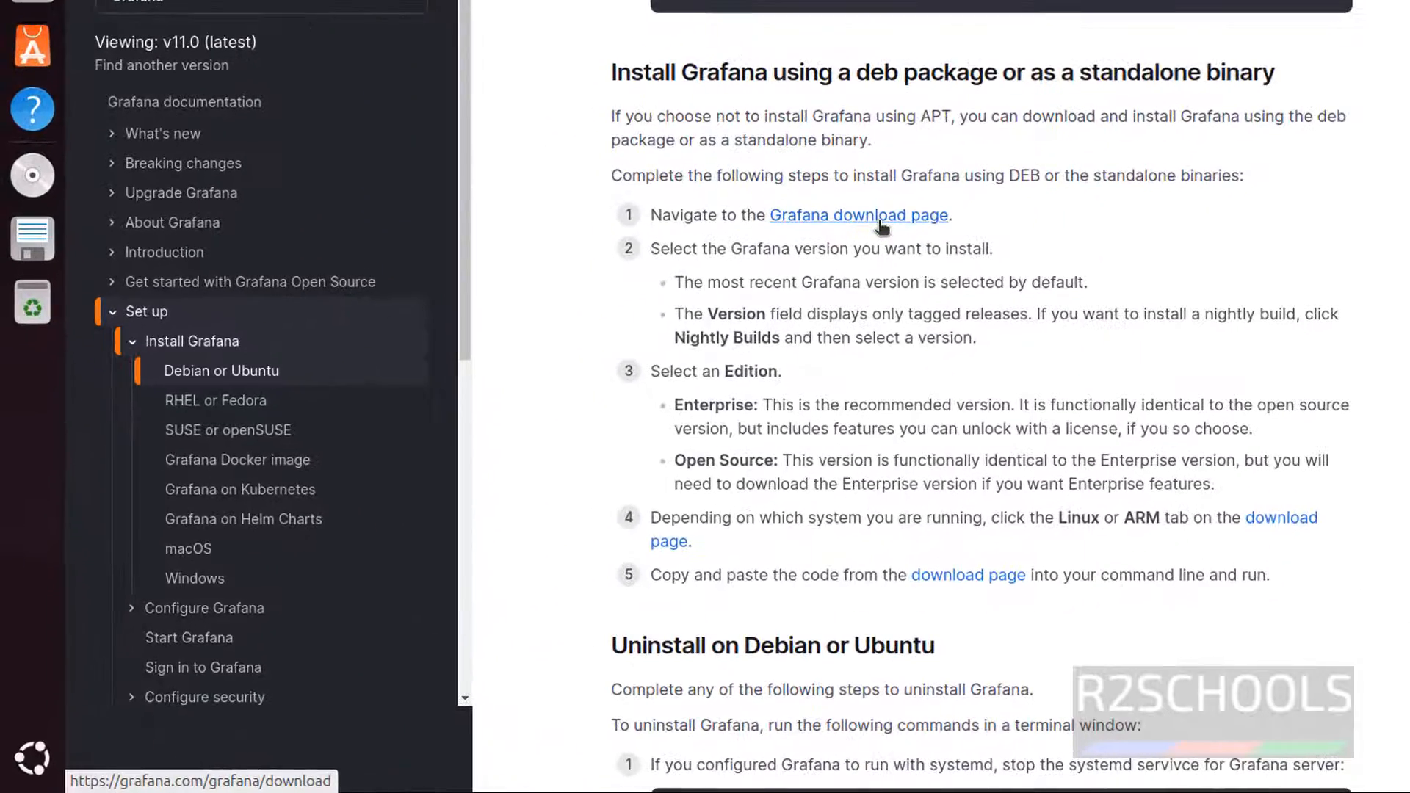
right_click(858, 215)
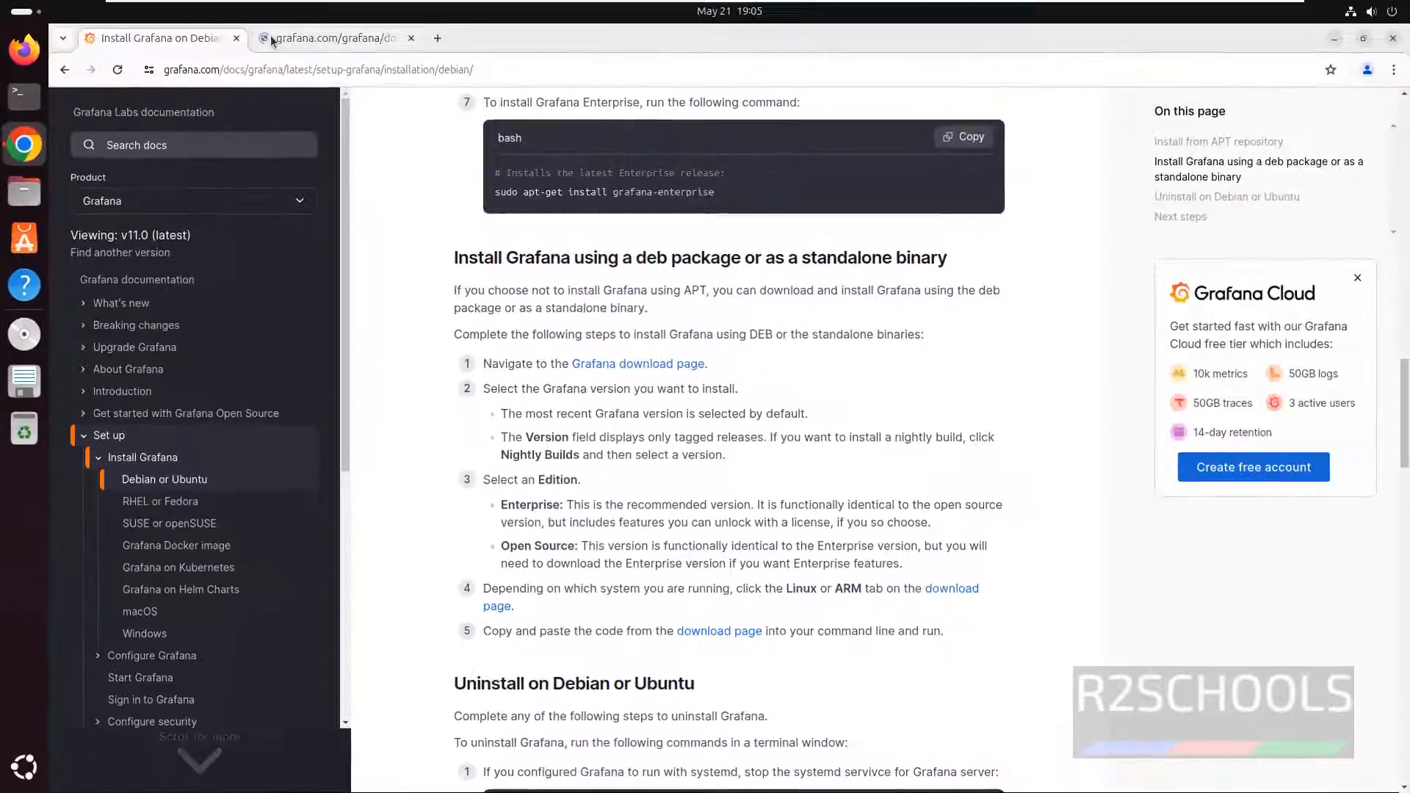
left_click(330, 37)
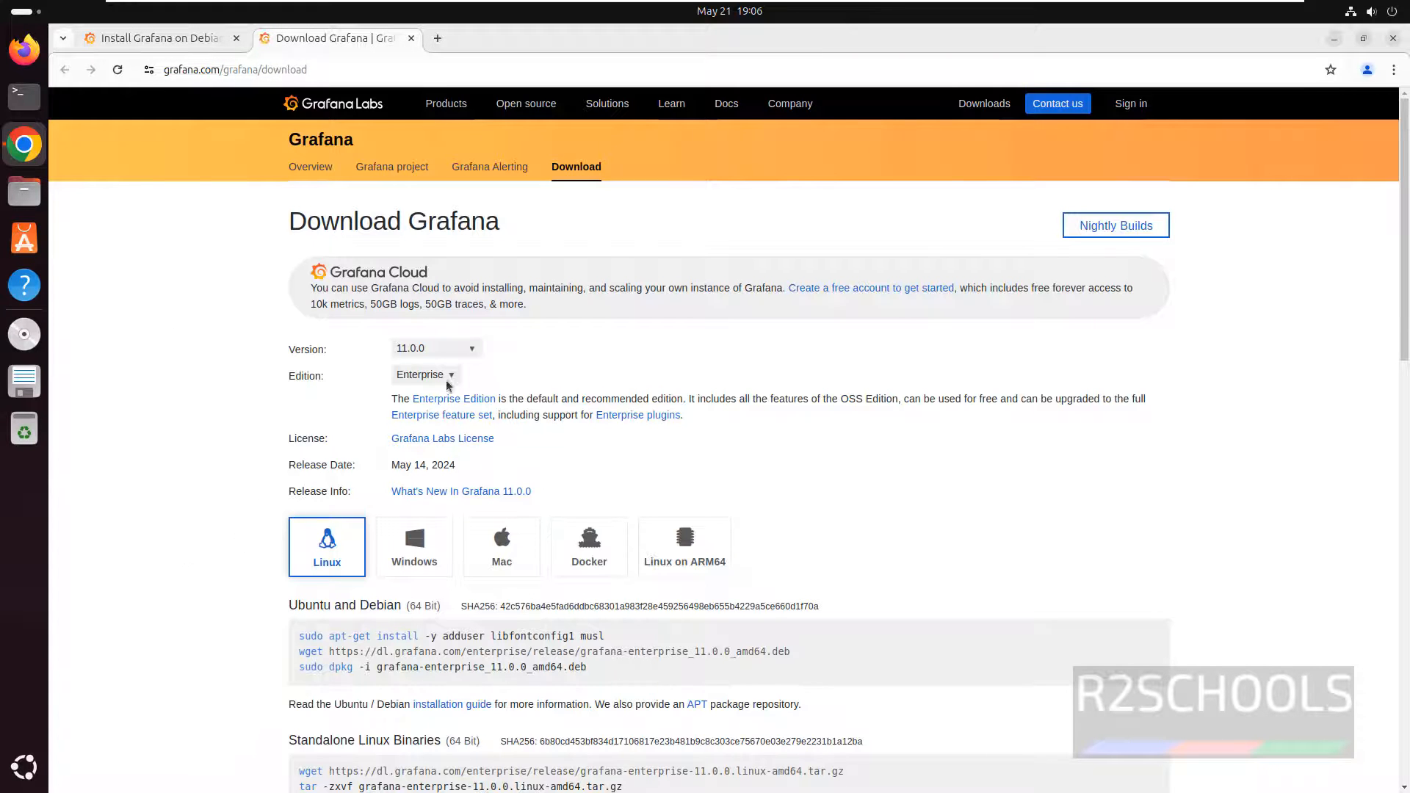
left_click(436, 349)
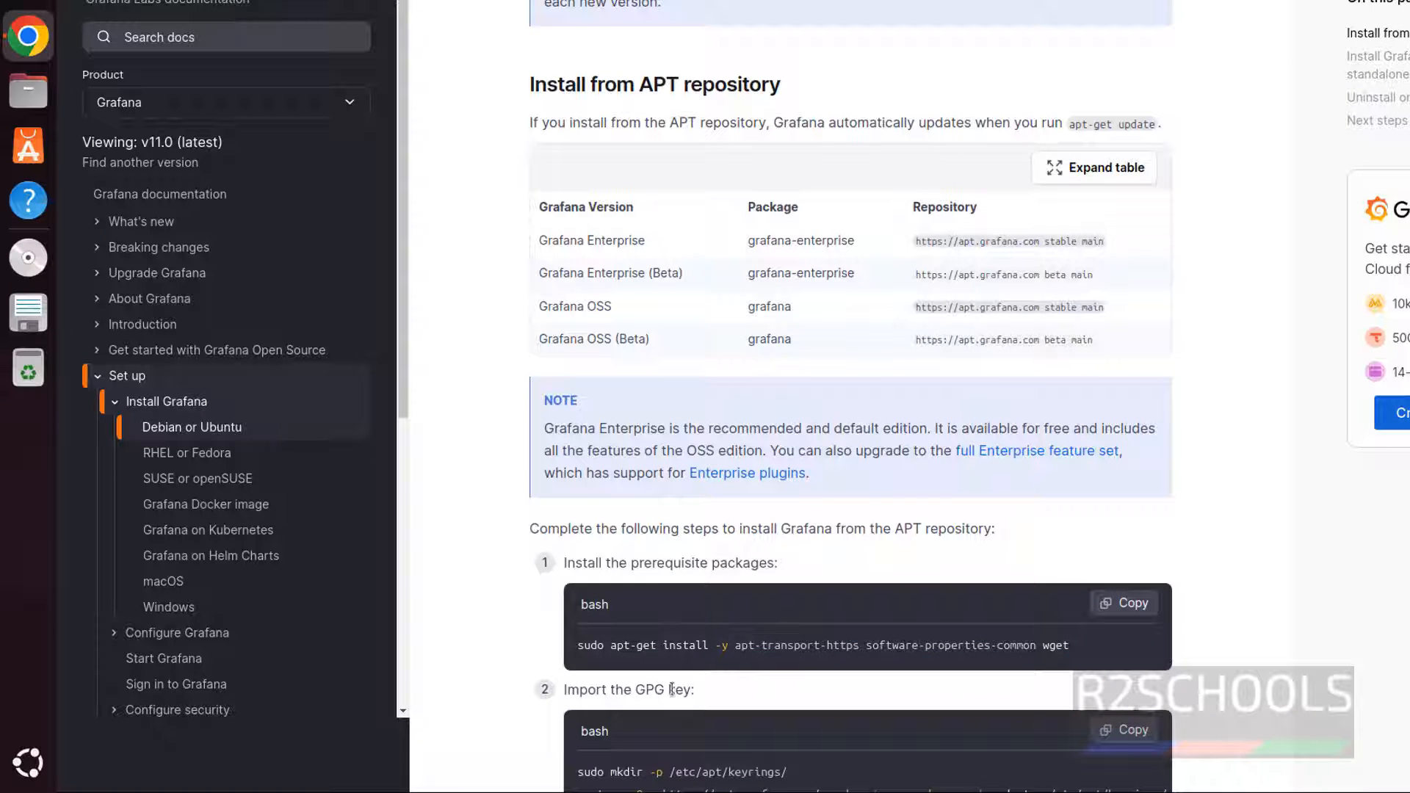
mouse_move(873, 666)
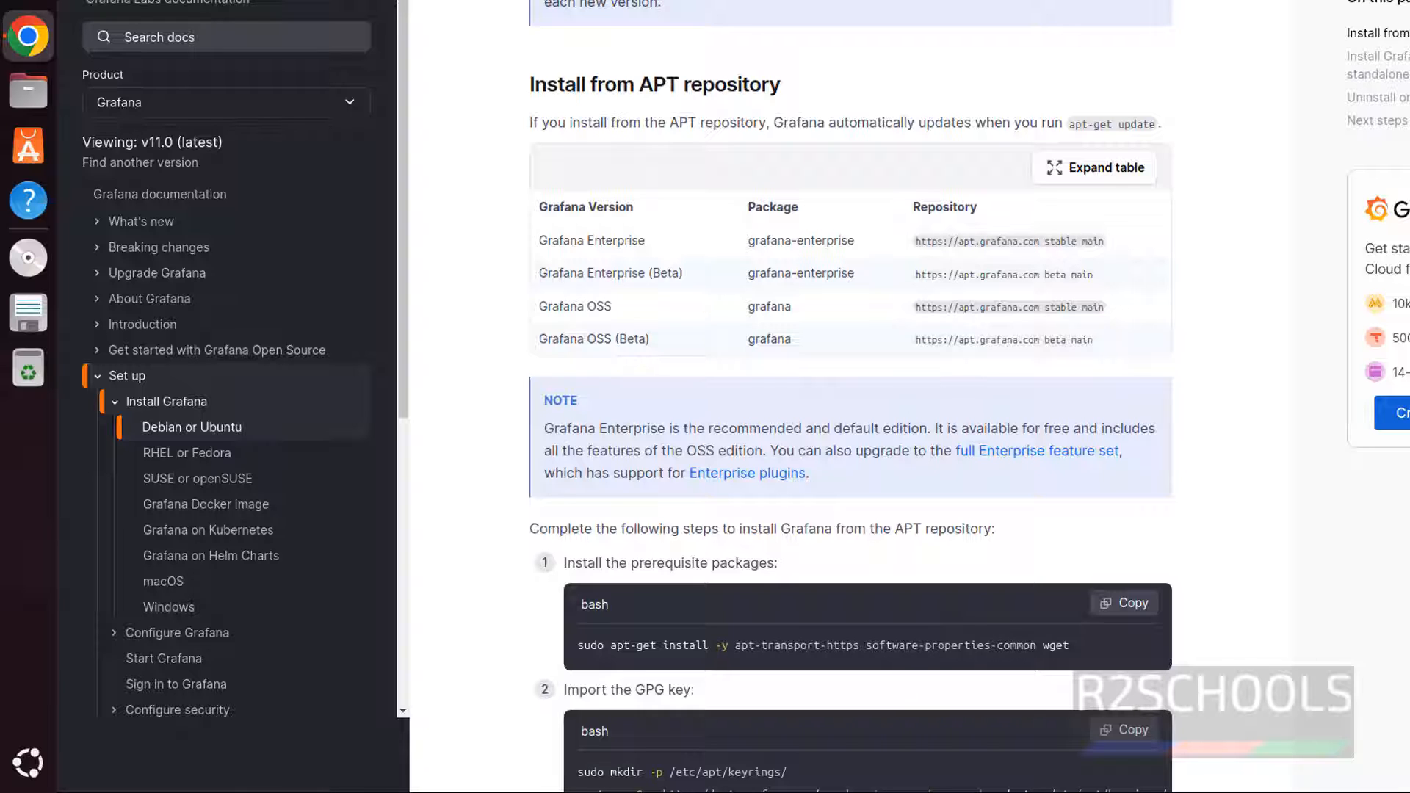
scroll("down", 3)
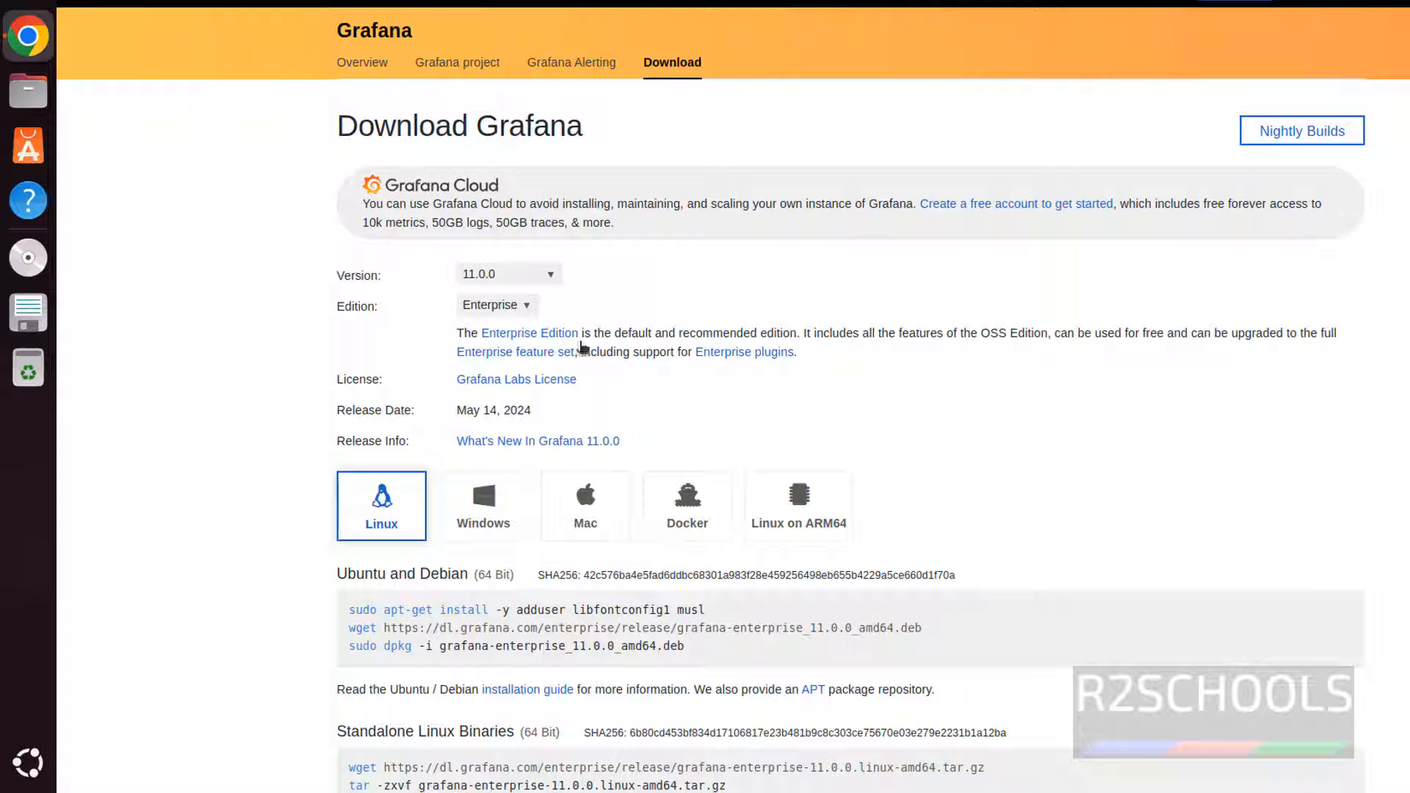
Keep version 11.0.0 with the Enterprise edition and locate the Ubuntu and Debian wget line.
left_click(506, 274)
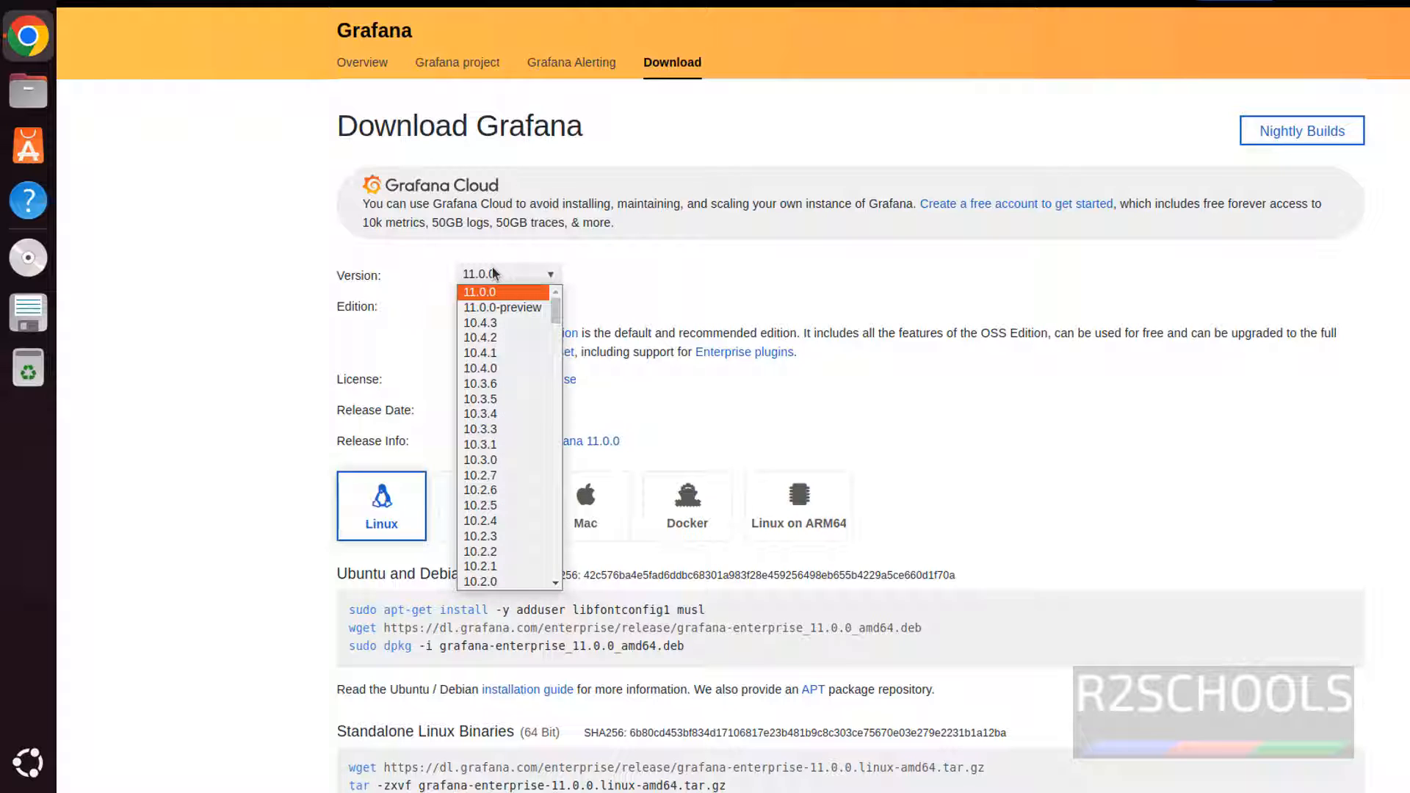
left_click(479, 292)
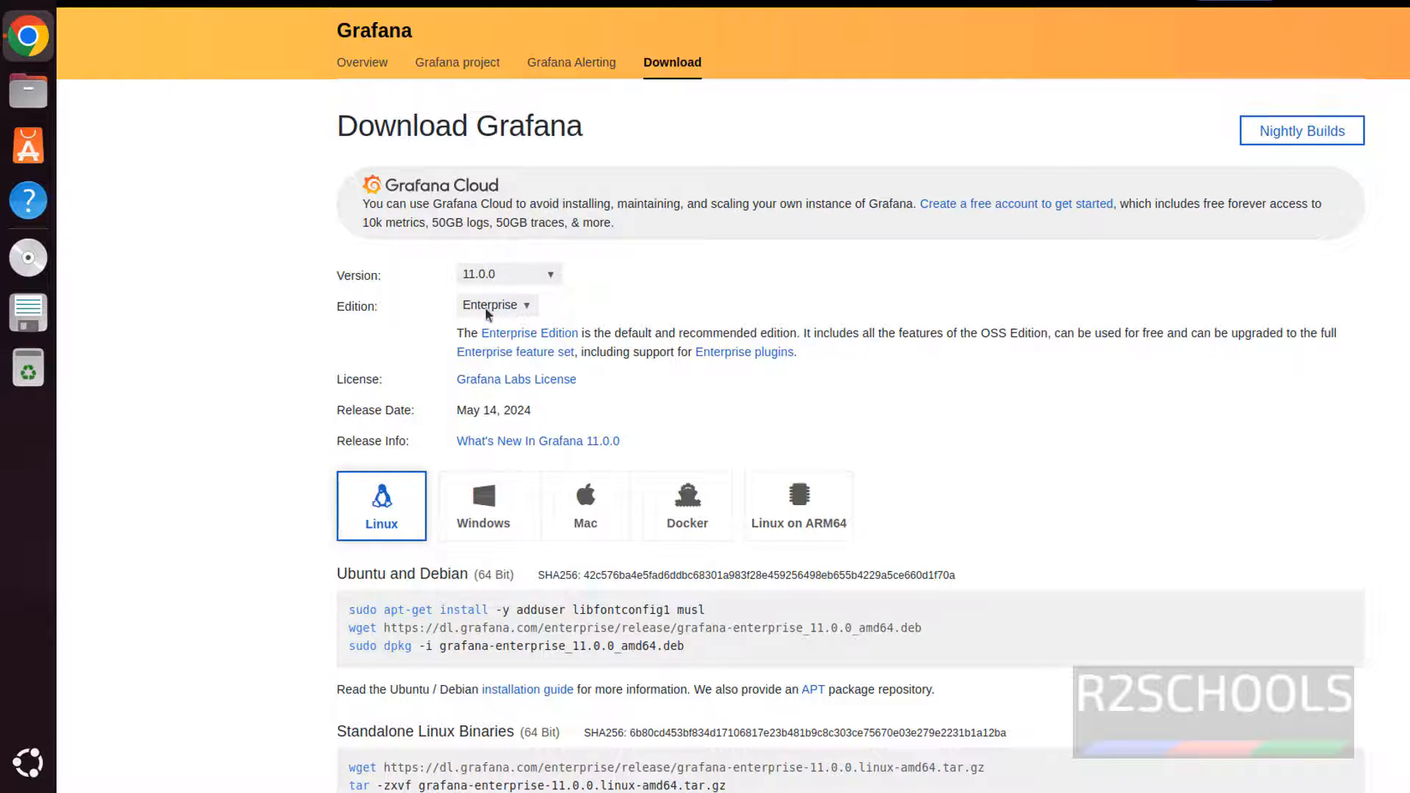
left_click(494, 305)
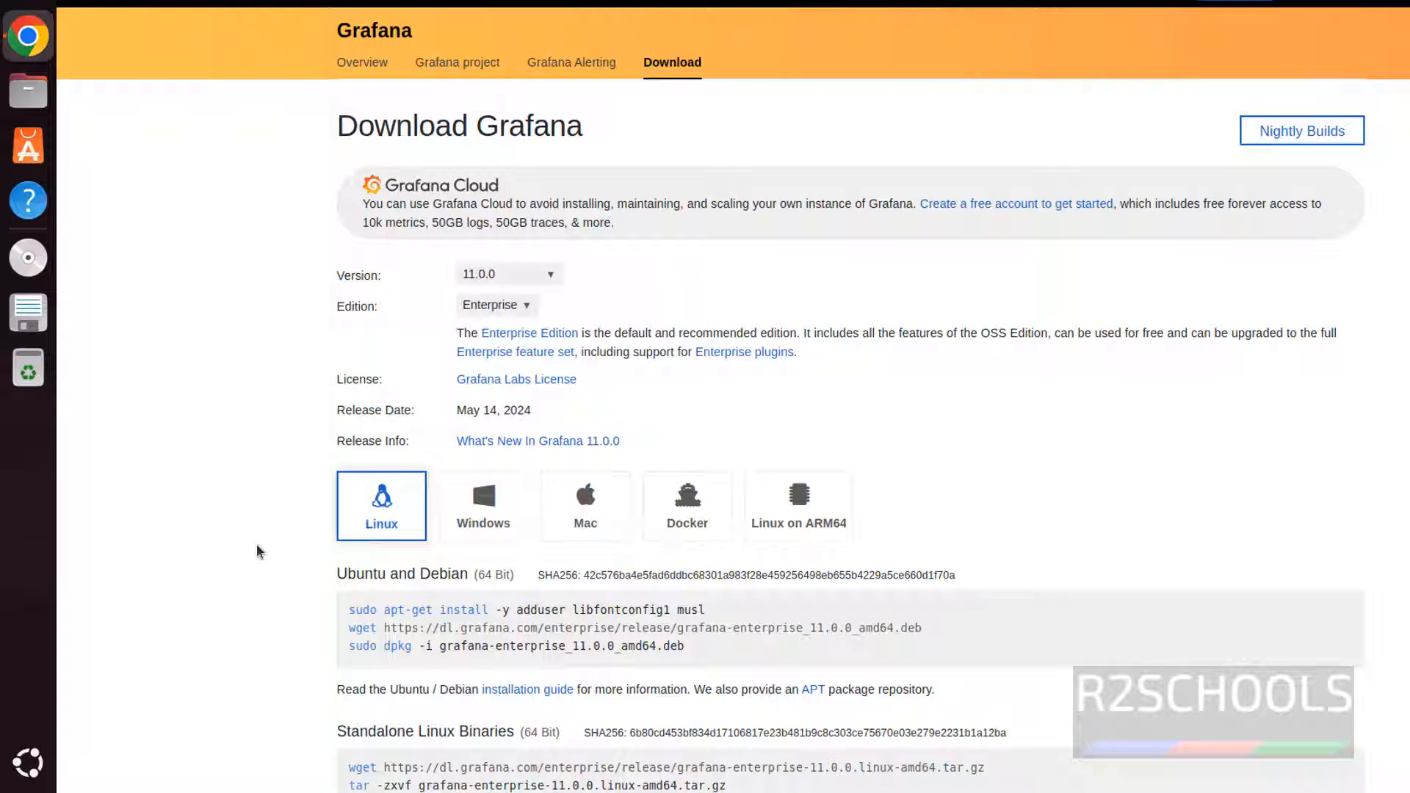
mouse_move(322, 610)
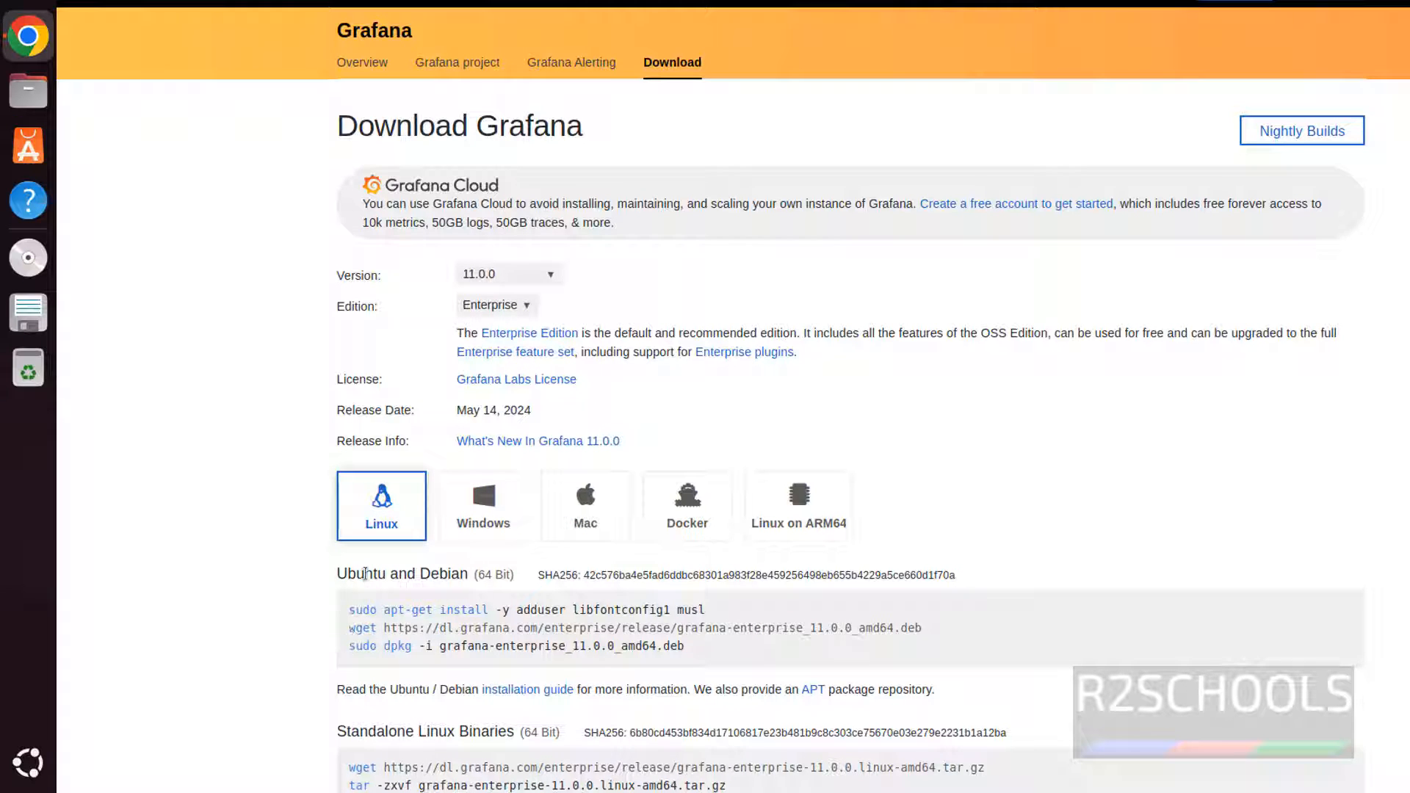
scroll("down", 3)
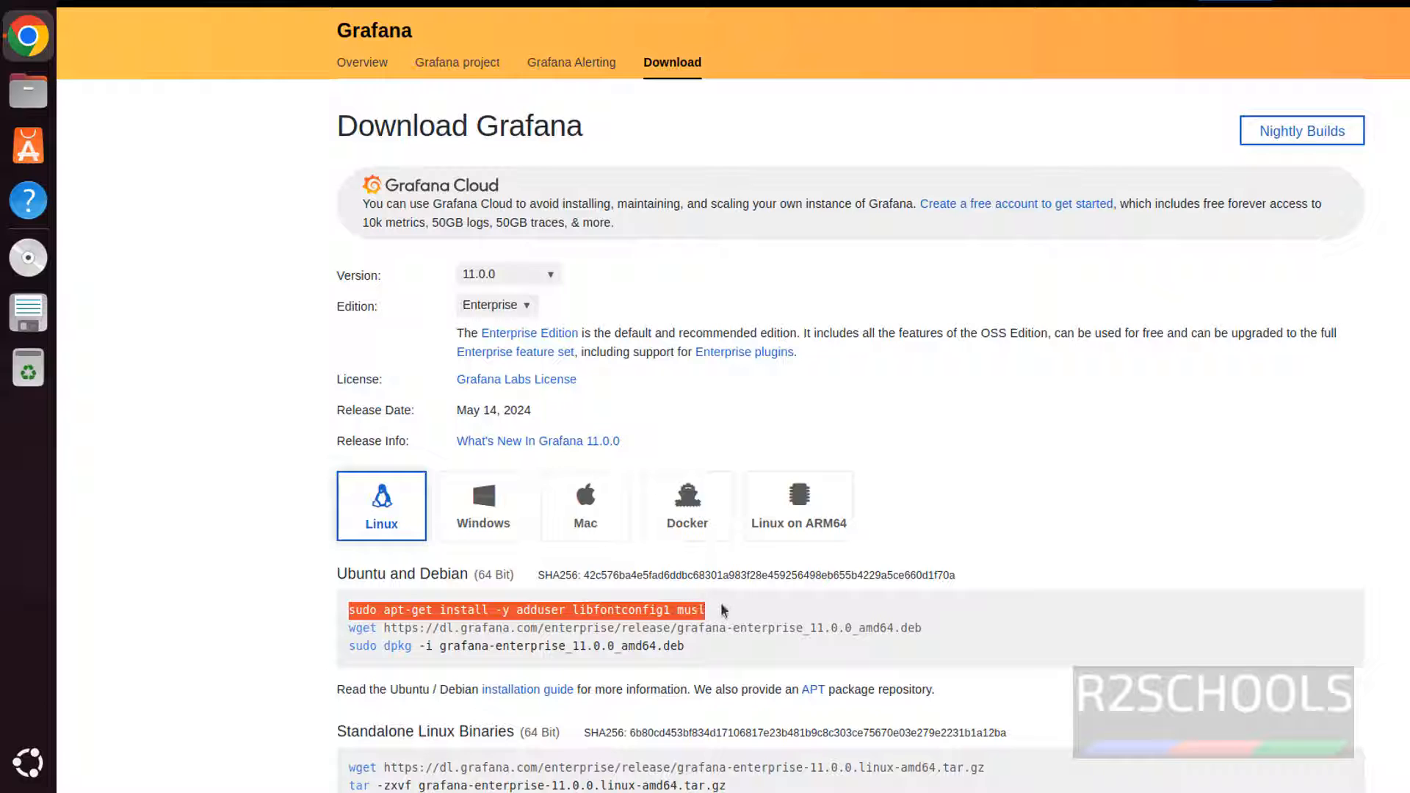
mouse_move(737, 413)
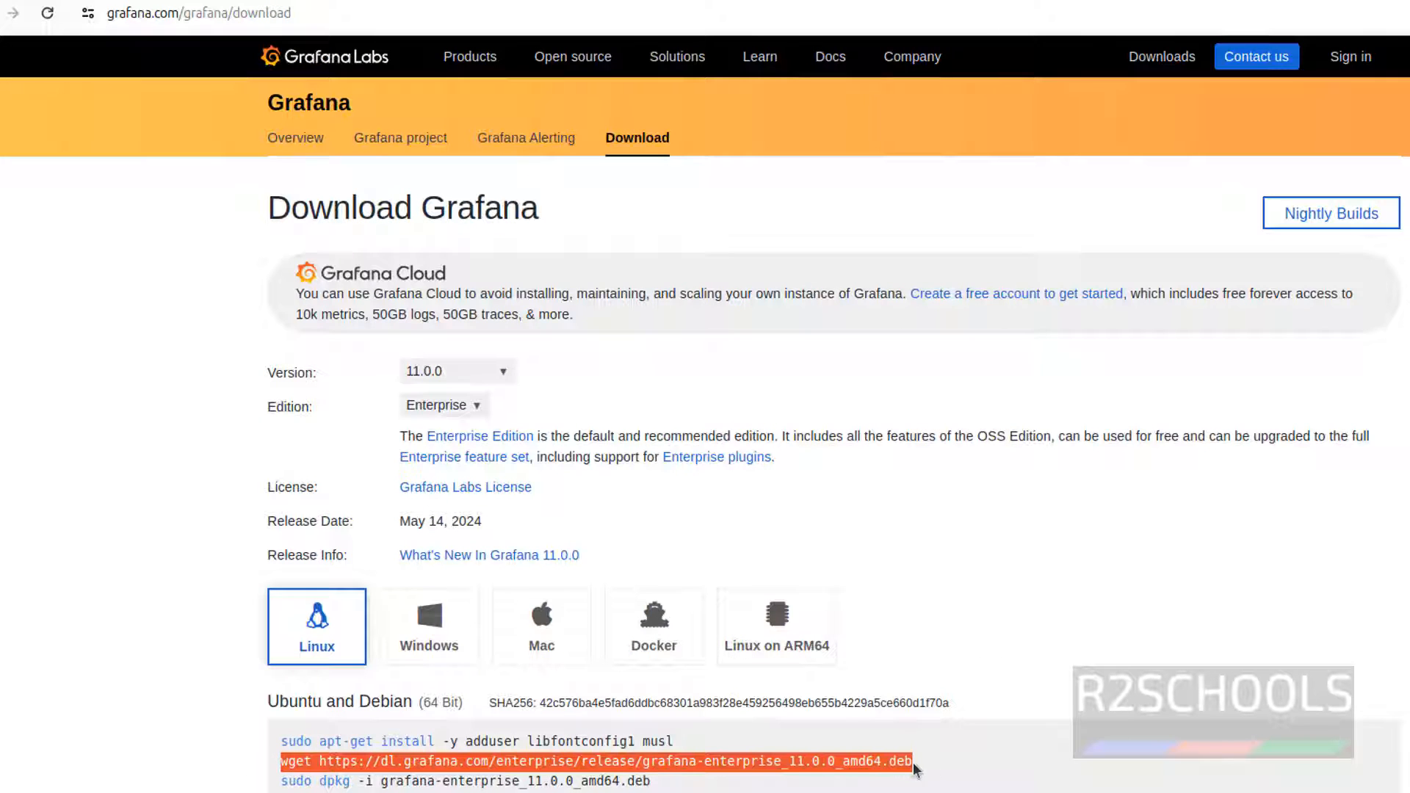
Download grafana-enterprise_11.0.0_amd64.deb with wget and list the home folder to confirm it.
right_click(913, 761)
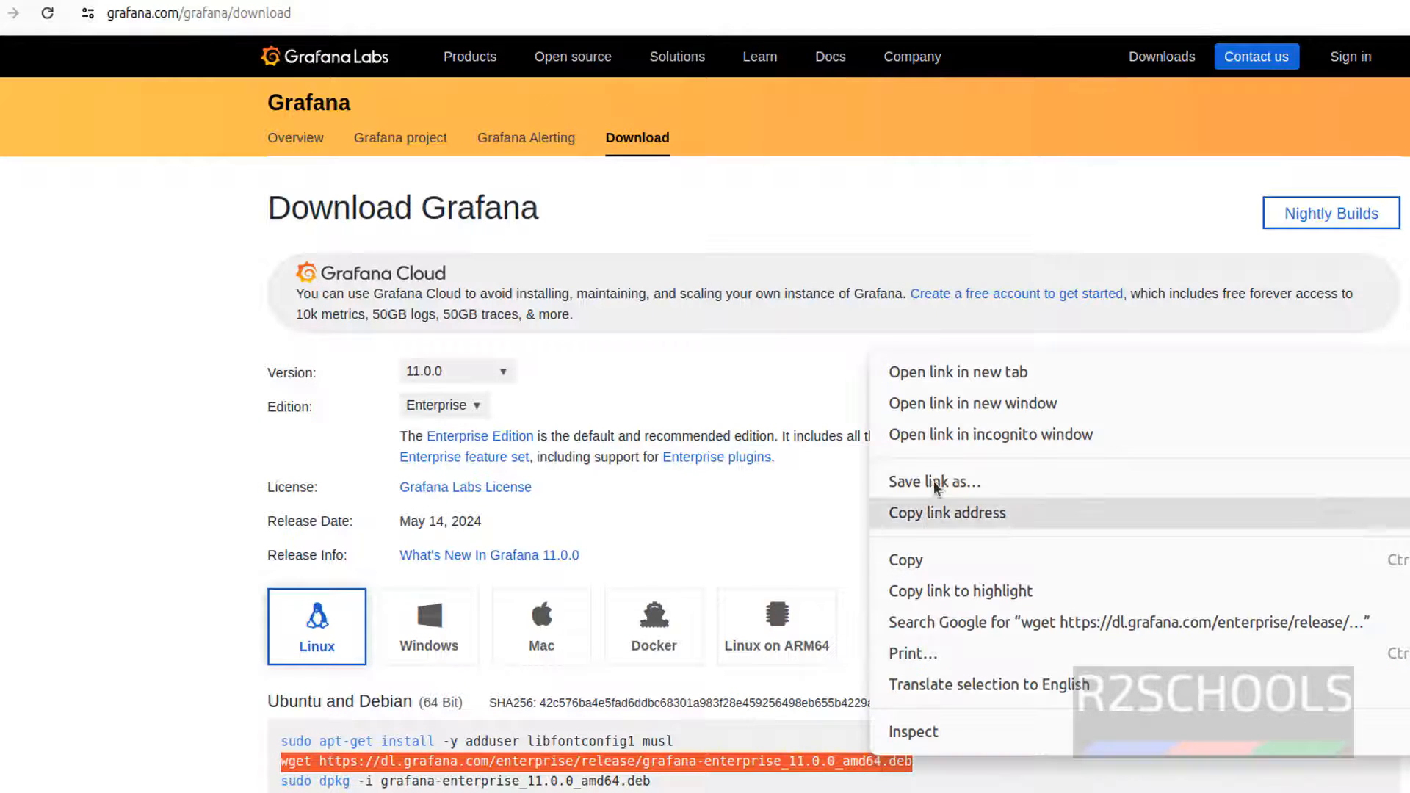
left_click(945, 513)
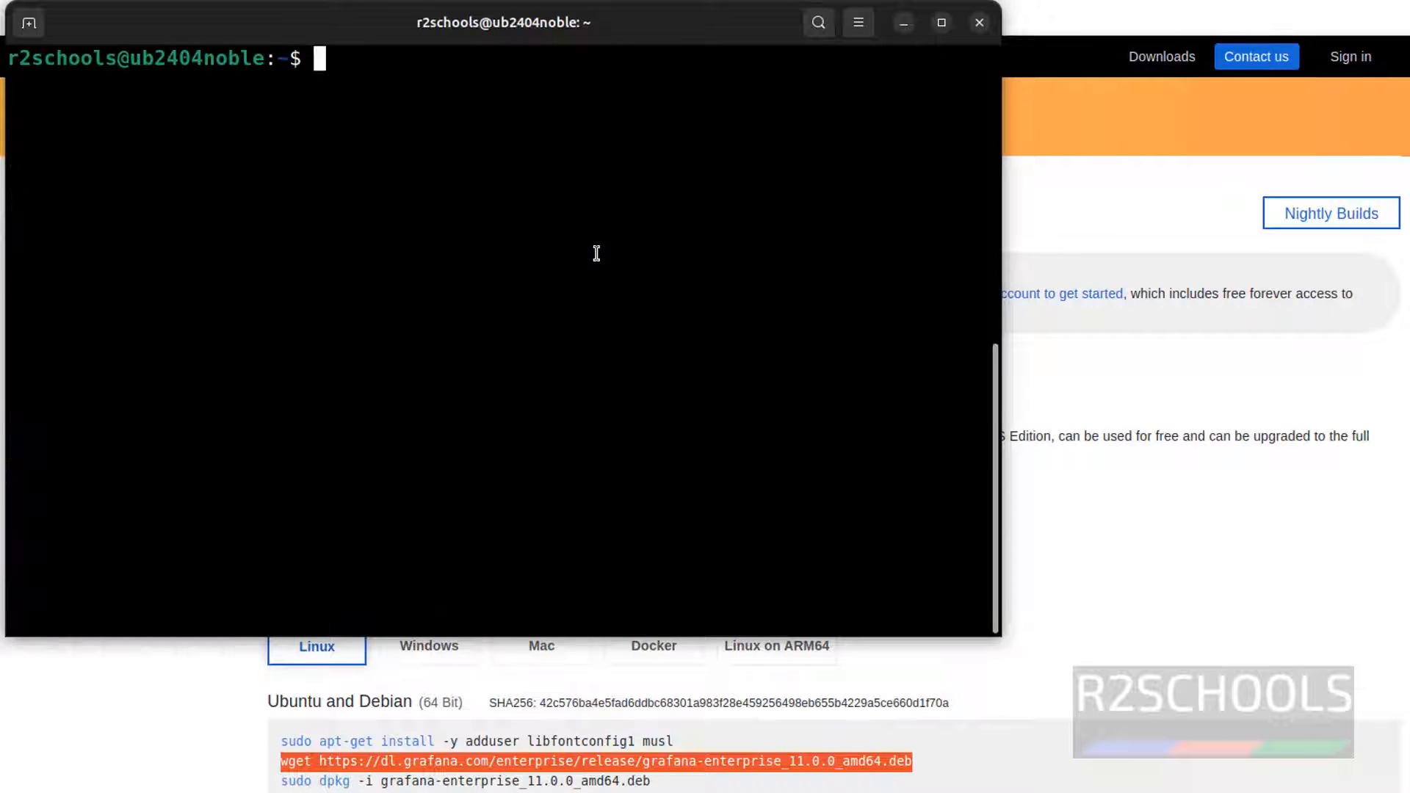
type("wget https://dl.grafana.com/enterprise/release/grafana-enterprise_11.0.0_amd64.deb")
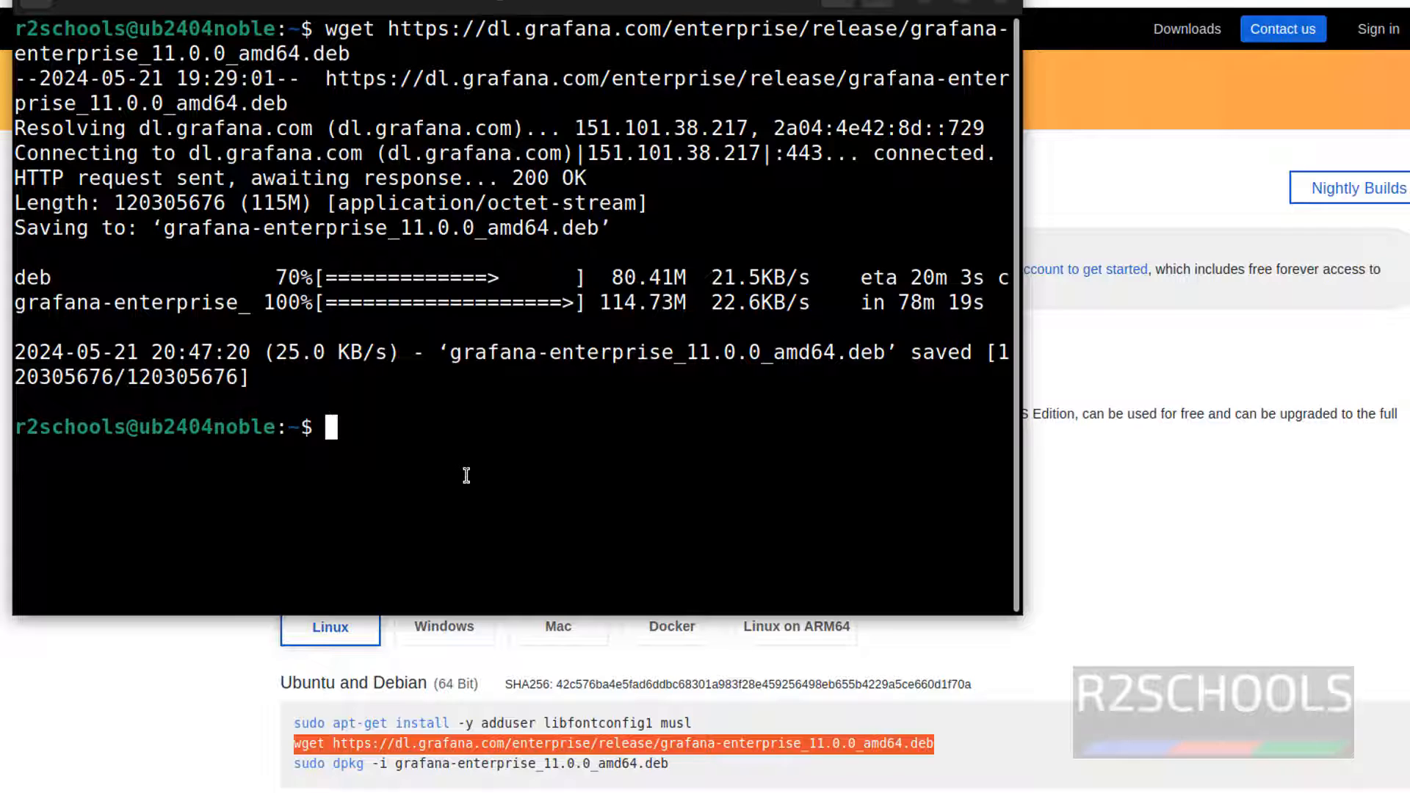
type("ls")
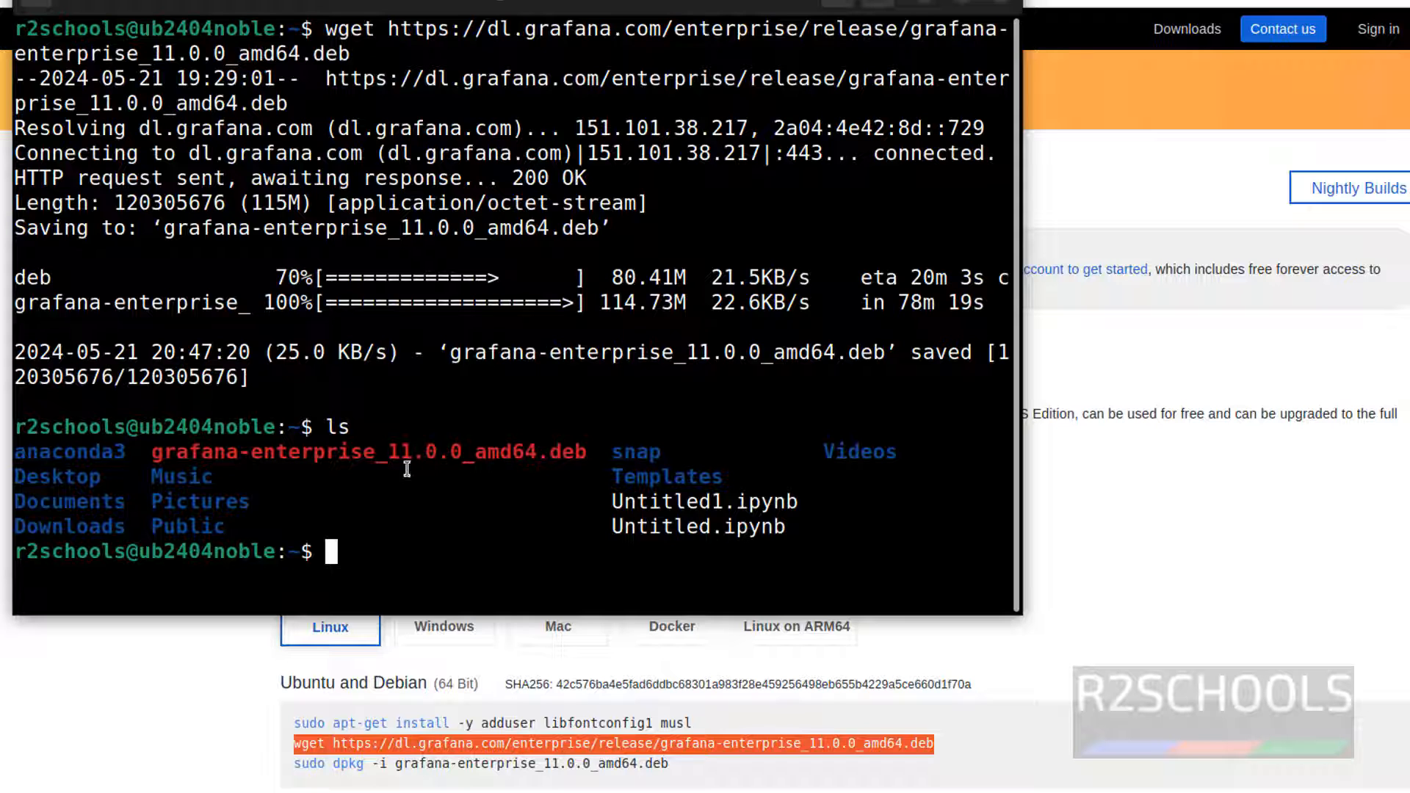
mouse_move(417, 461)
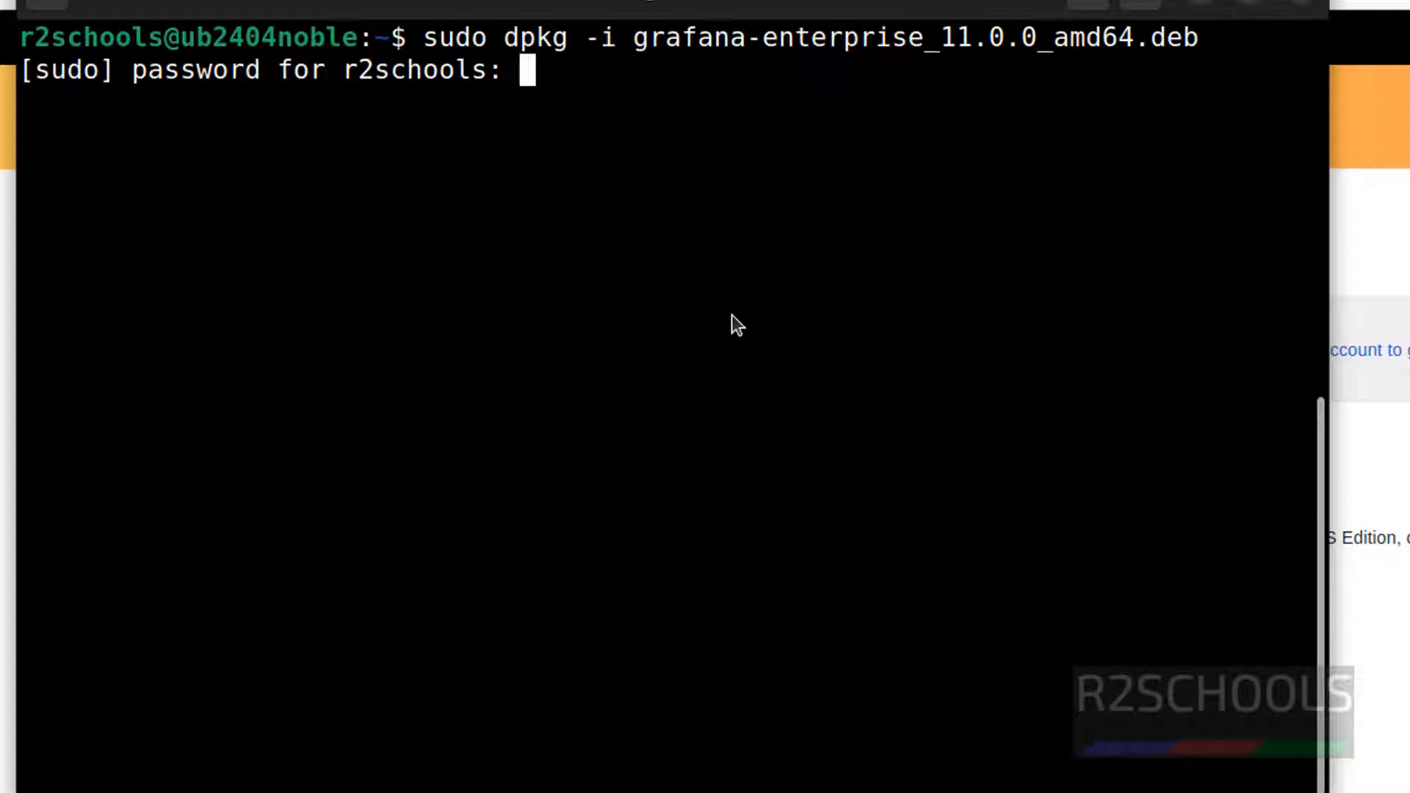
Install the package with sudo dpkg -i, supplying the sudo password.
key("Return")
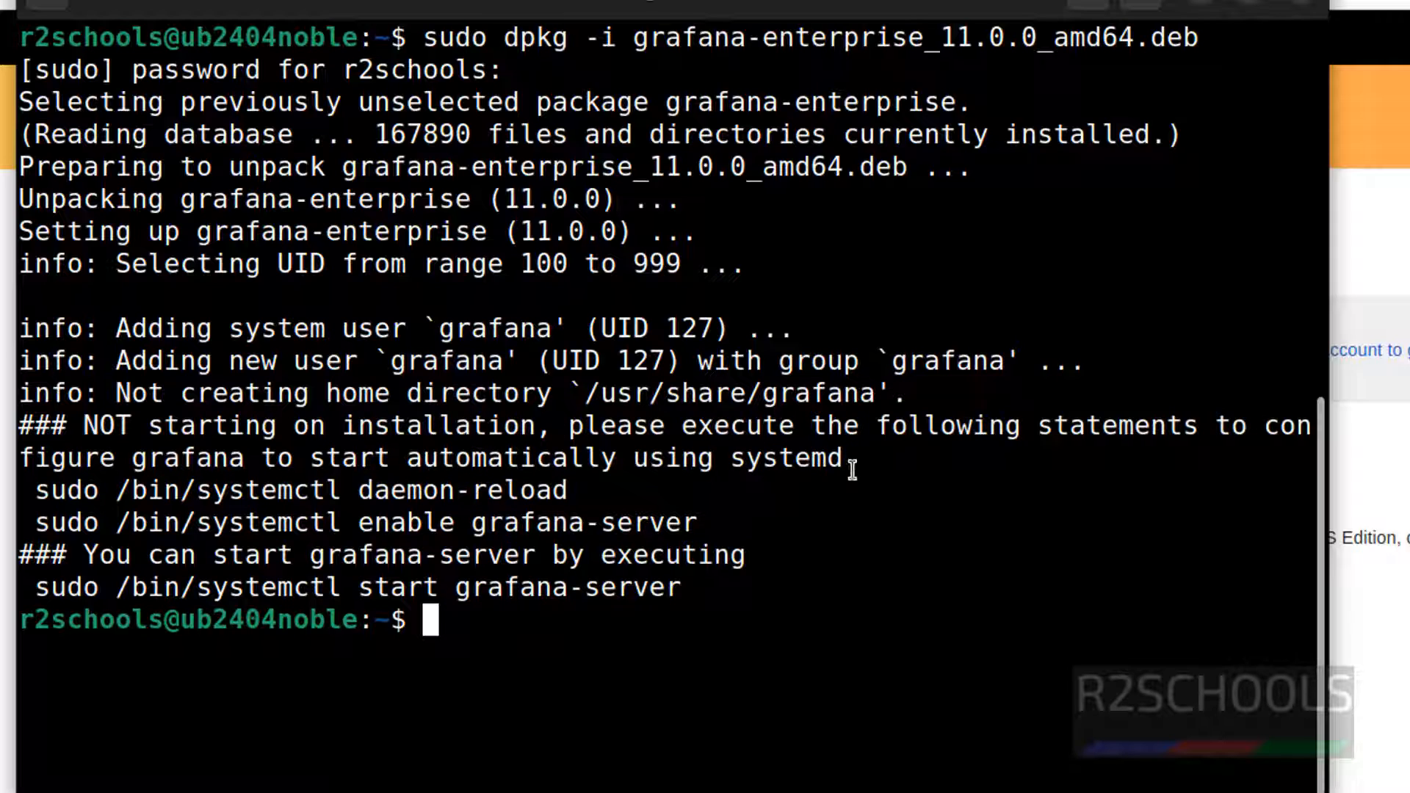
mouse_move(890, 472)
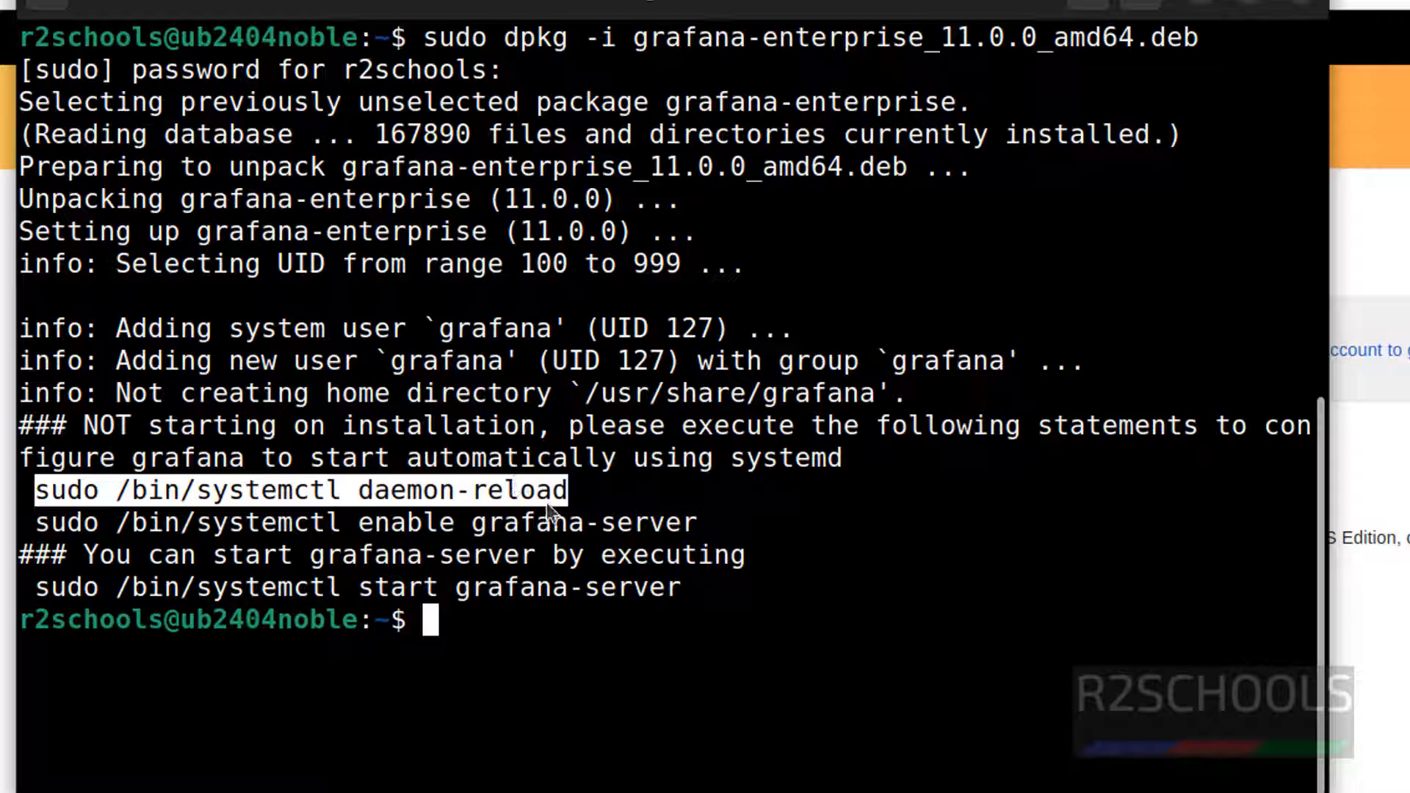
Reload systemd and check that grafana-server.service is inactive and disabled.
type("sudo /bin/systemctl daemon-reload")
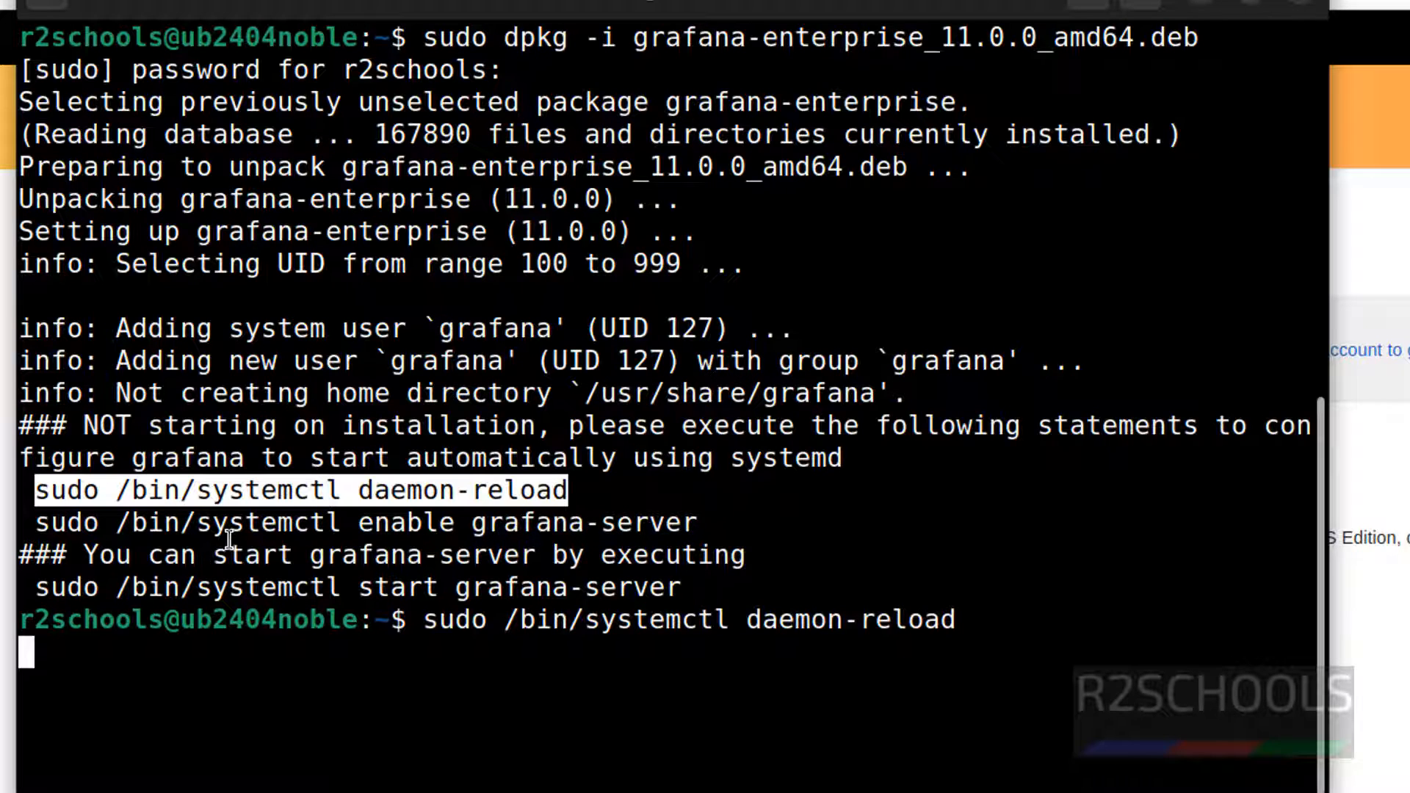
mouse_move(924, 530)
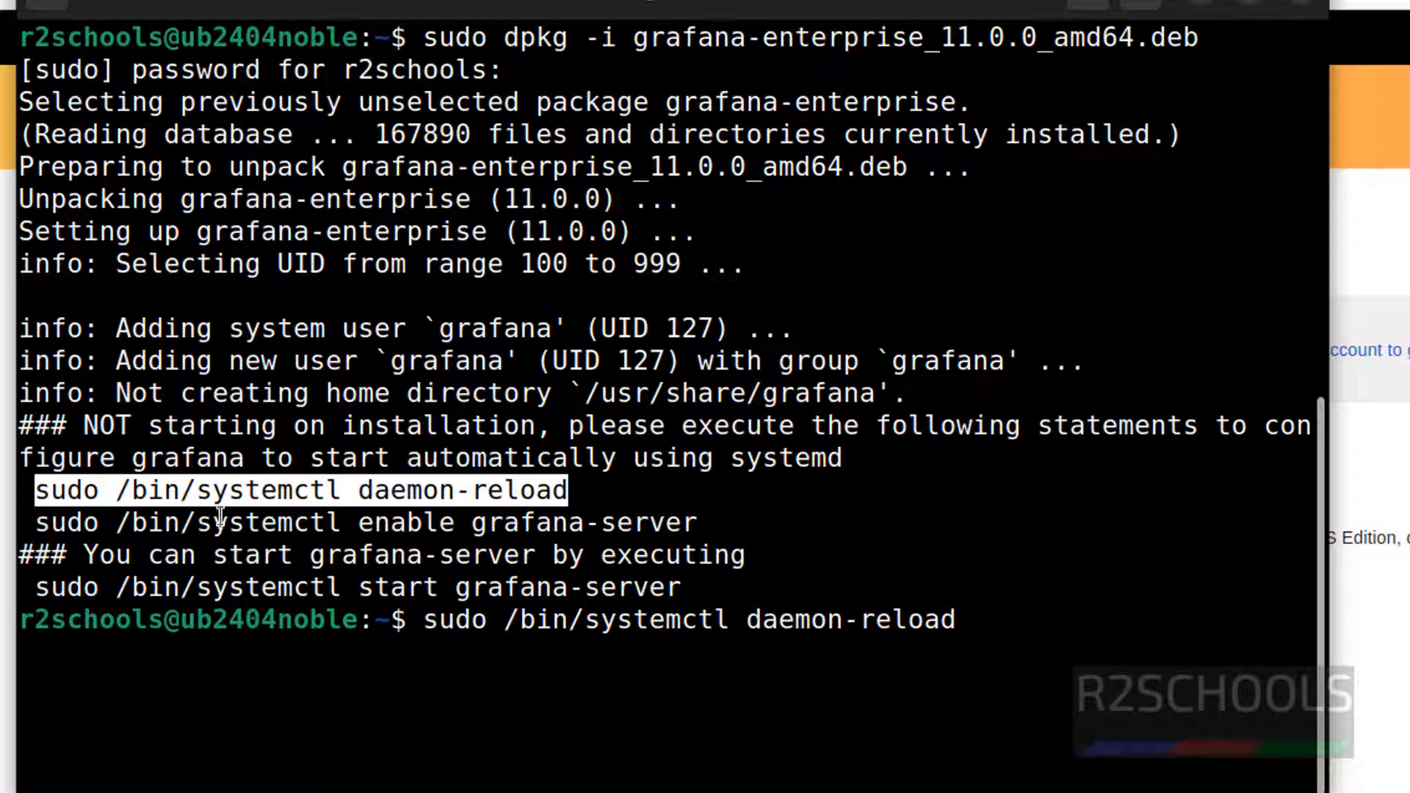
mouse_move(670, 524)
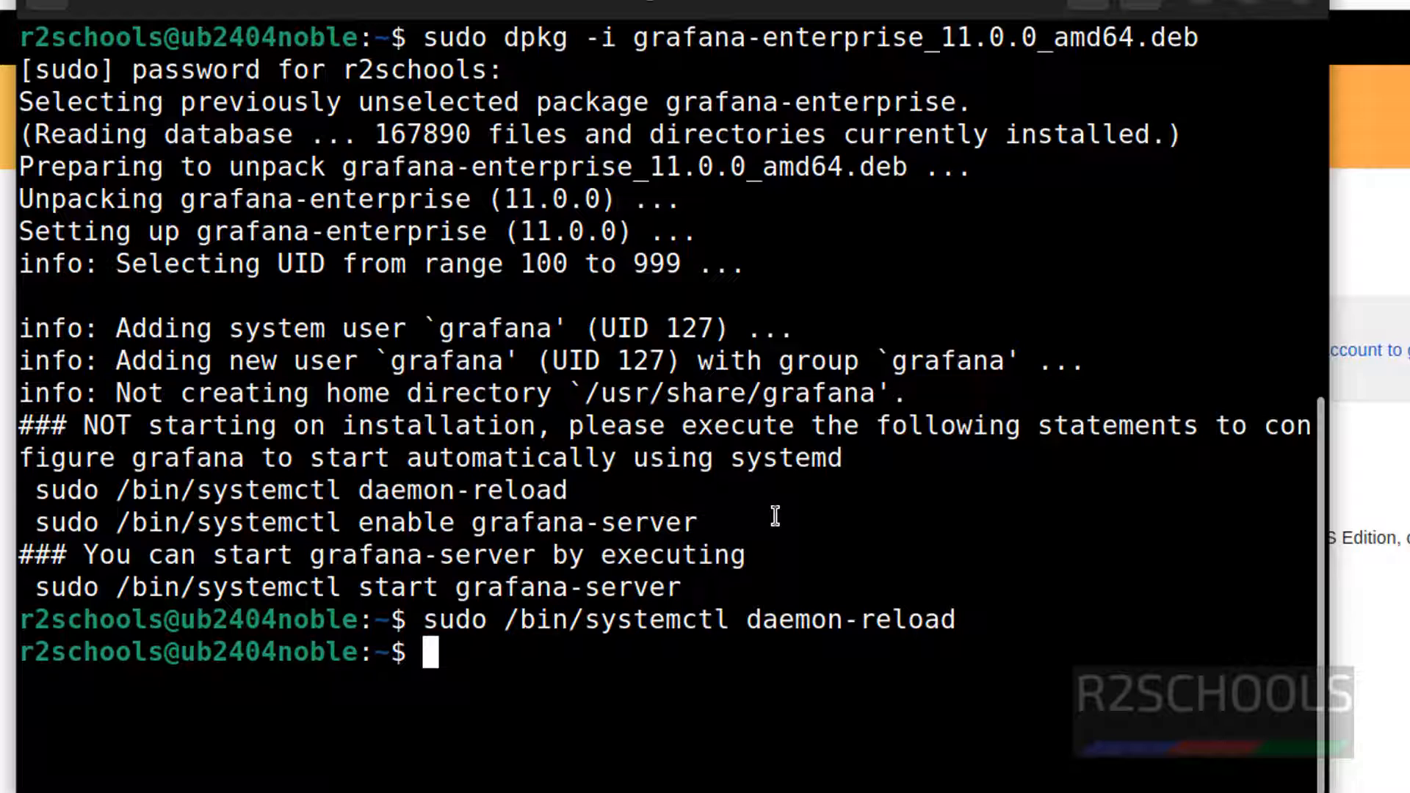
type("sudo systemctl s")
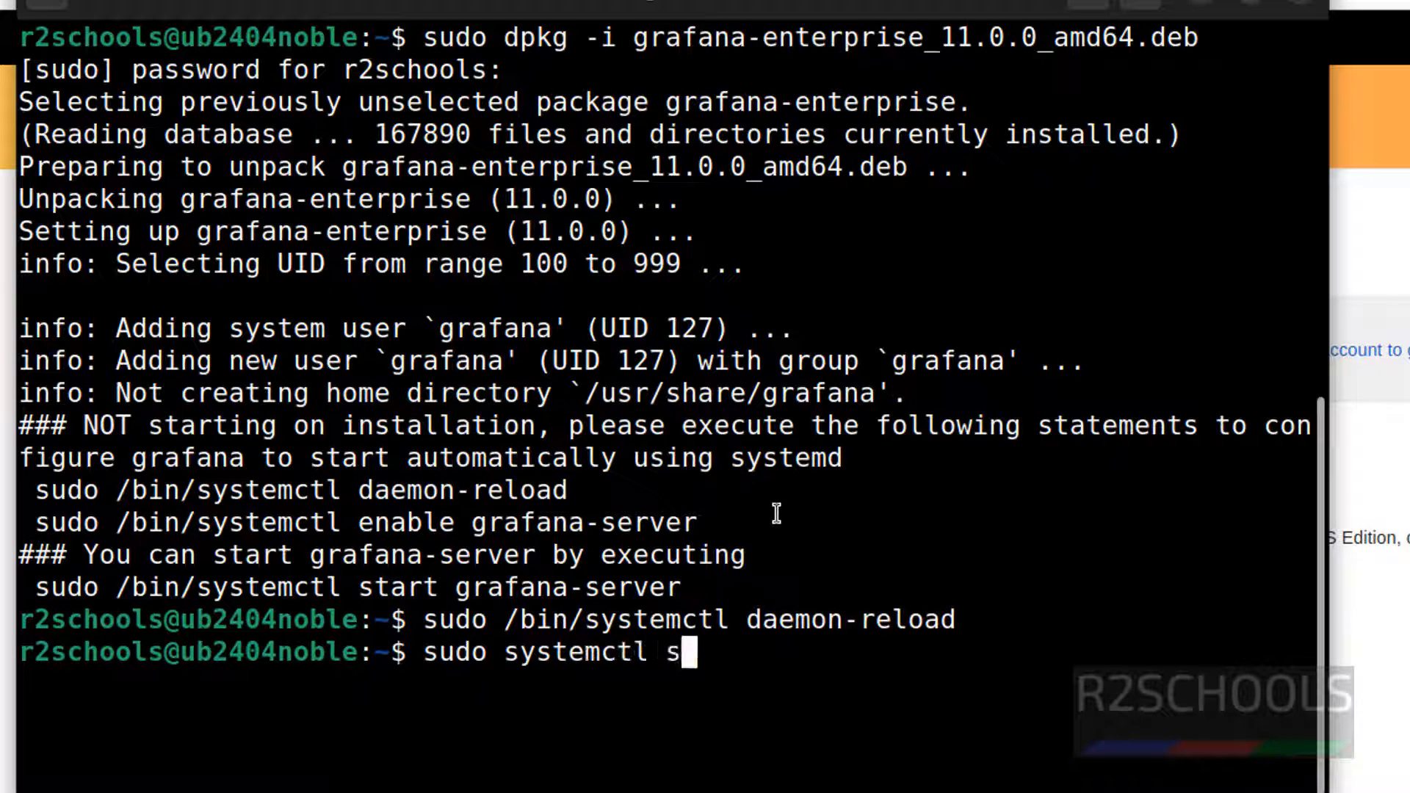
type("tatus gra")
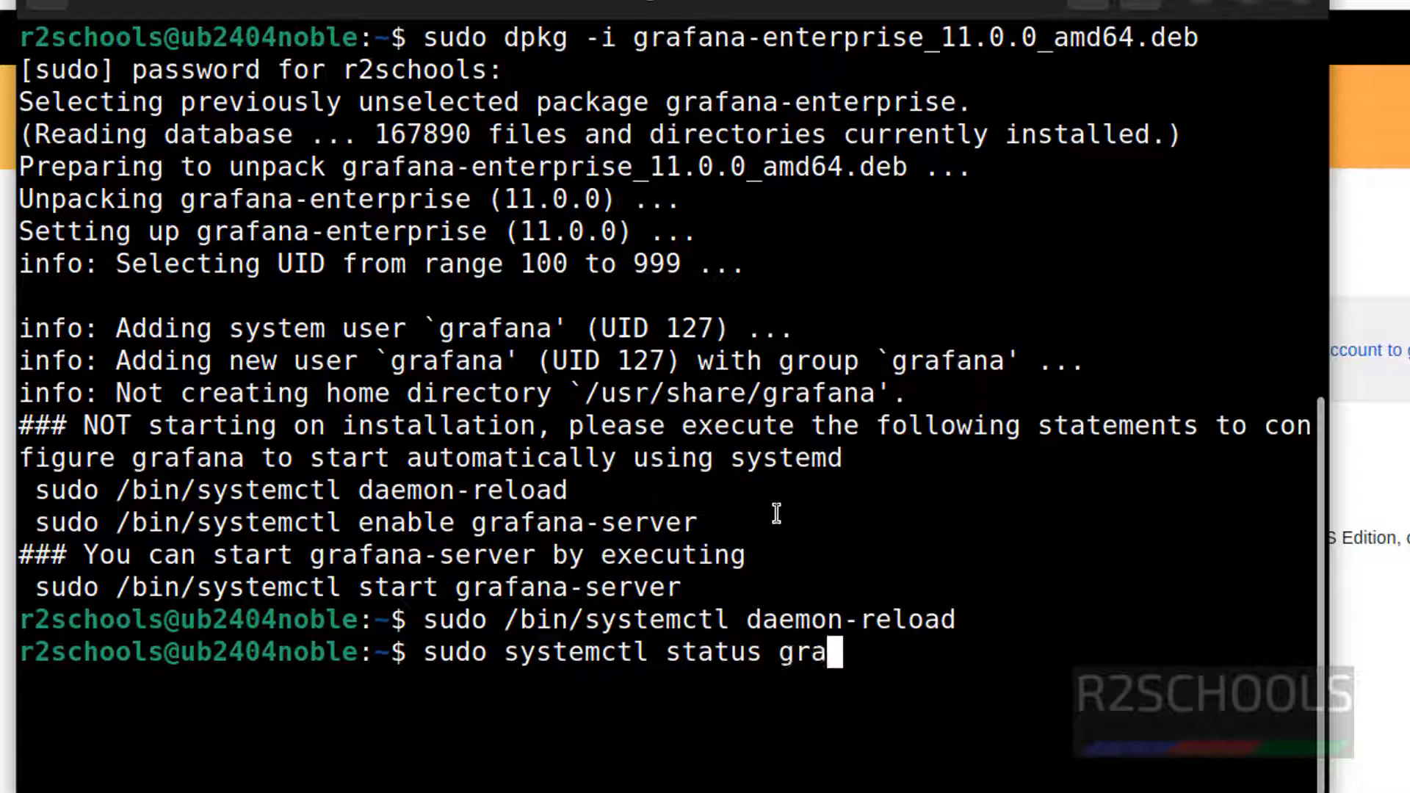
type("fana-server.service")
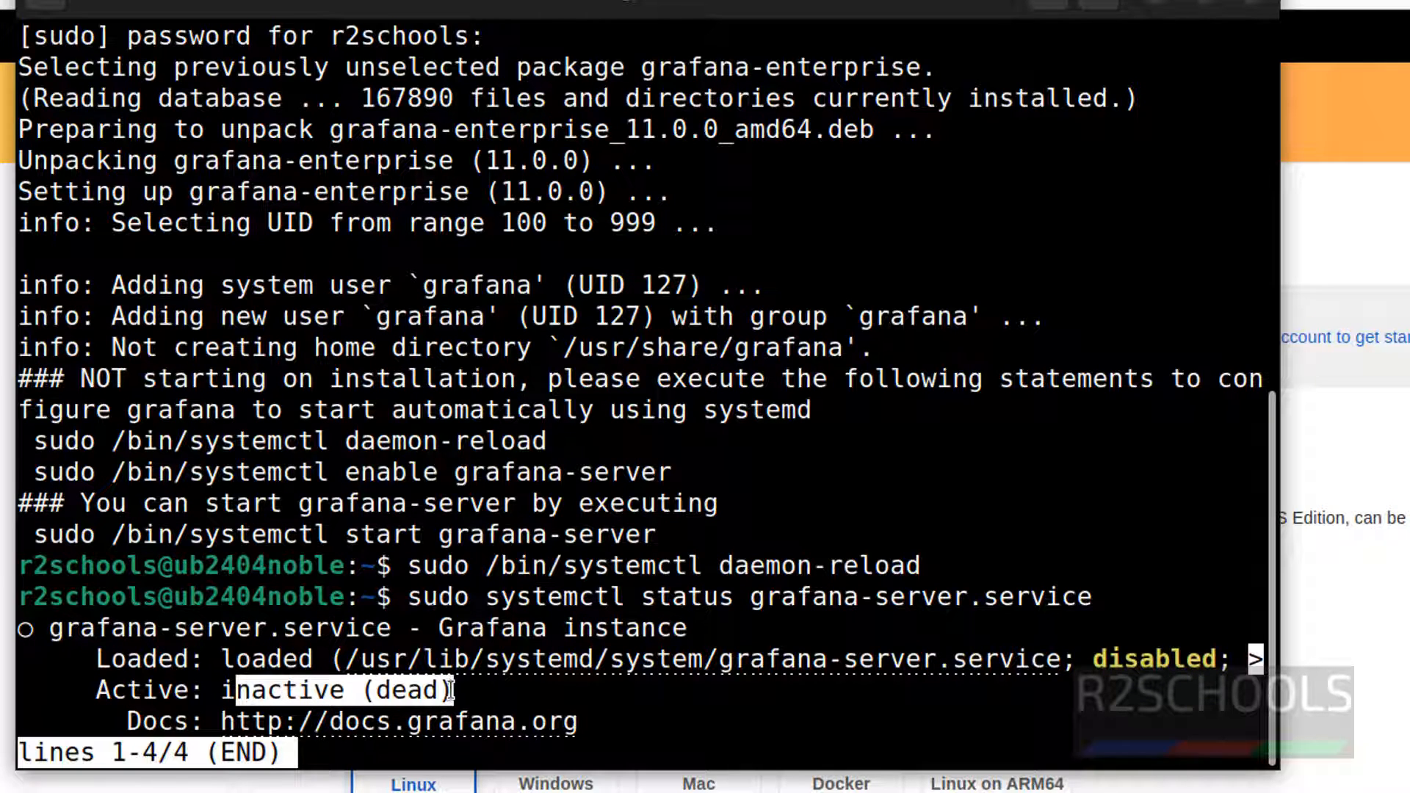
key("q")
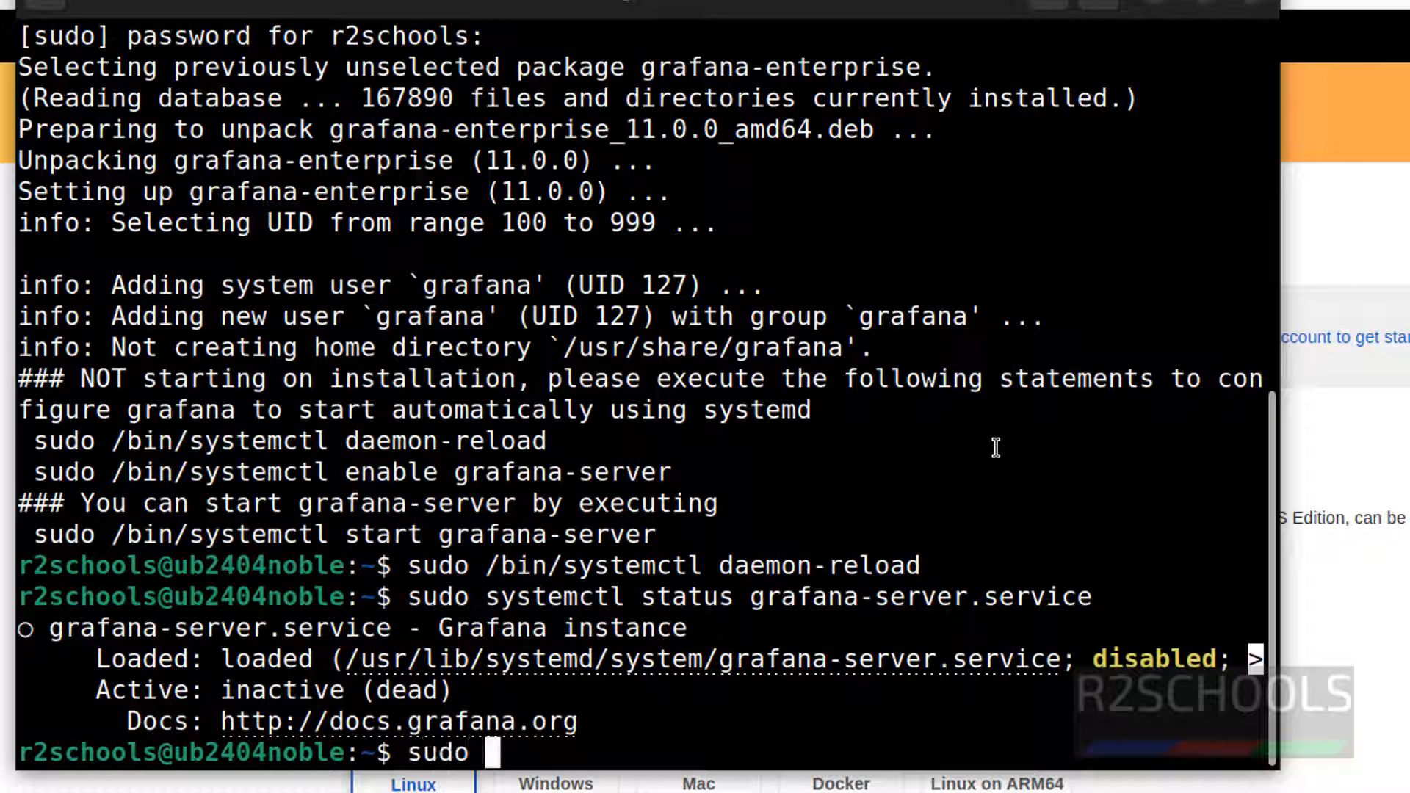
Enable grafana-server.service so it starts automatically at boot.
type("systemctl enable gran")
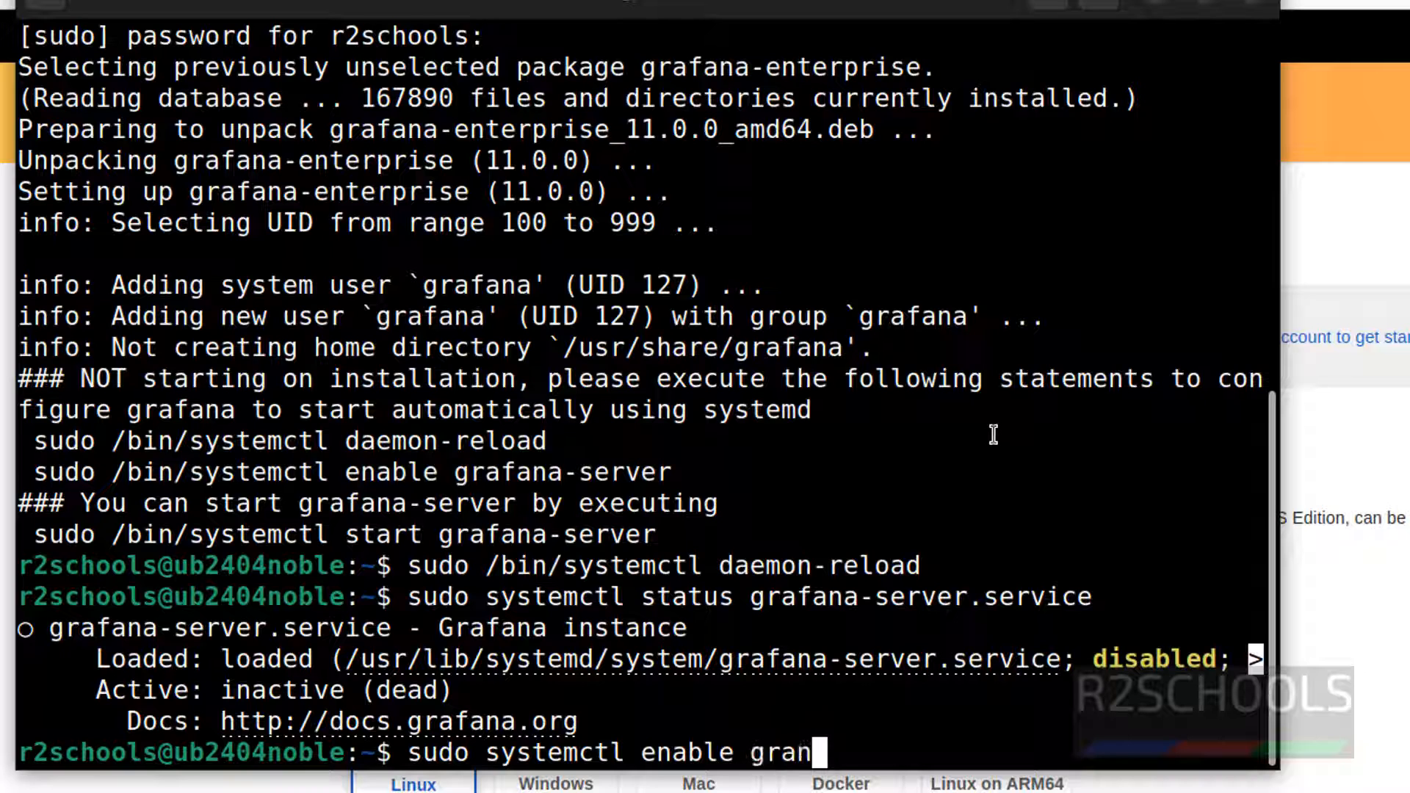
type("afana-server.service")
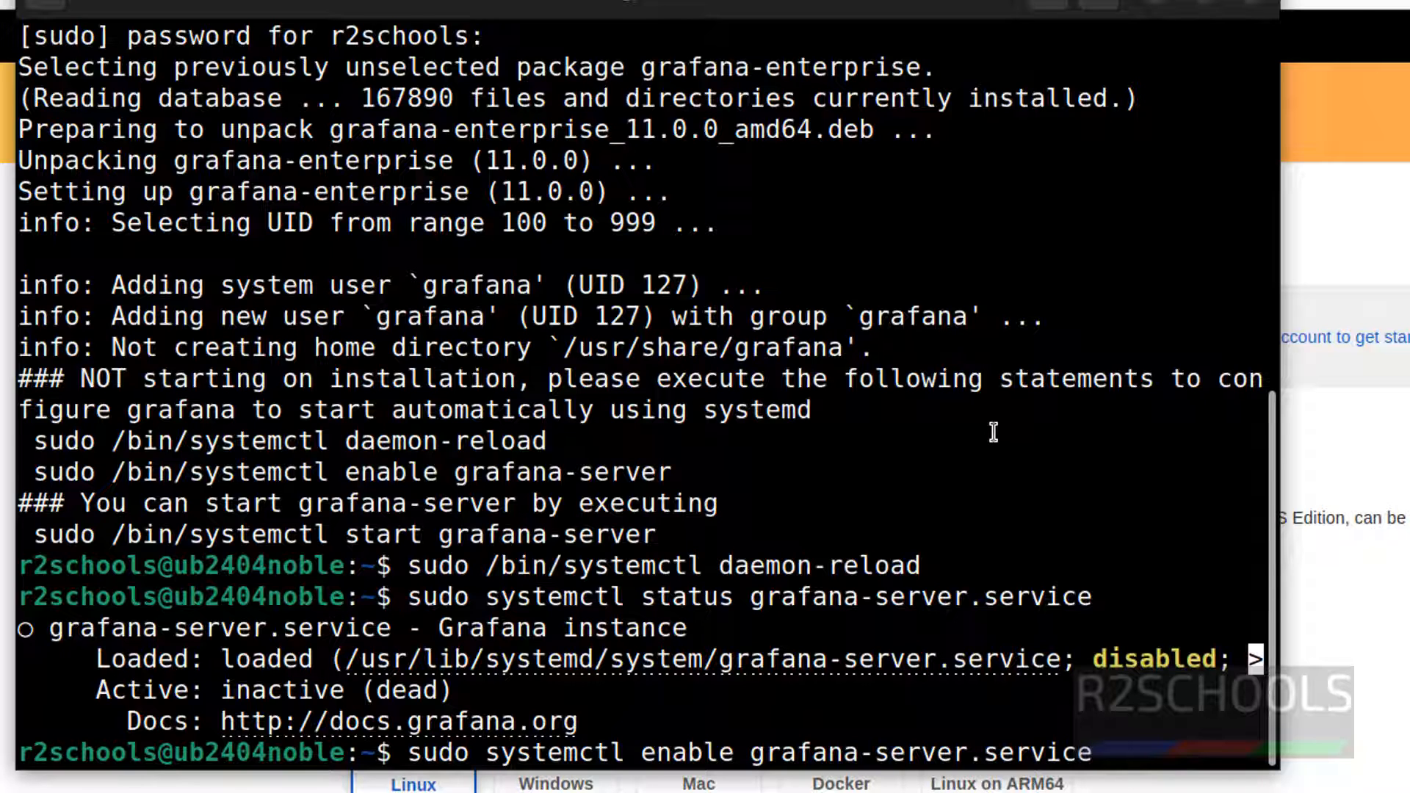
key("Return")
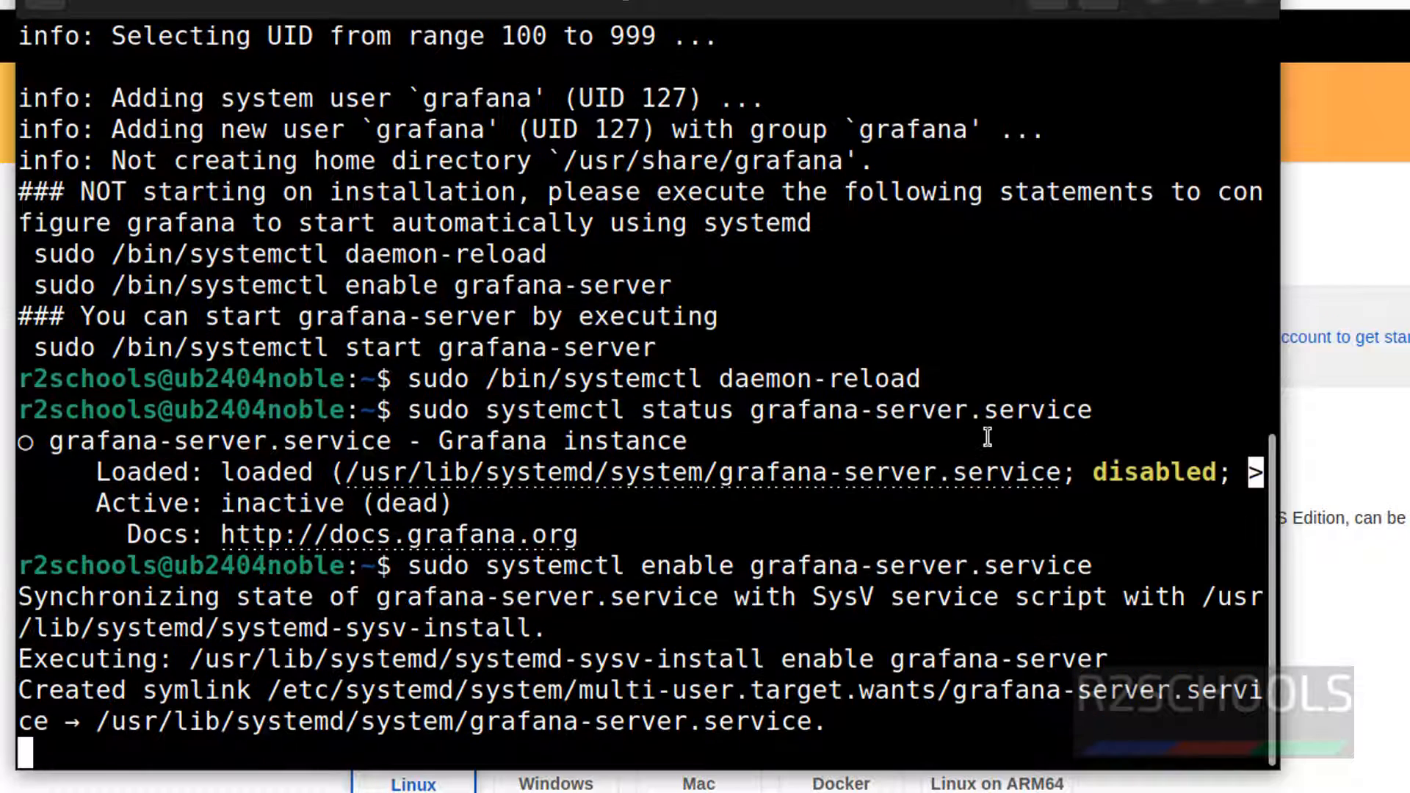
Recheck grafana-server status as enabled, then start grafana-server.service.
type("sudo systemctl enable grafana-server.service")
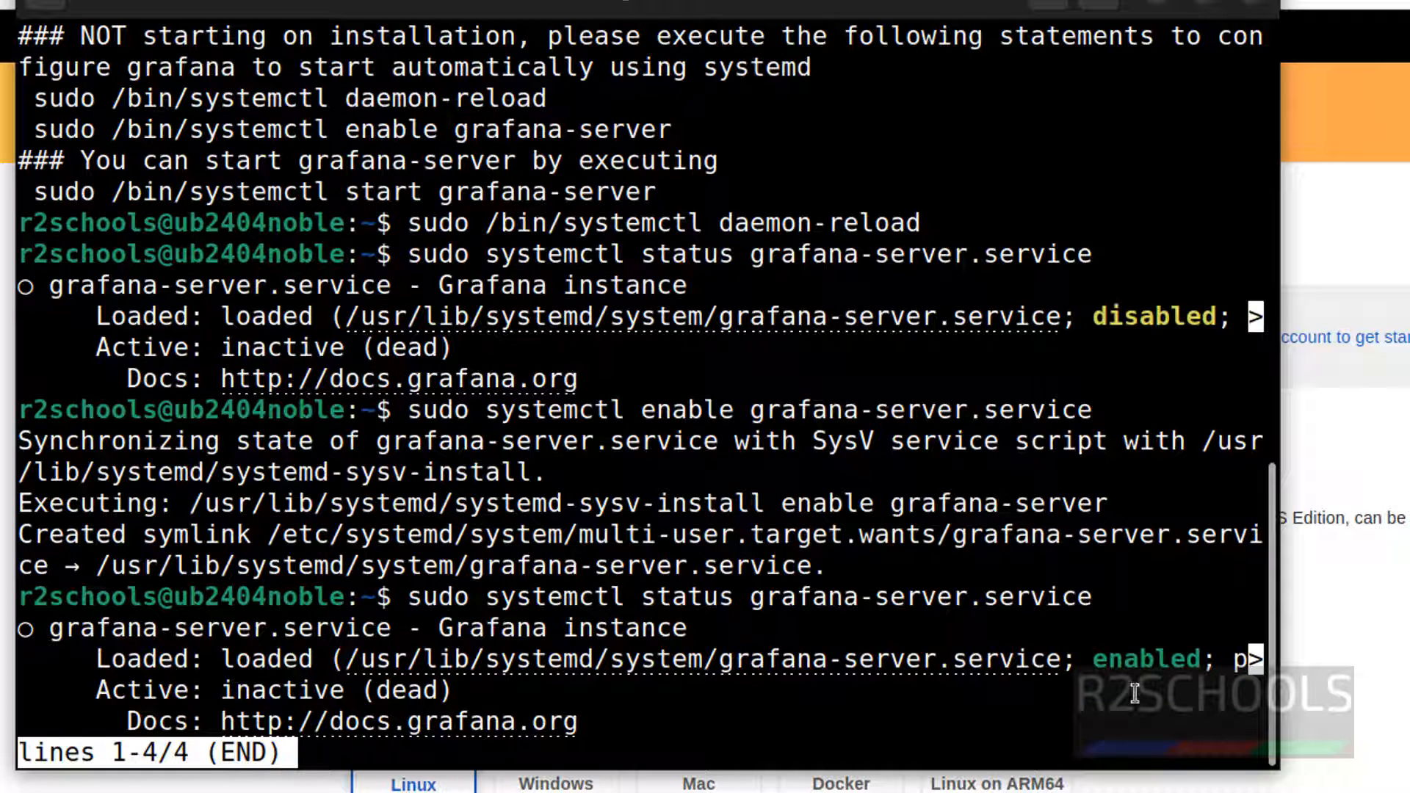
double_click(1145, 659)
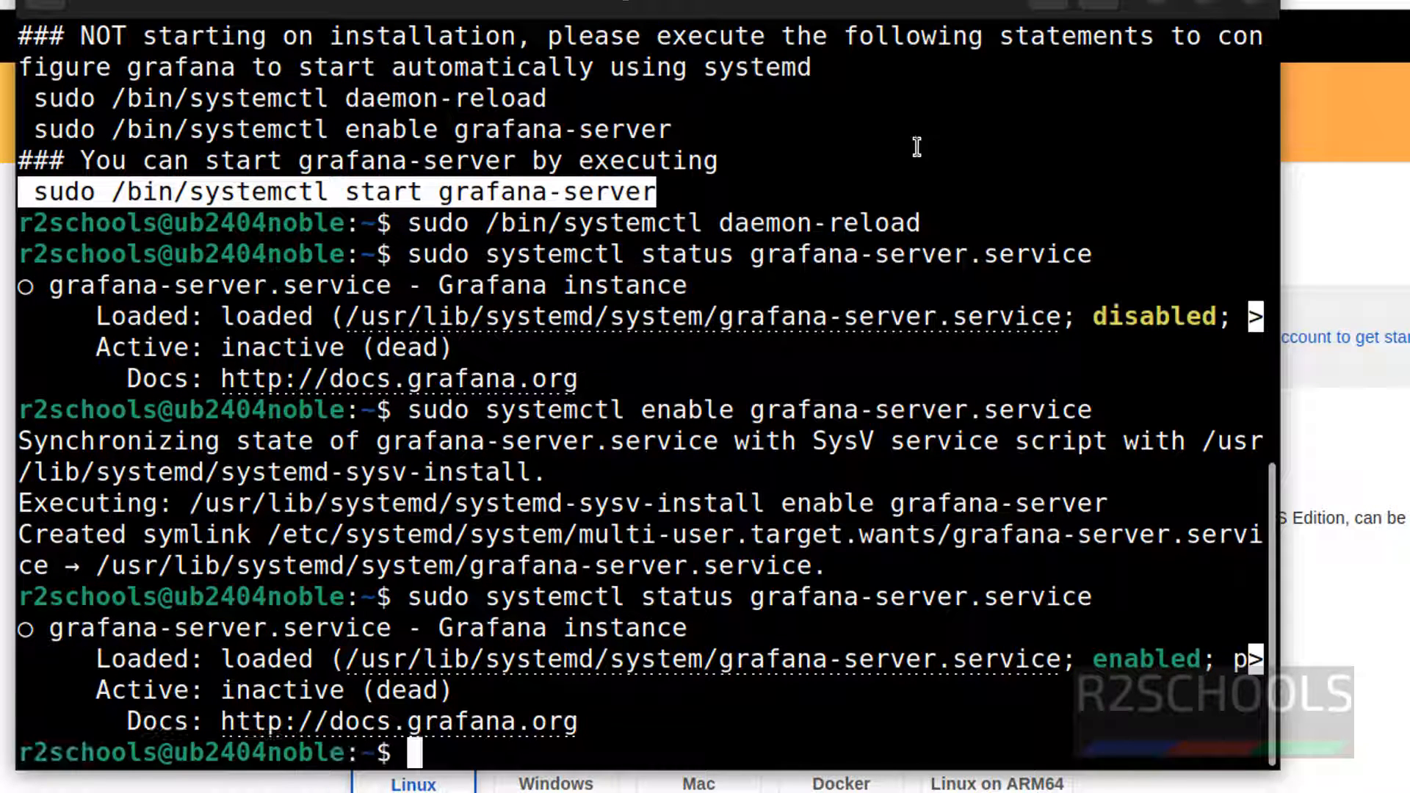
type("sudo systemctl")
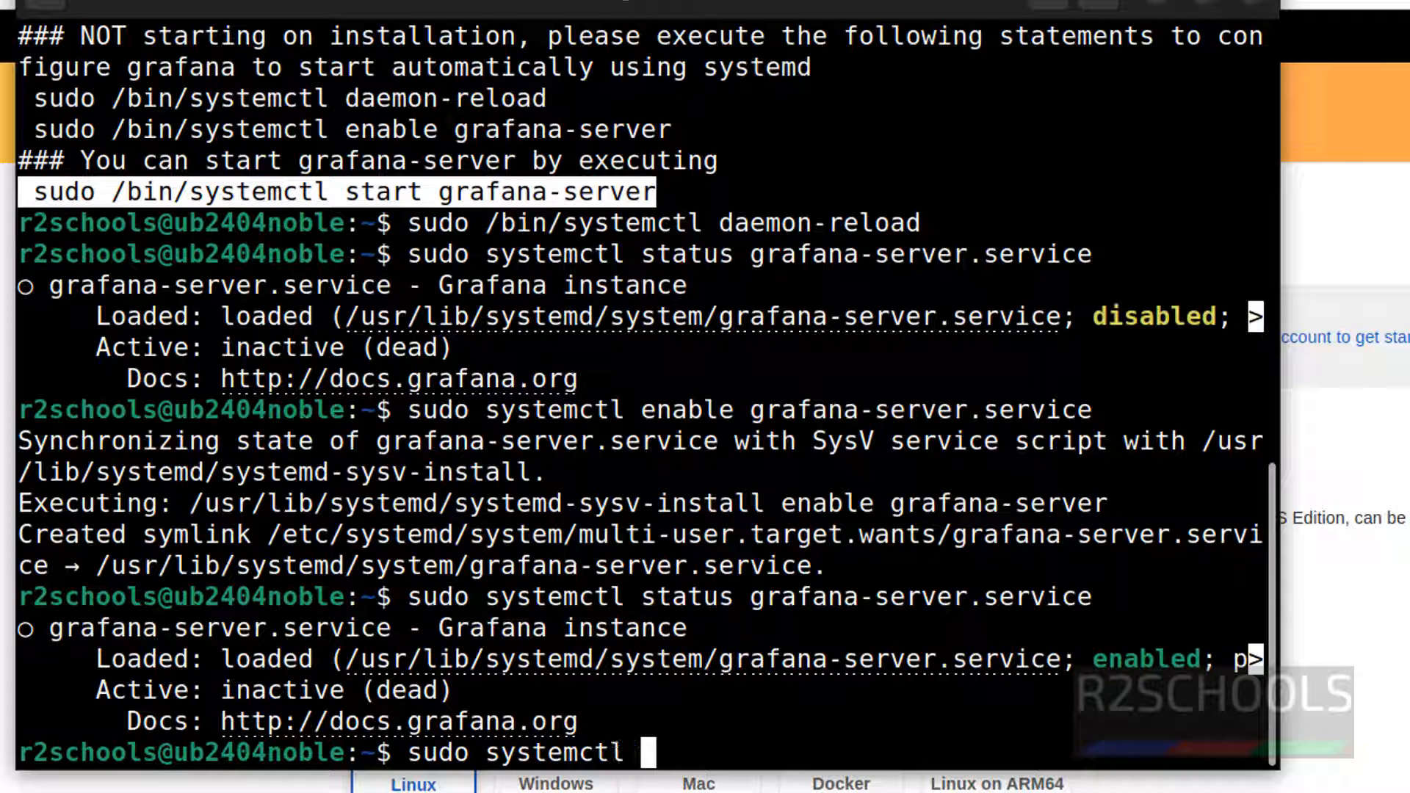
type("start")
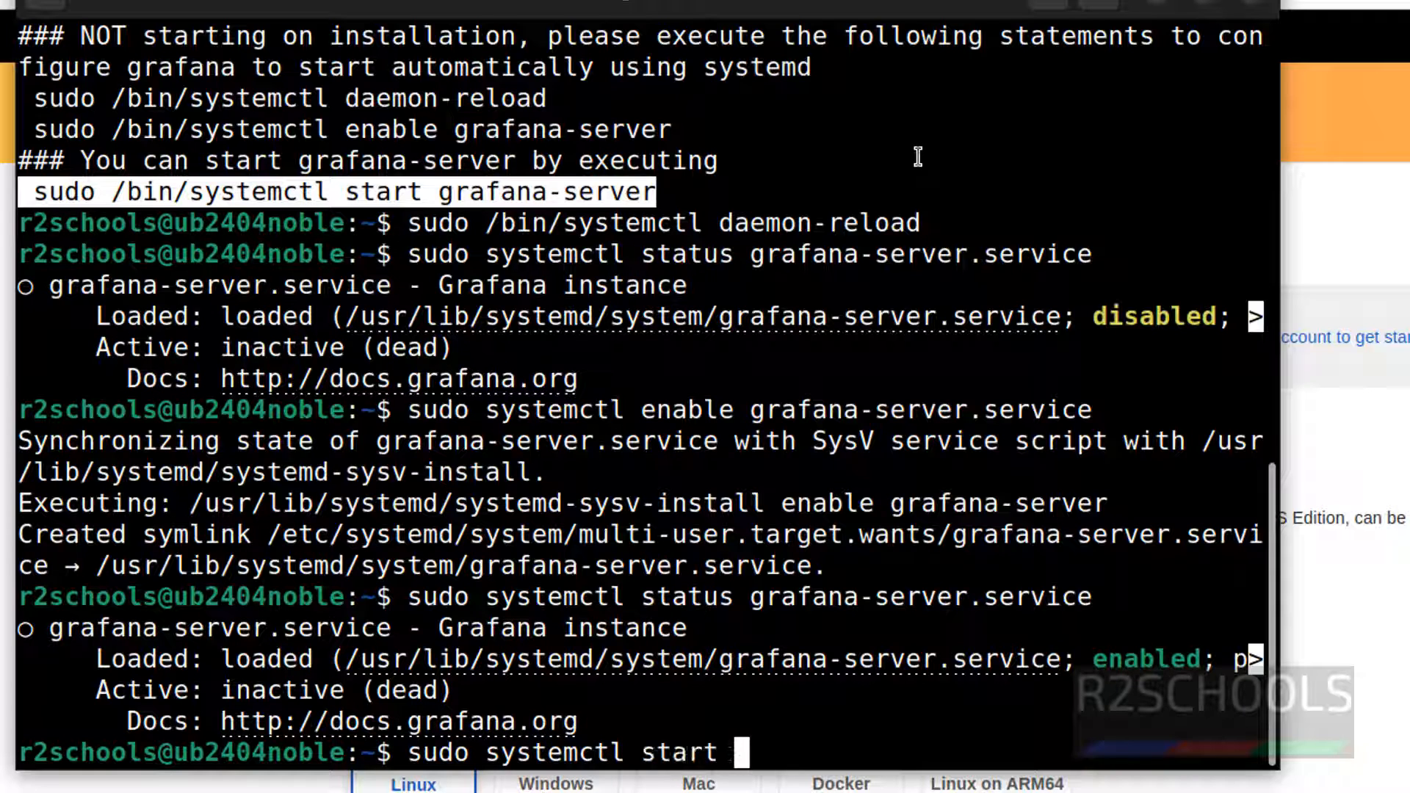
type("grafana-server.service")
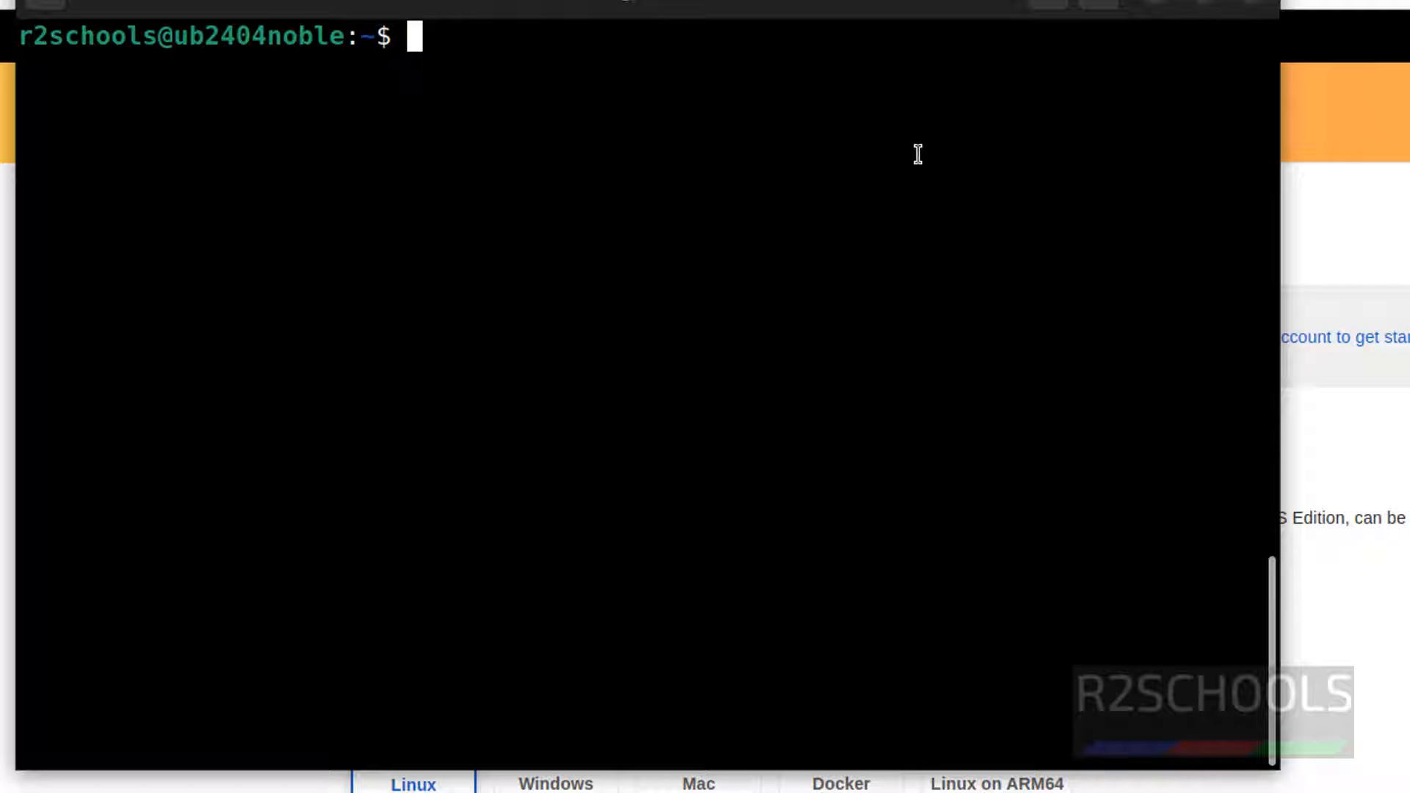
Run sudo systemctl status grafana-server.service to see the service running.
type("sudo sysg")
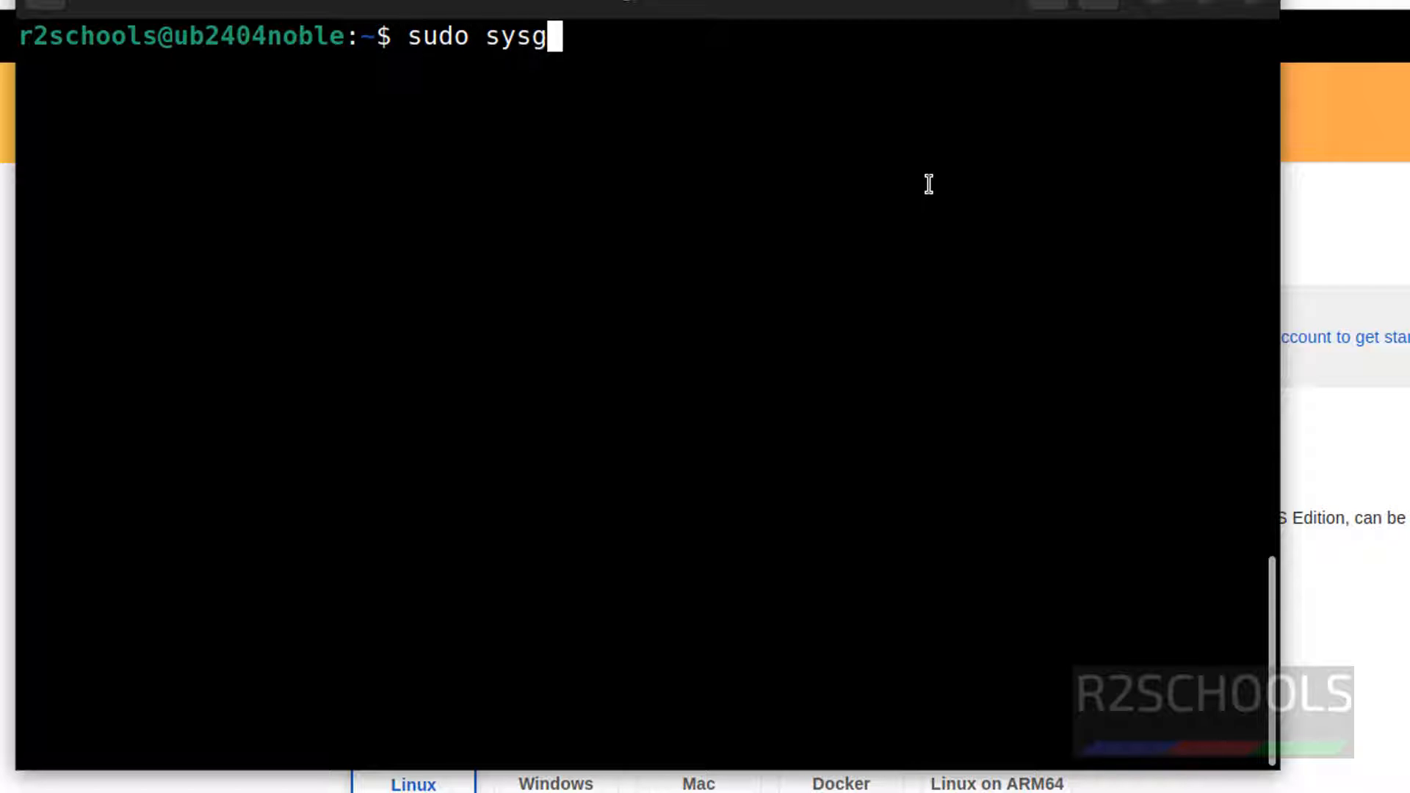
type("tem")
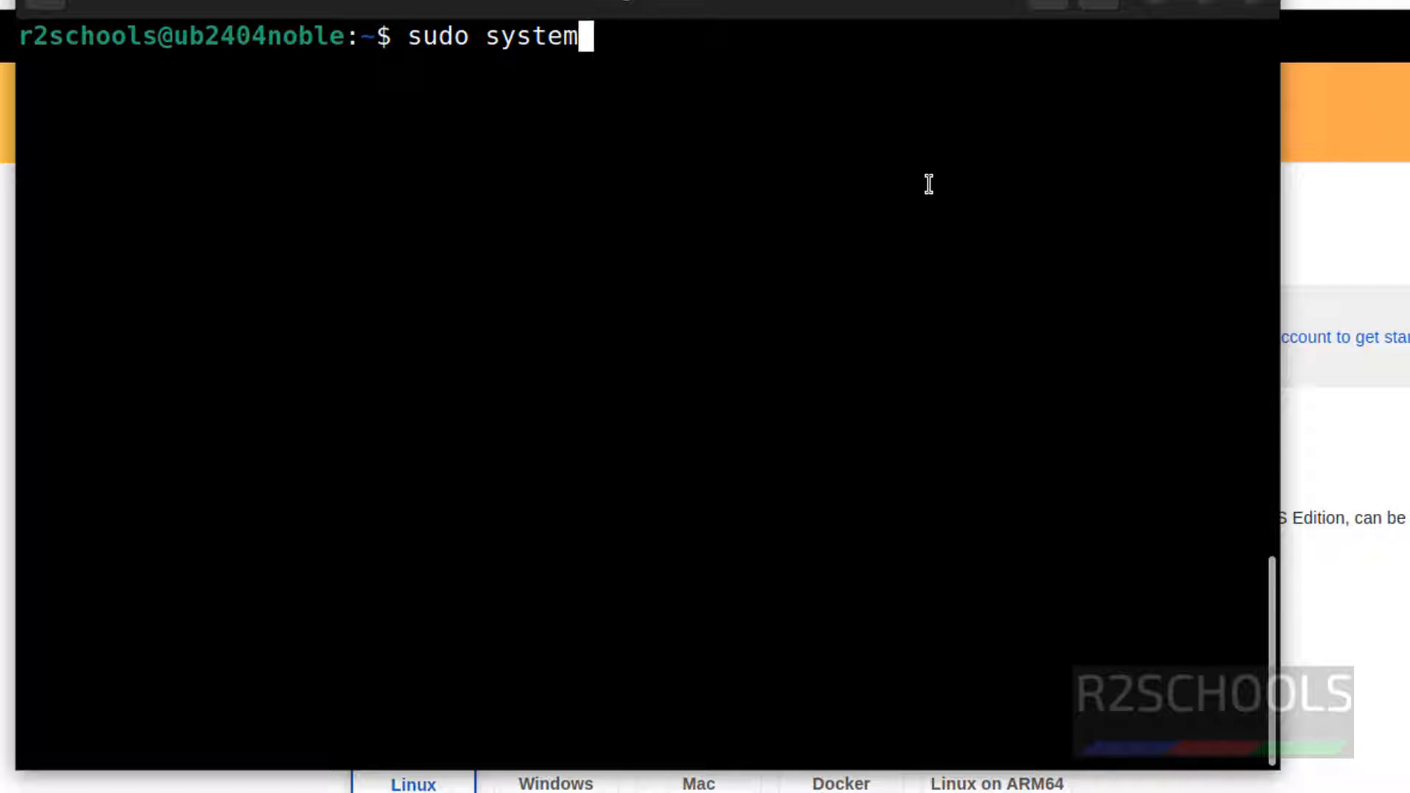
type("ctl status")
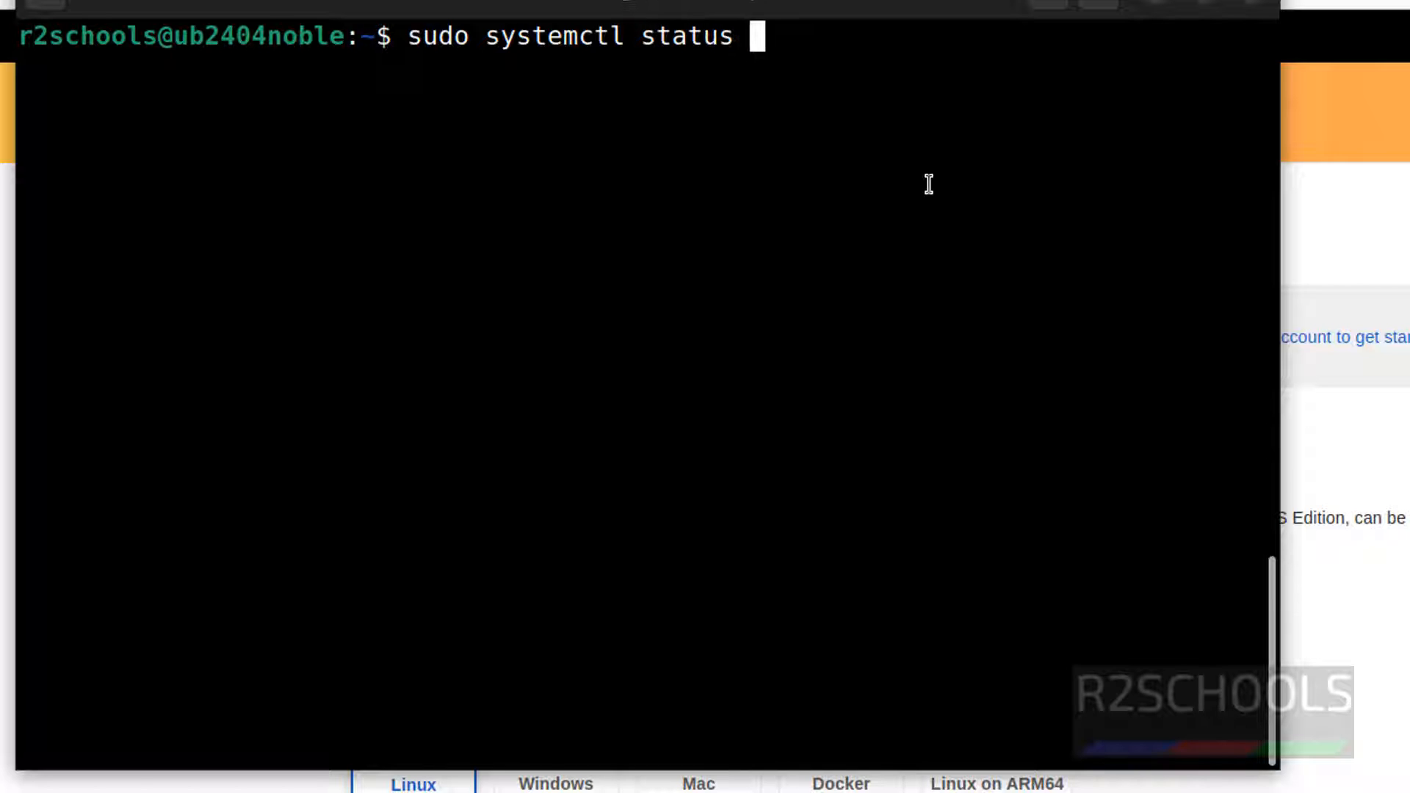
type("grafana-server.service")
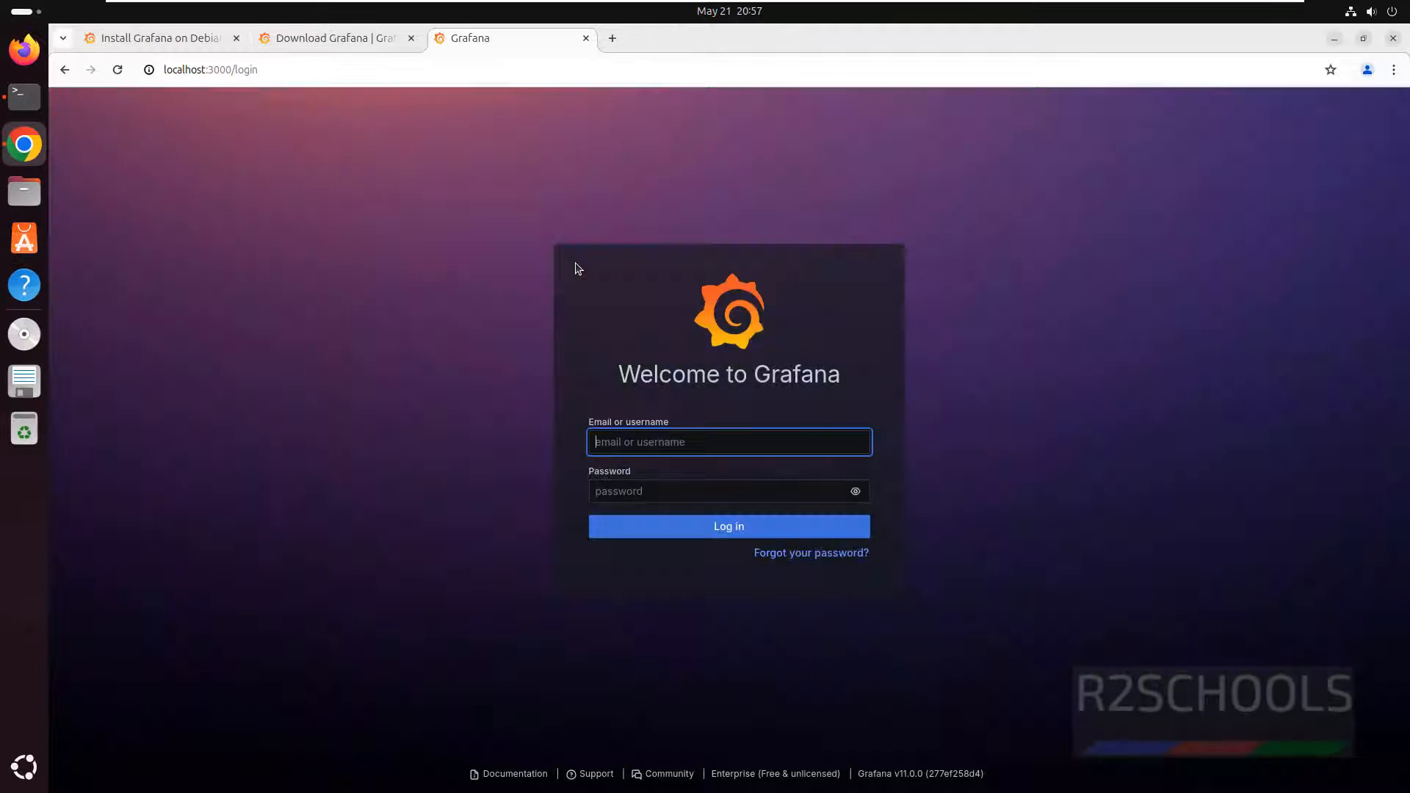
type("admin")
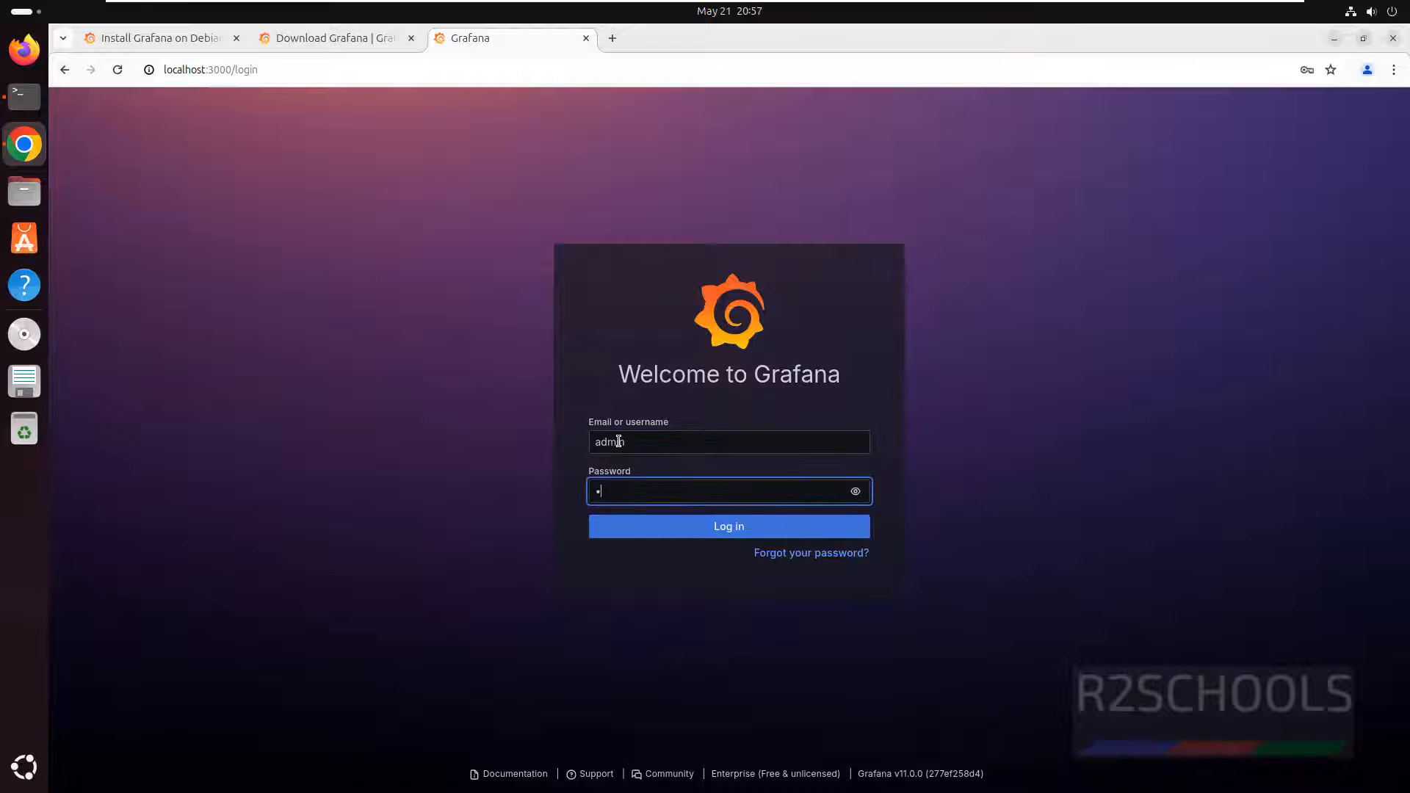
left_click(728, 526)
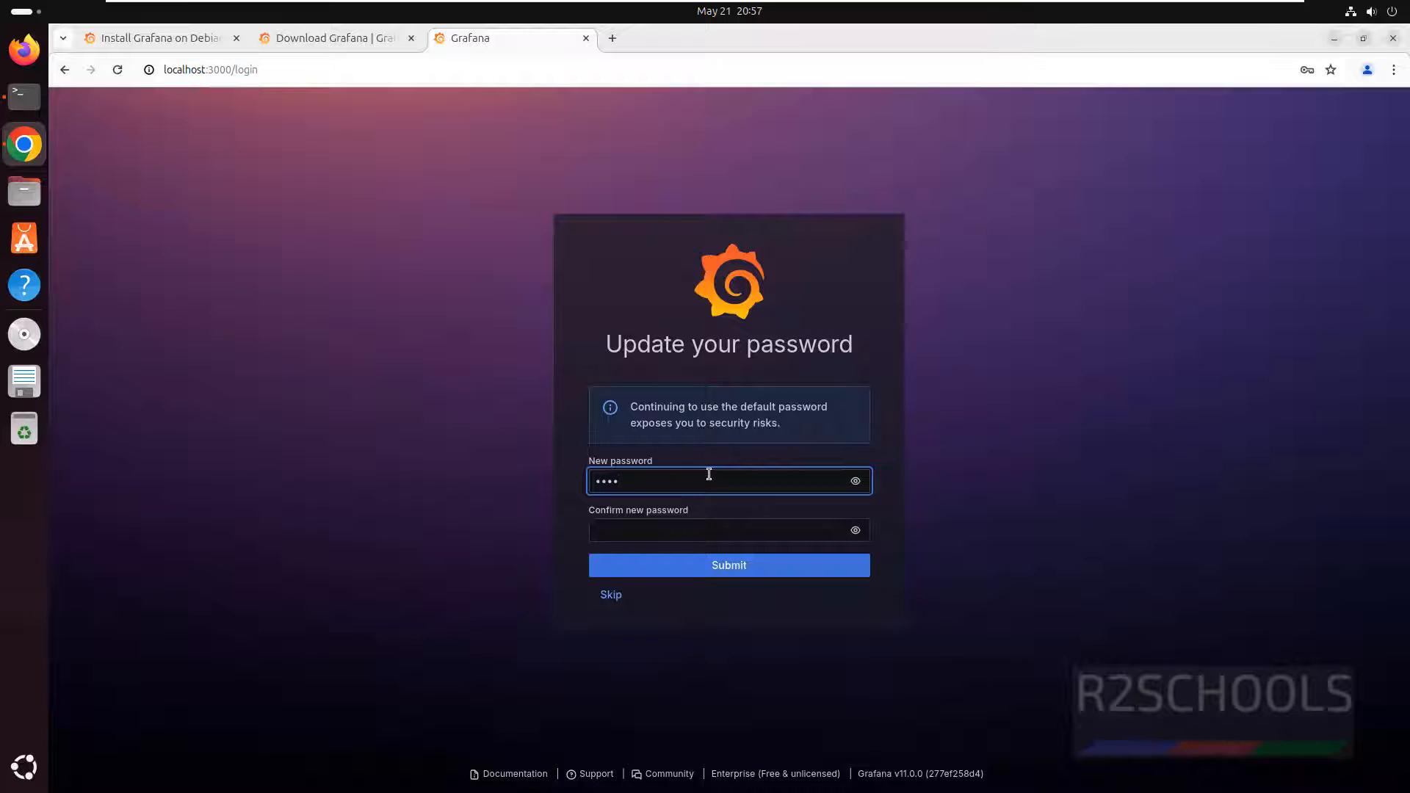
type("••")
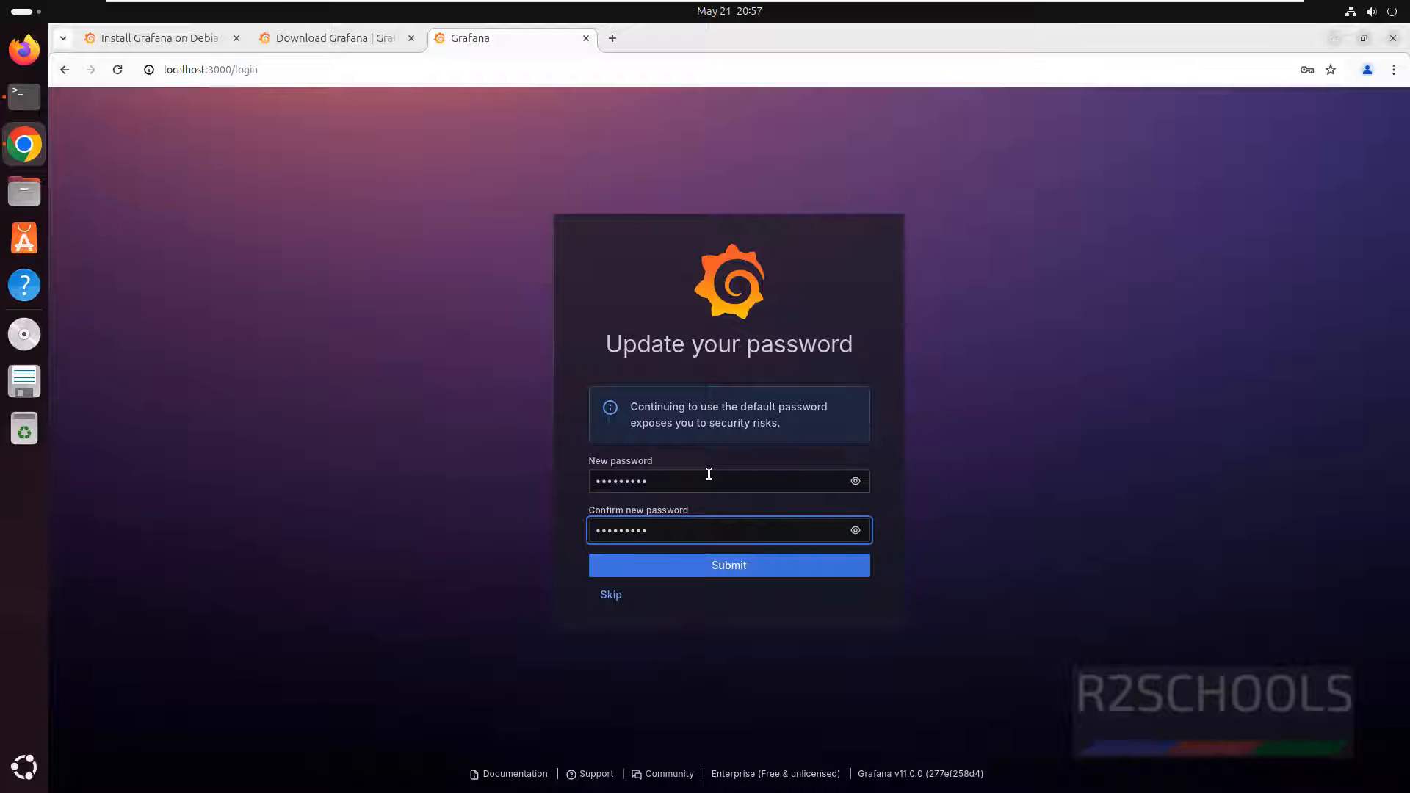
left_click(728, 565)
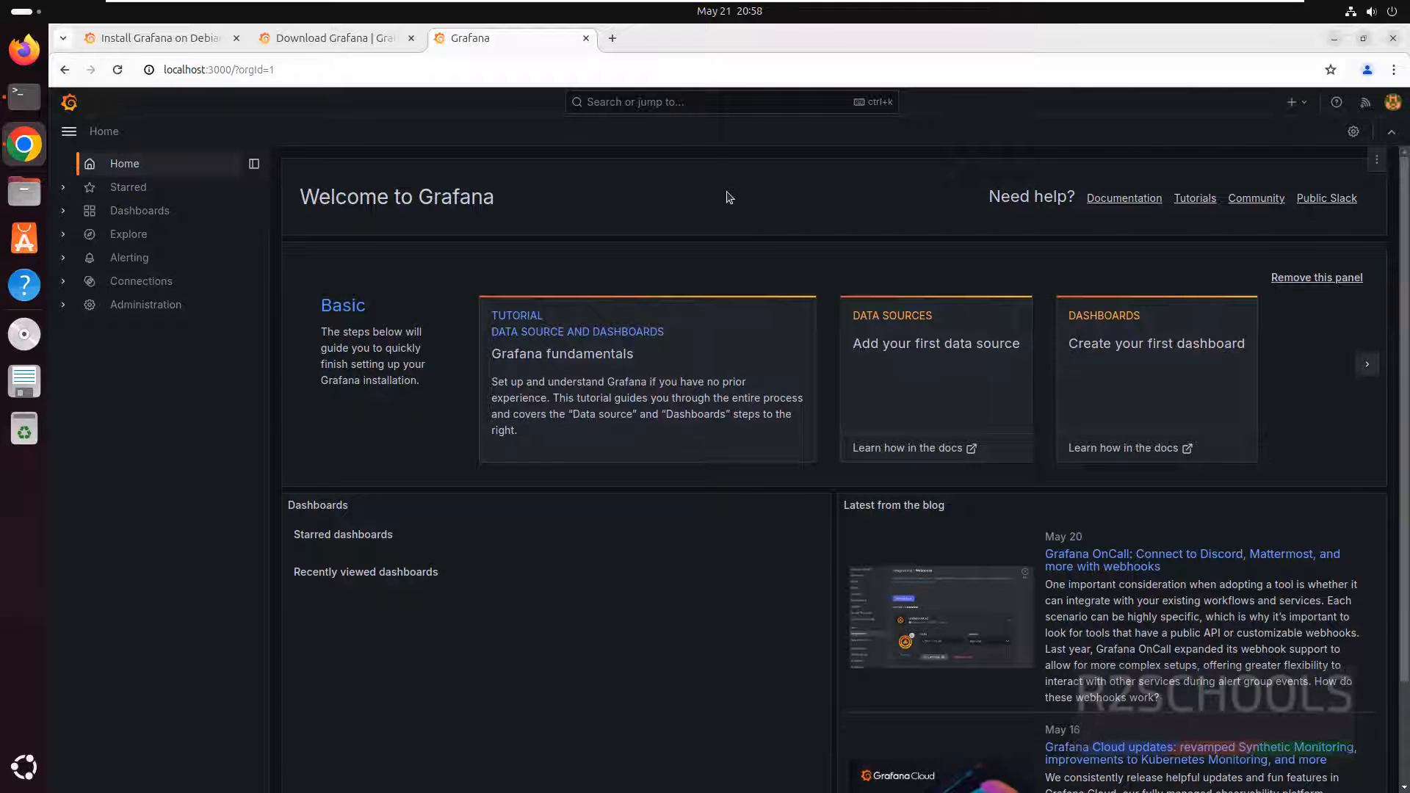
mouse_move(601, 147)
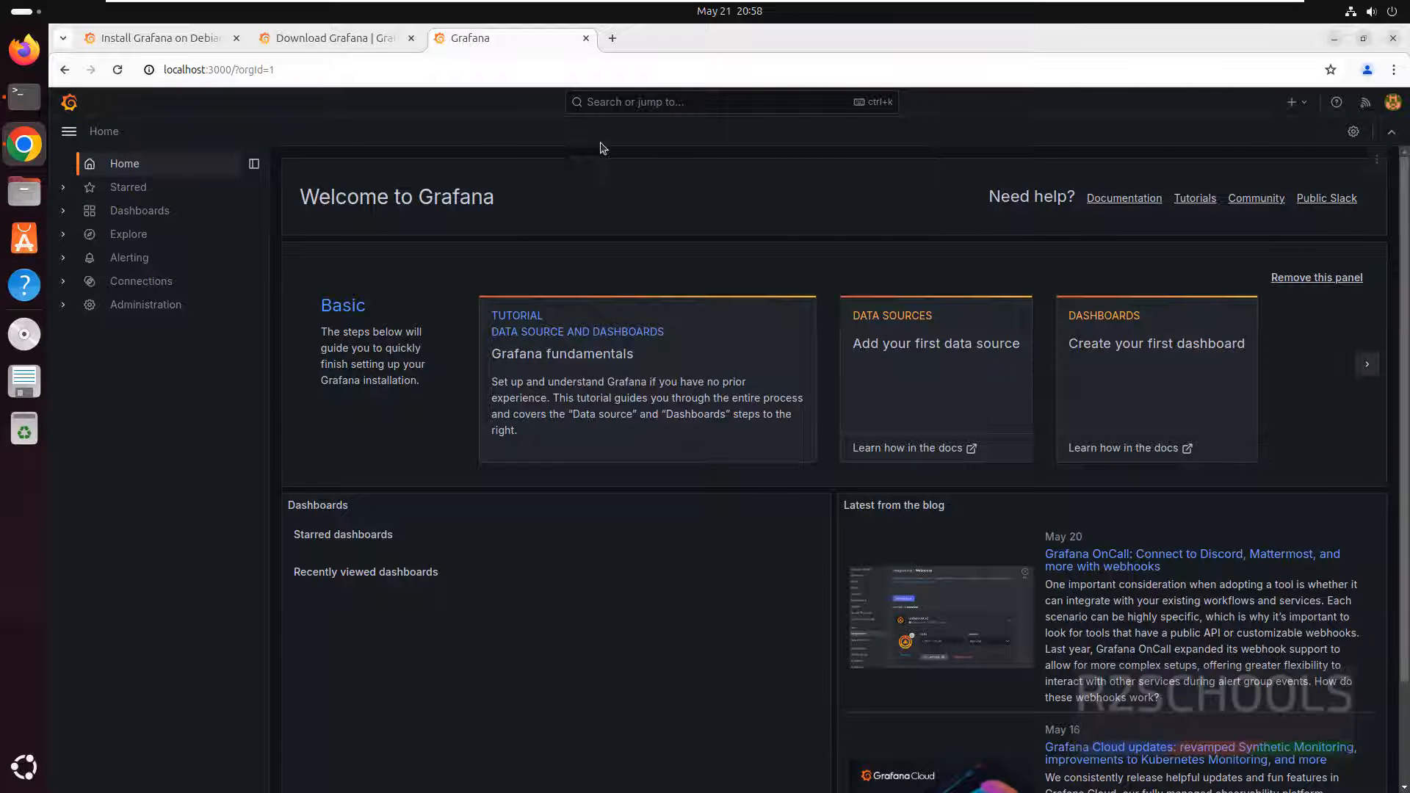
Go via the empty Dashboards page to the Add new connection catalogue of data sources.
left_click(140, 211)
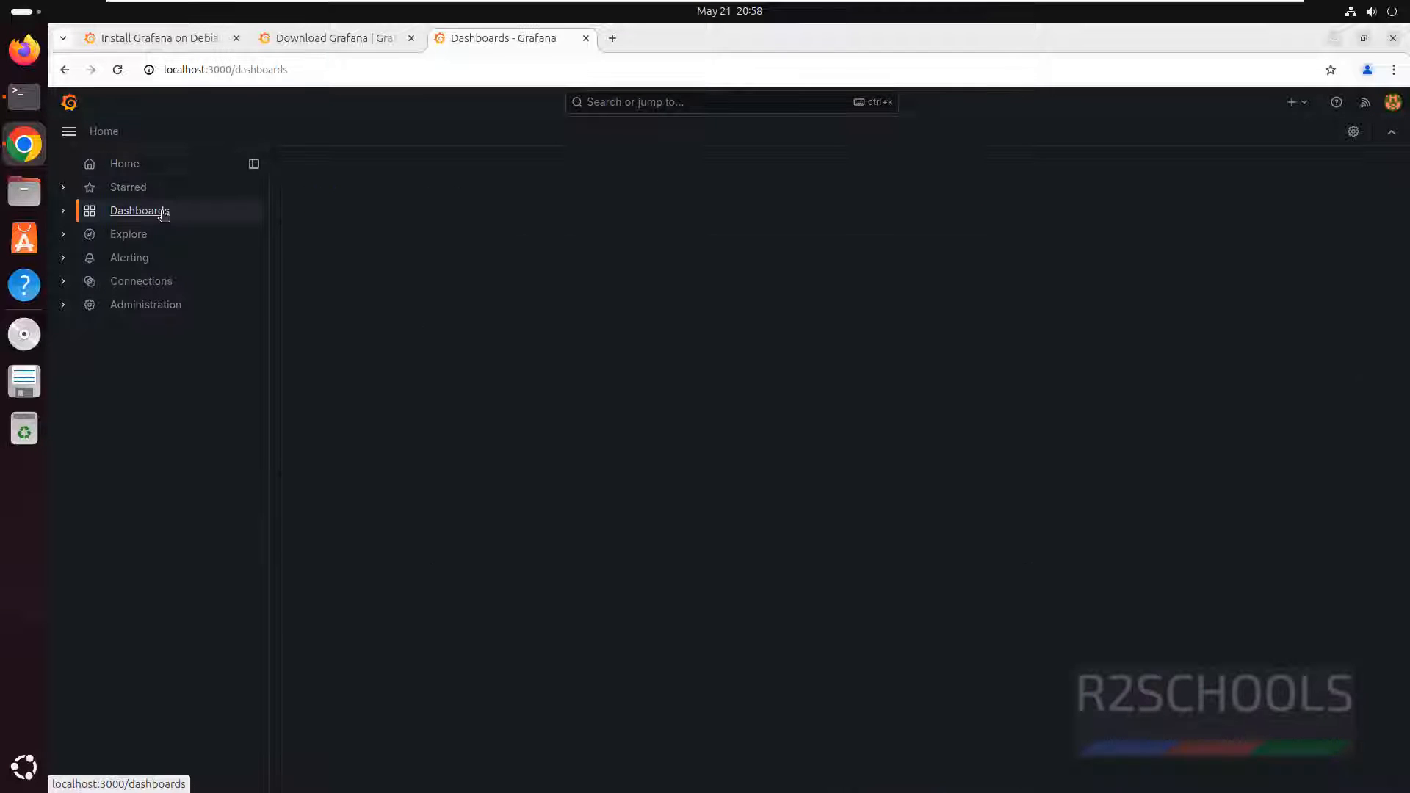
left_click(139, 210)
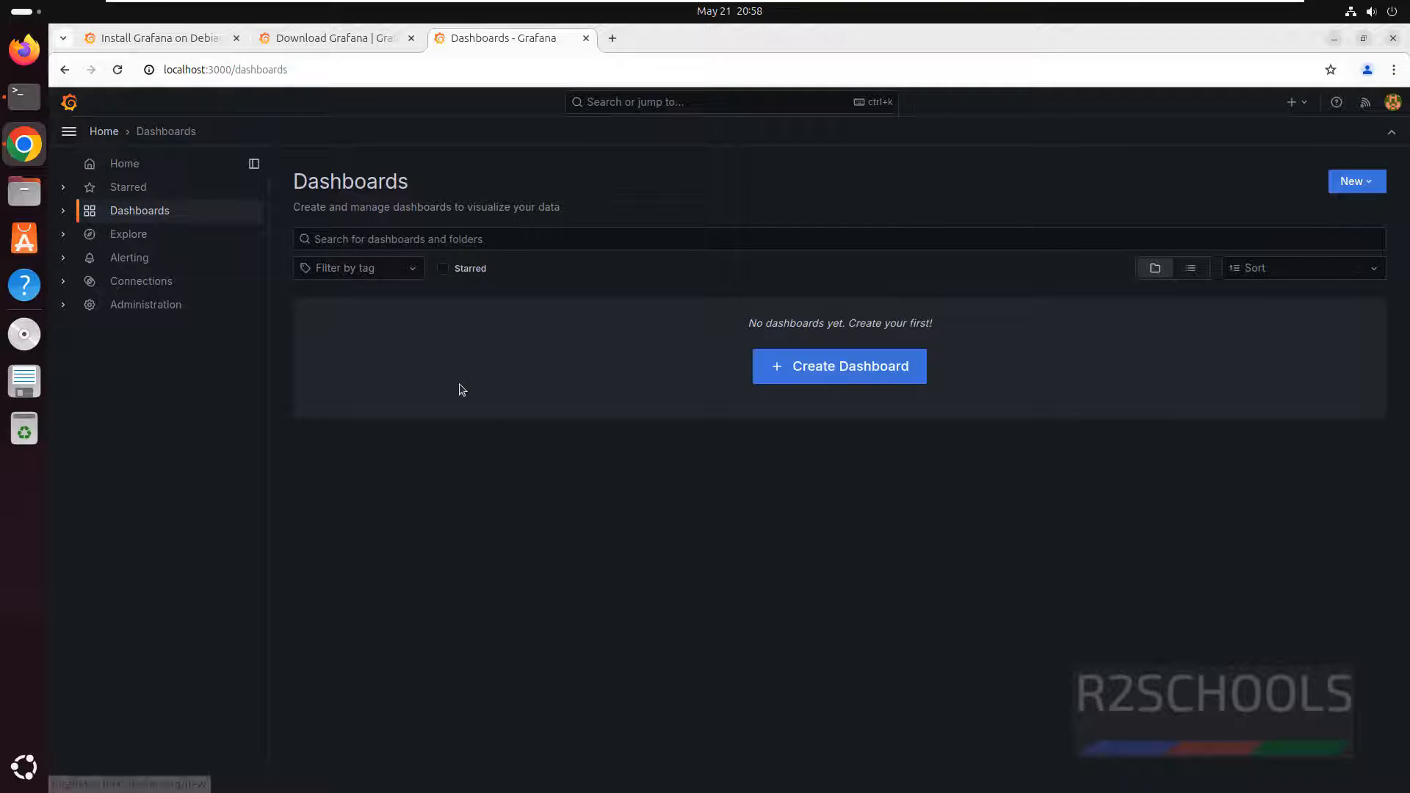
mouse_move(628, 192)
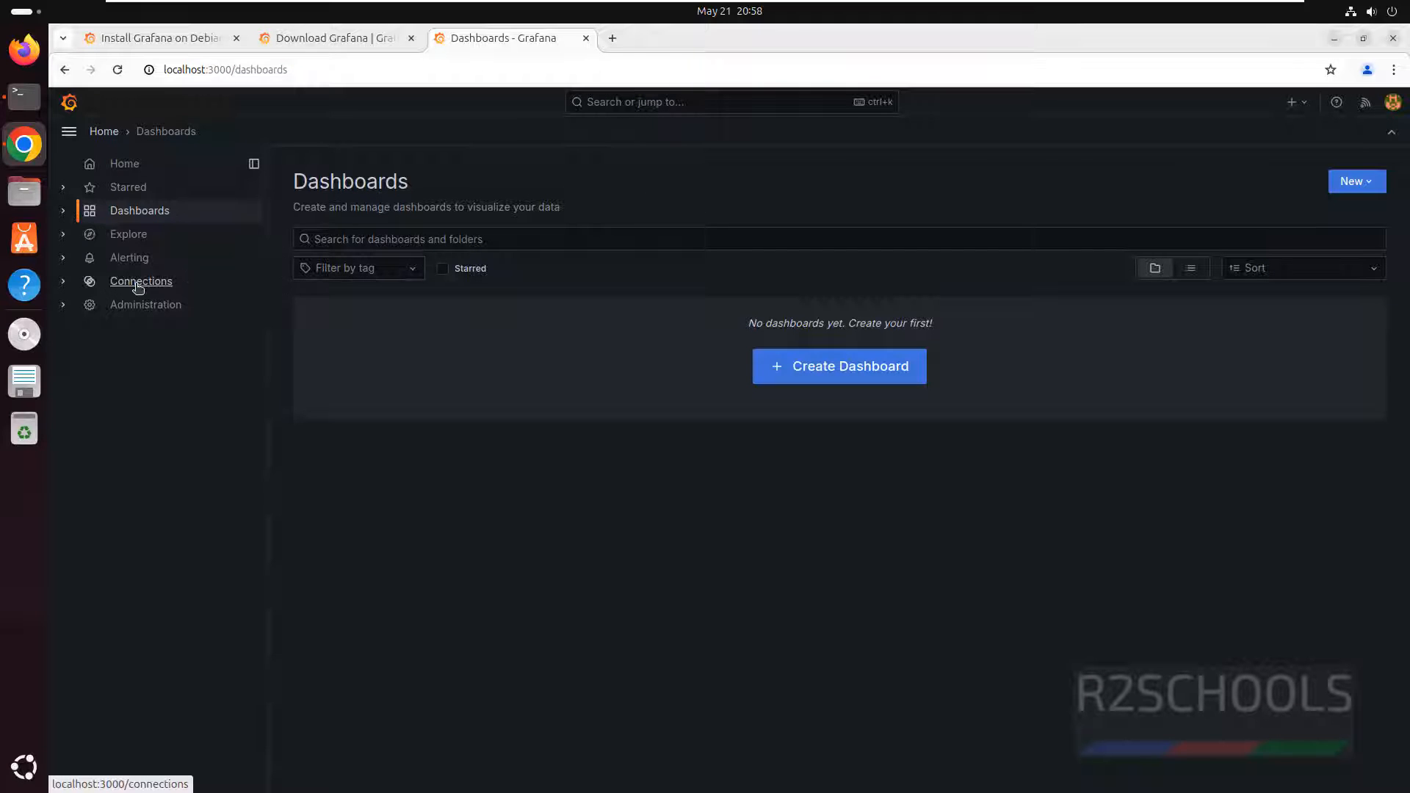
left_click(141, 280)
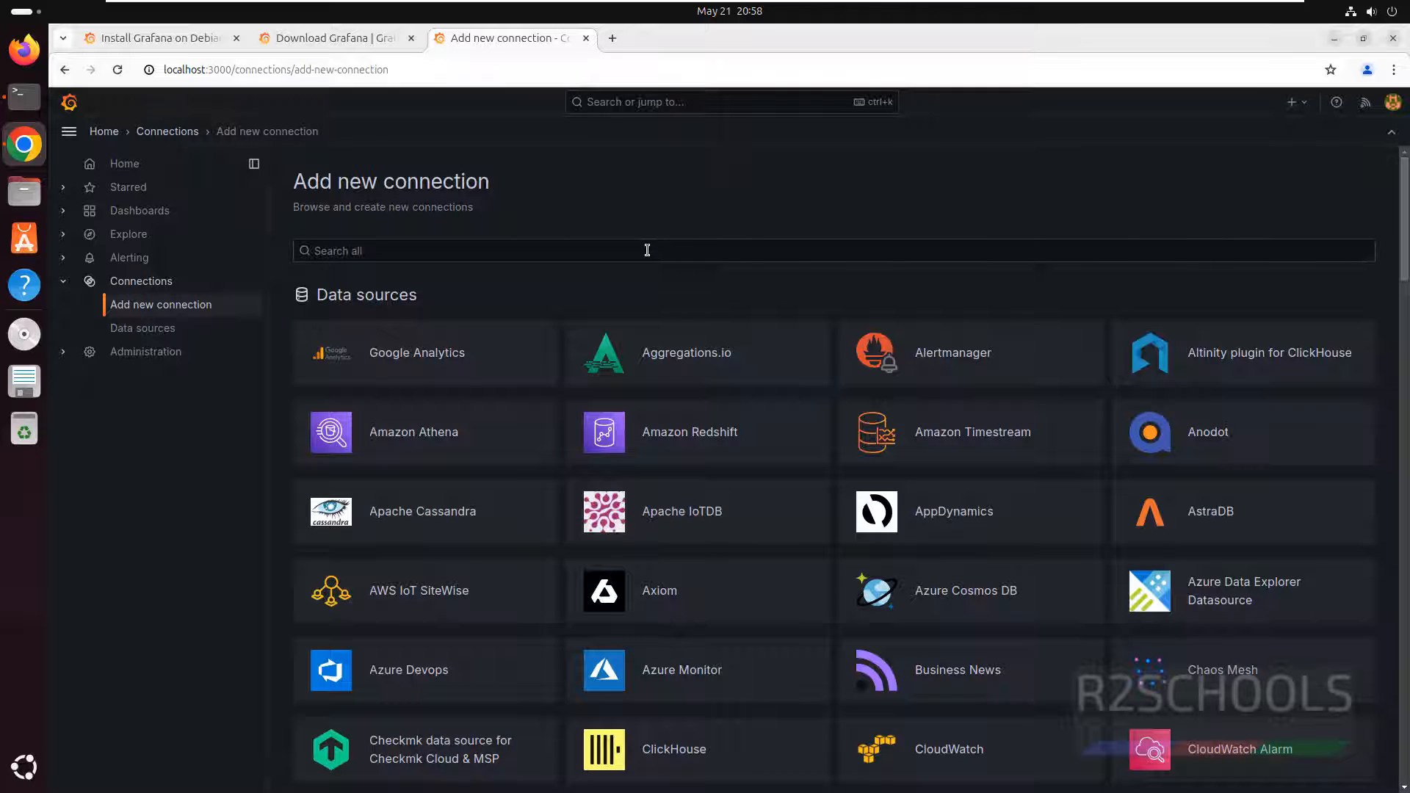
Search the connections catalogue for 'post' then 'mysql' and reach the MySQL plugin page.
left_click(638, 251)
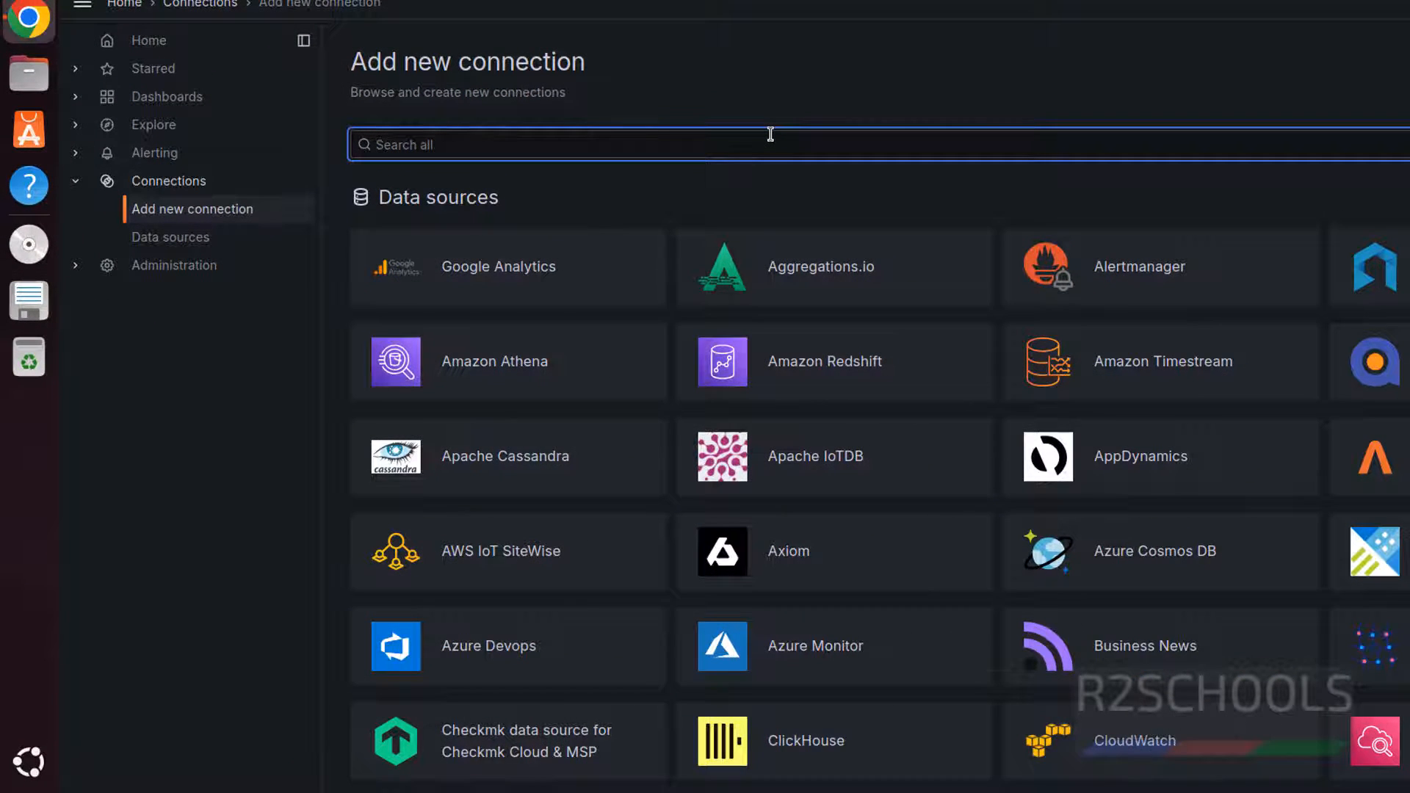
type("m")
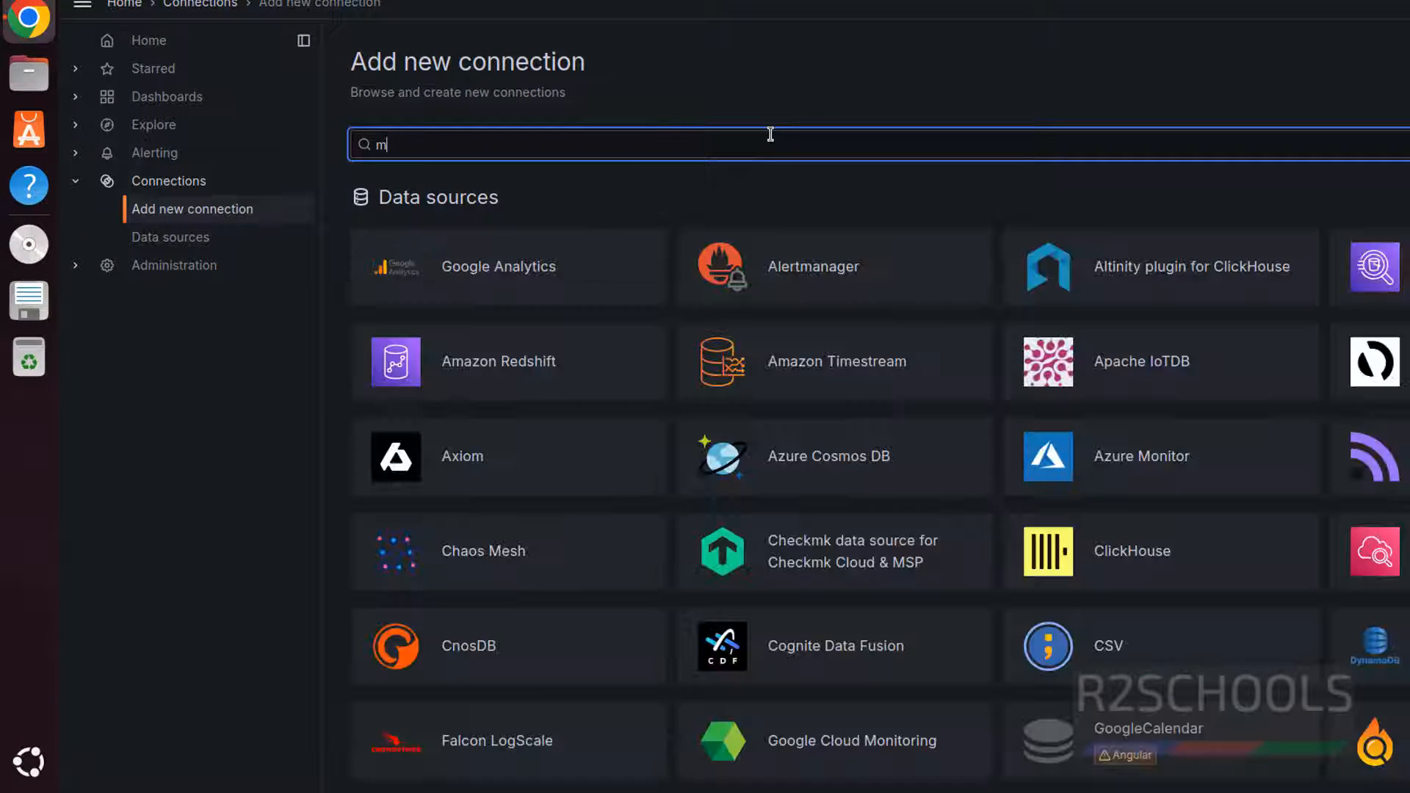
type("poos")
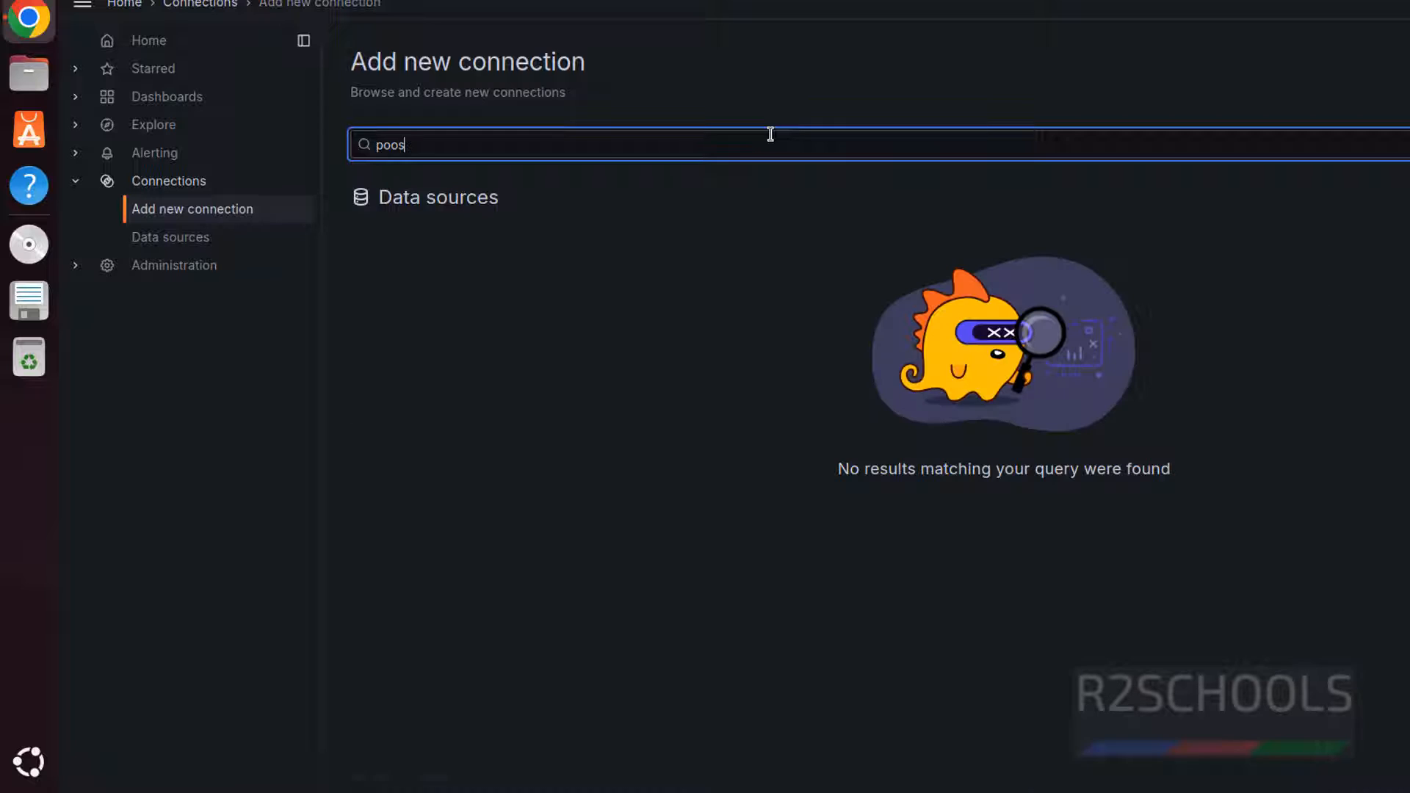
type("post")
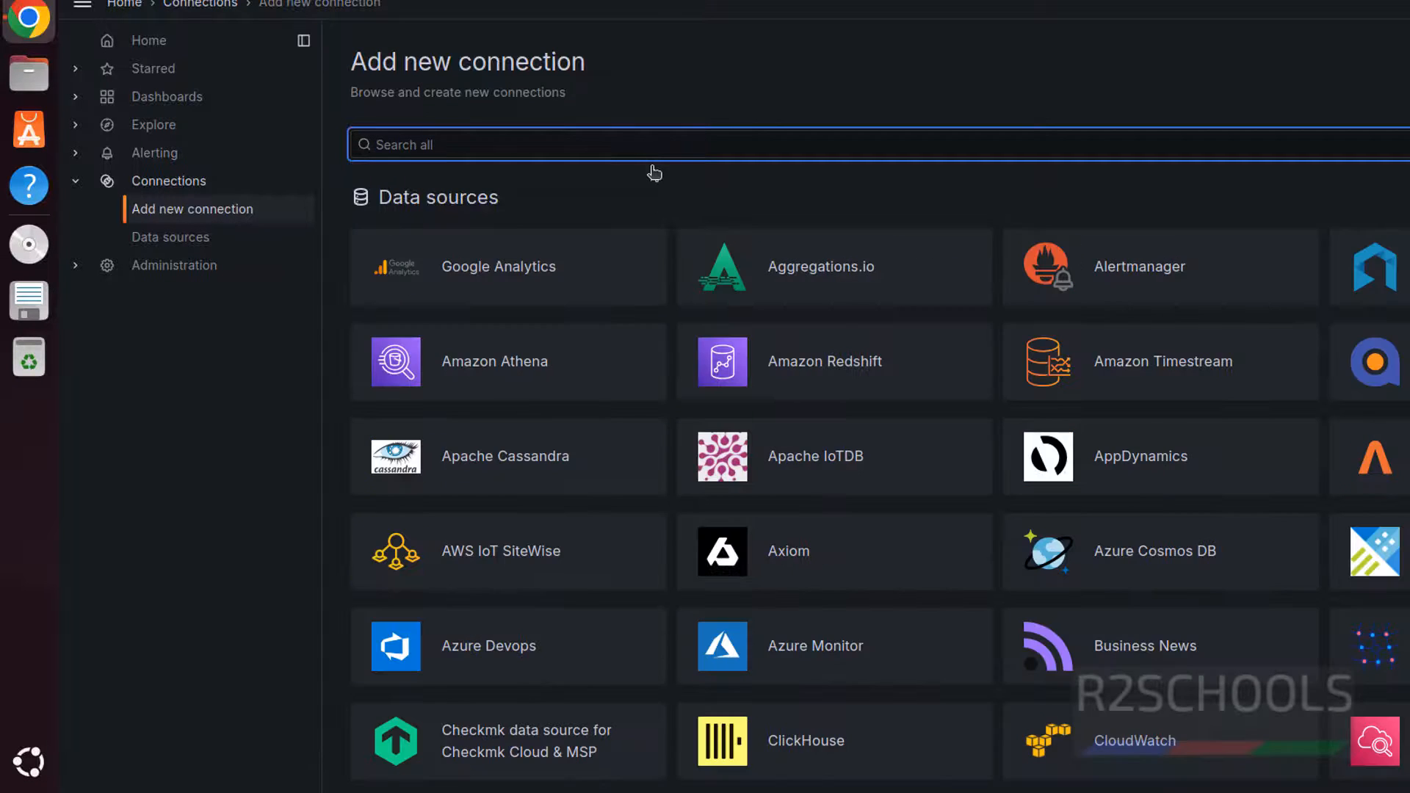
type("mysql")
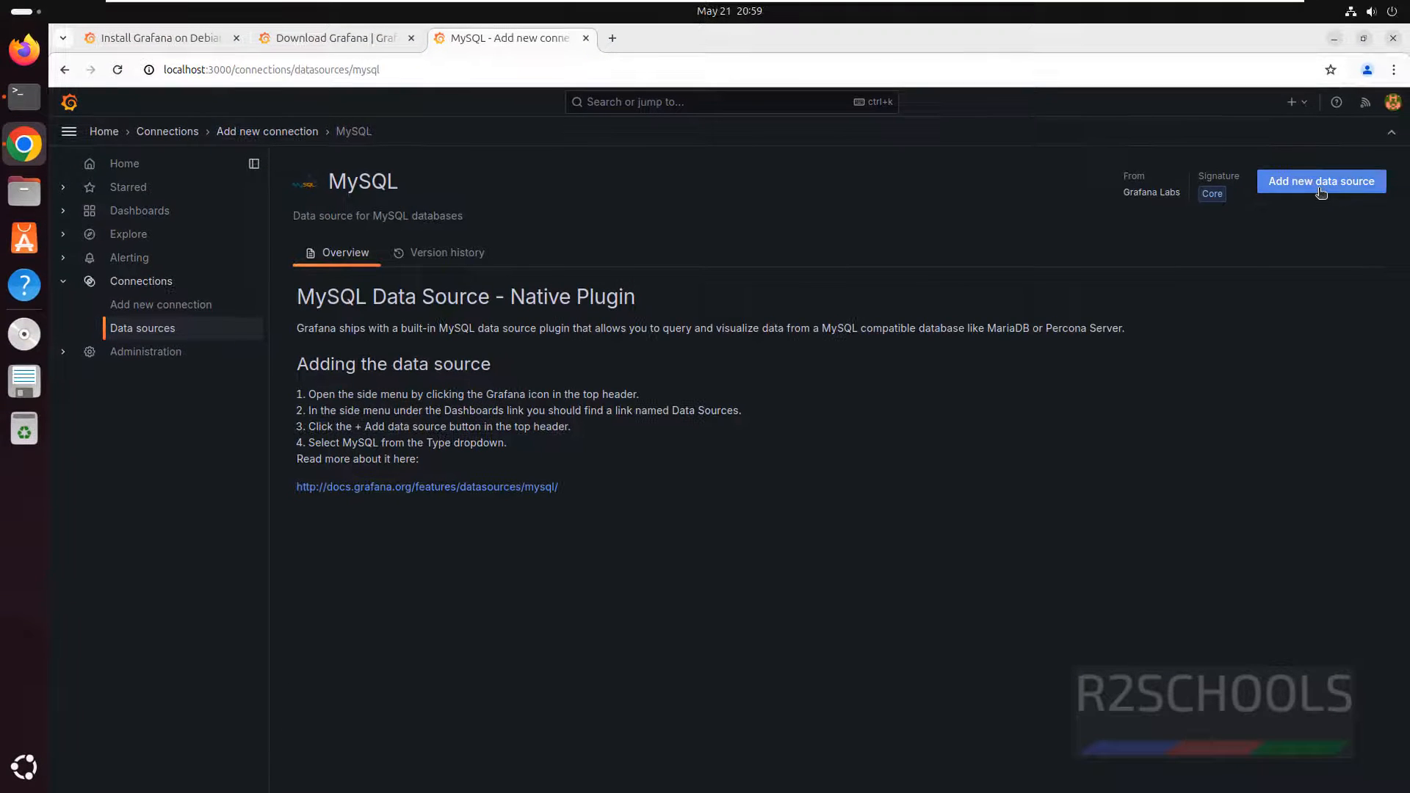
Add a MySQL data source named mysql and review its Host URL, Database name and Username fields down to Save & test.
left_click(1321, 181)
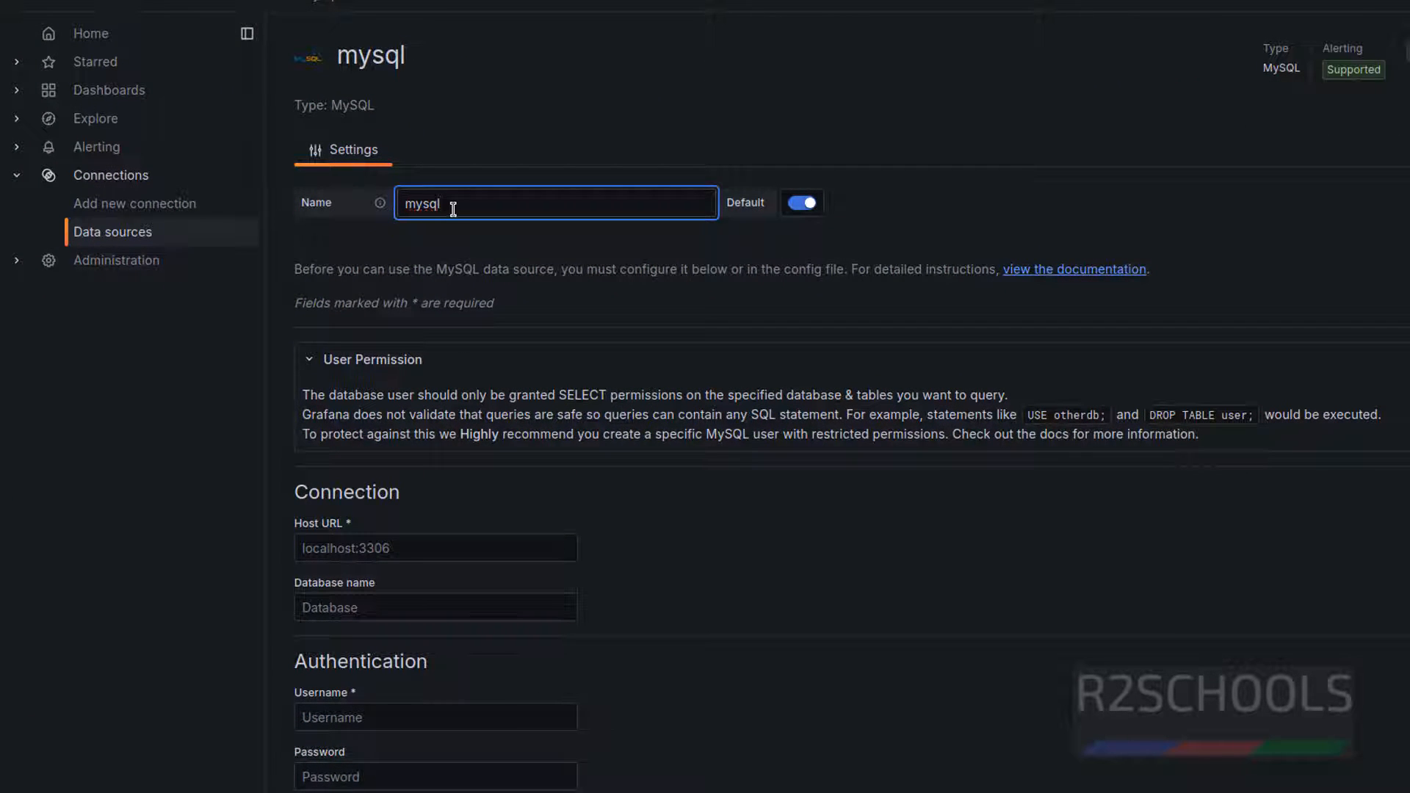
key("BackSpace")
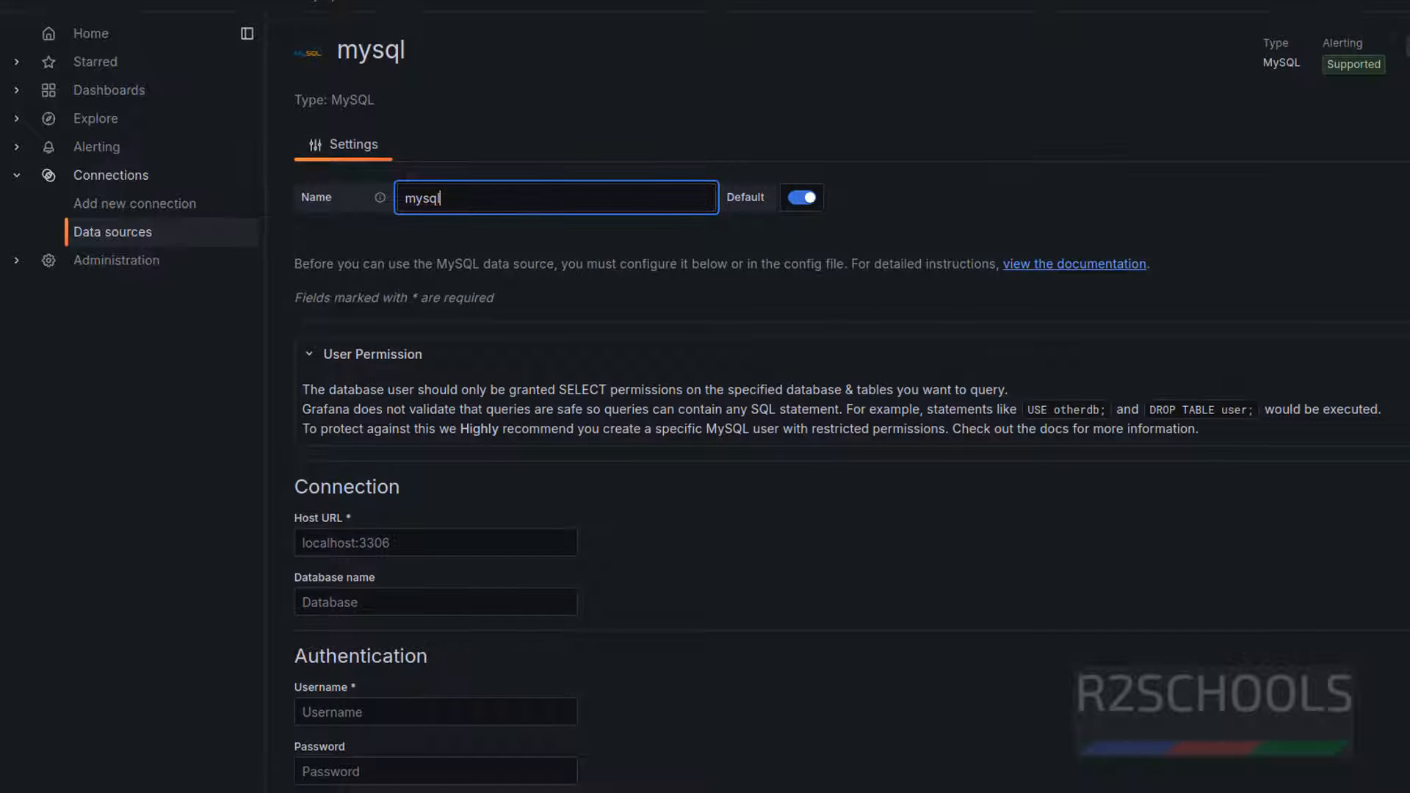
left_click(436, 547)
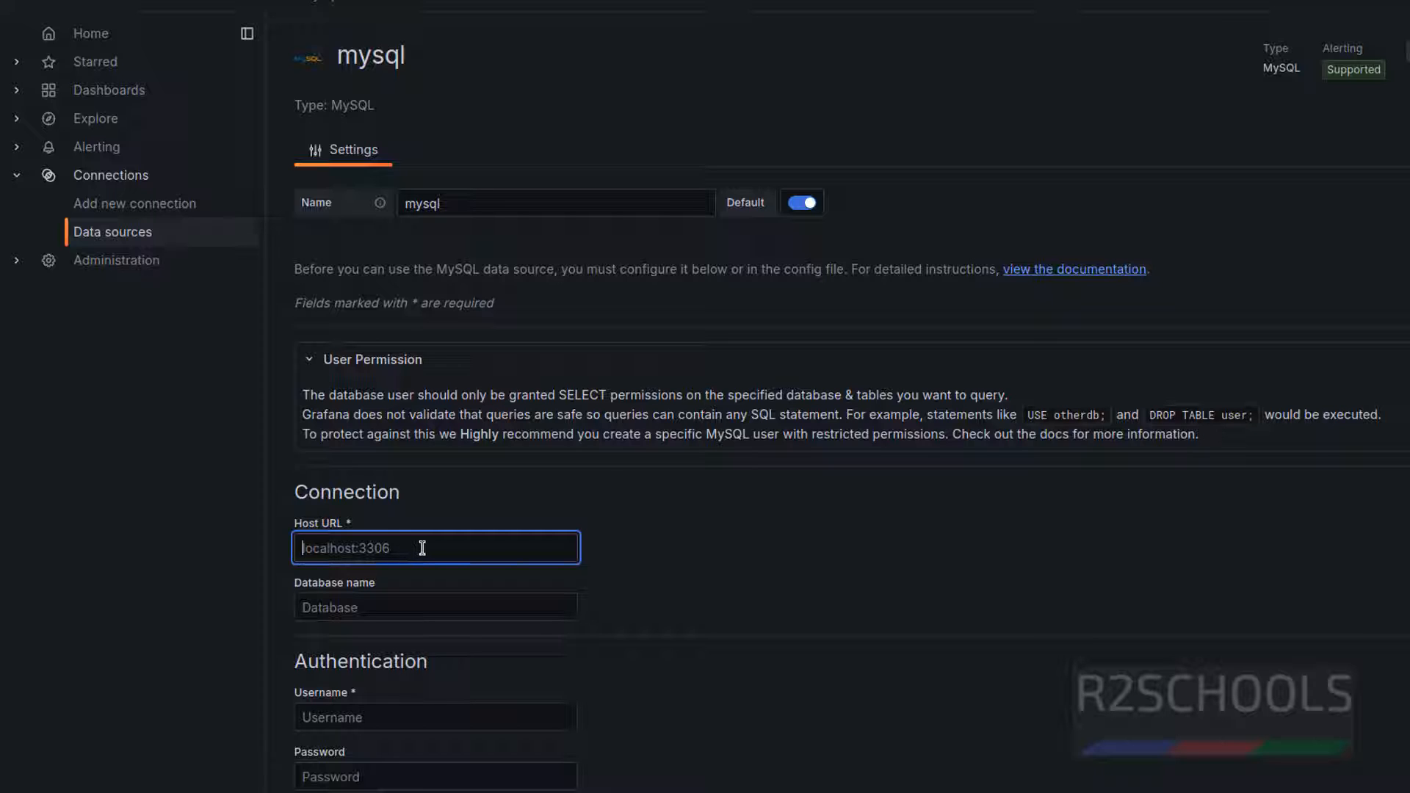
mouse_move(389, 616)
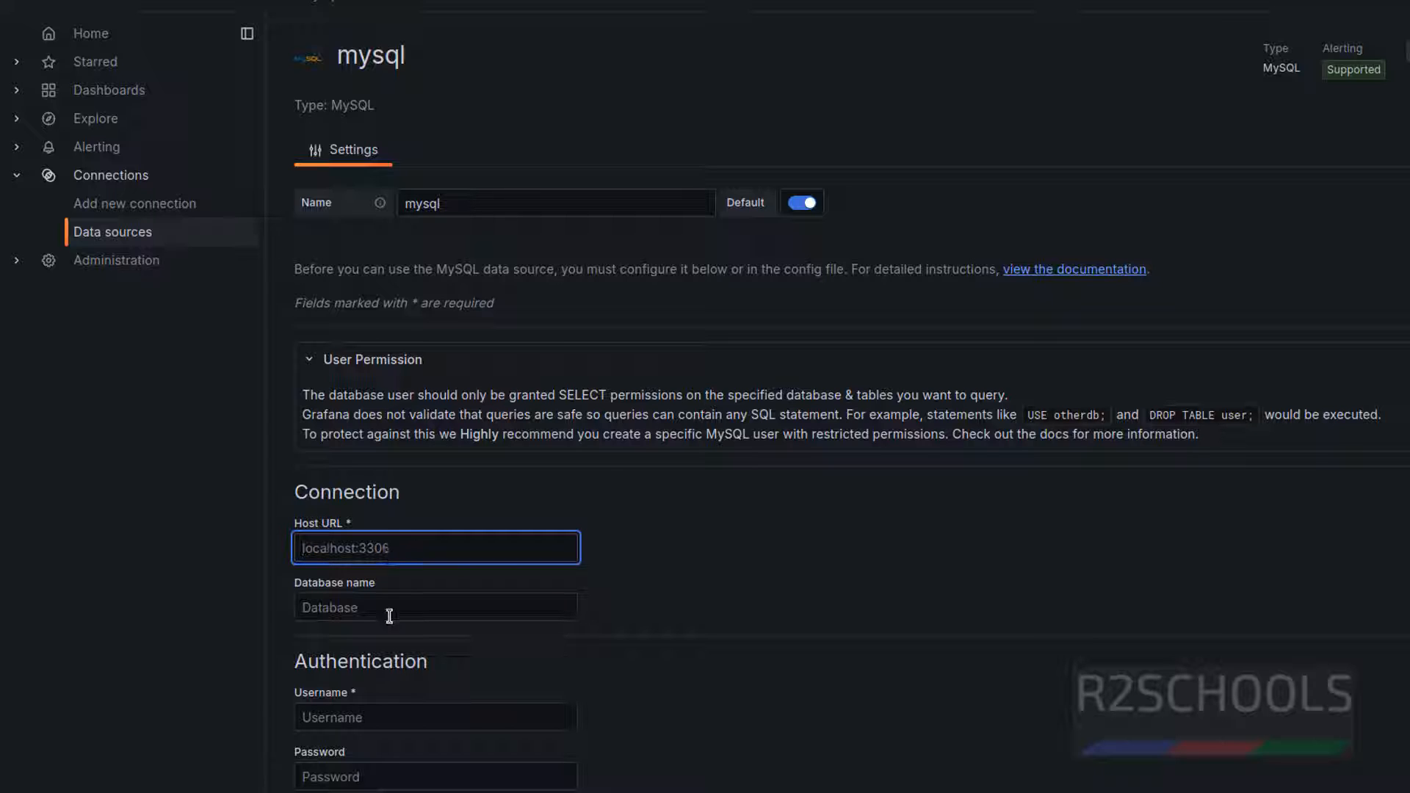
left_click(435, 606)
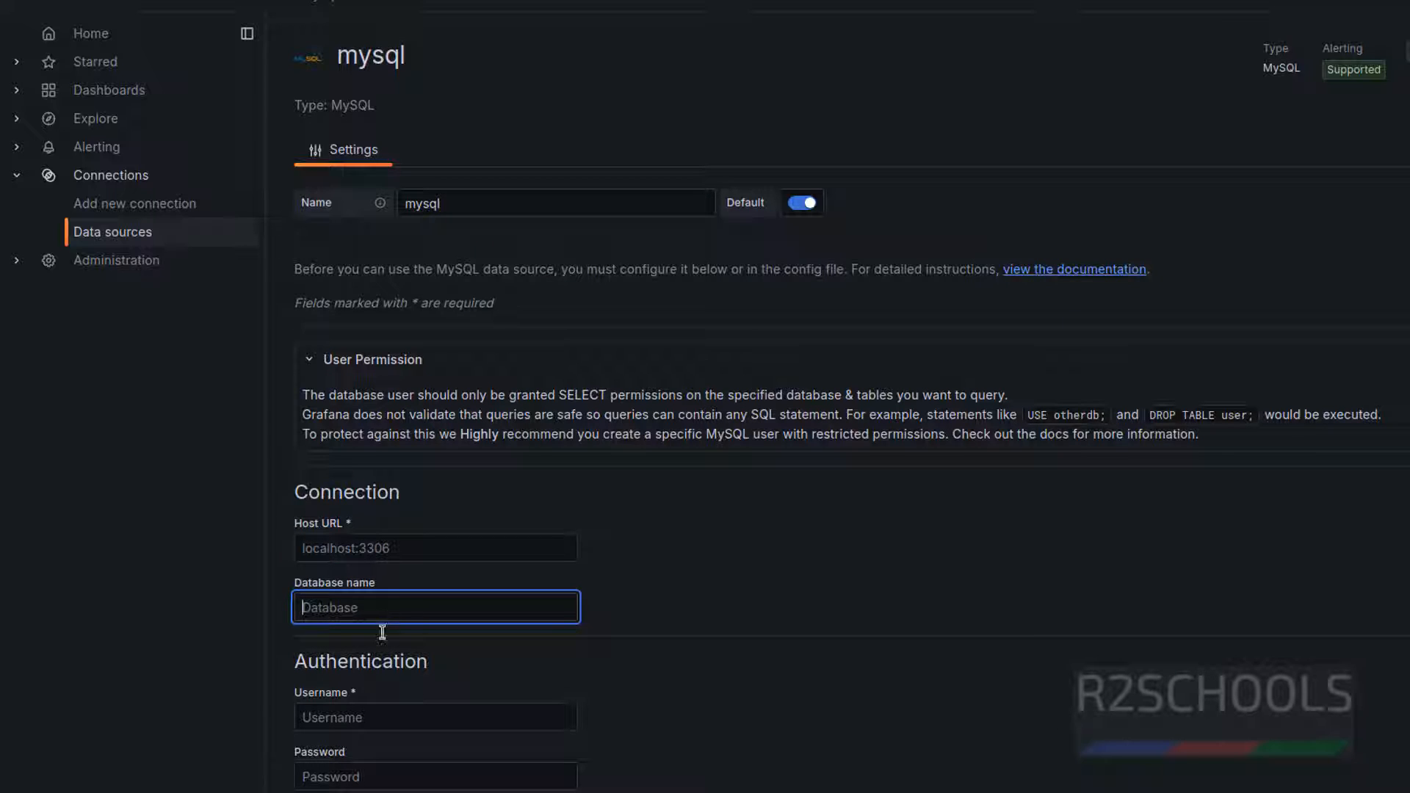
left_click(436, 717)
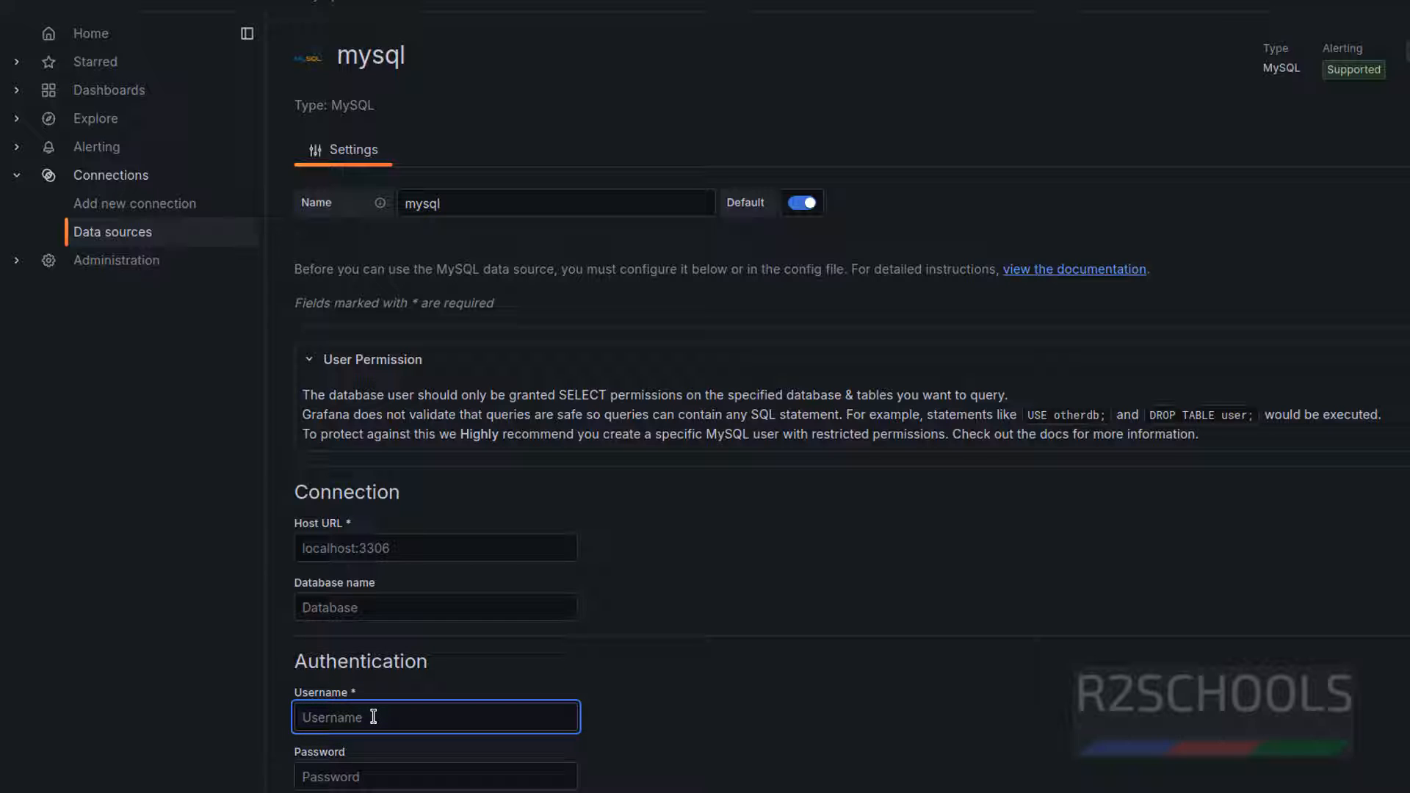
mouse_move(377, 721)
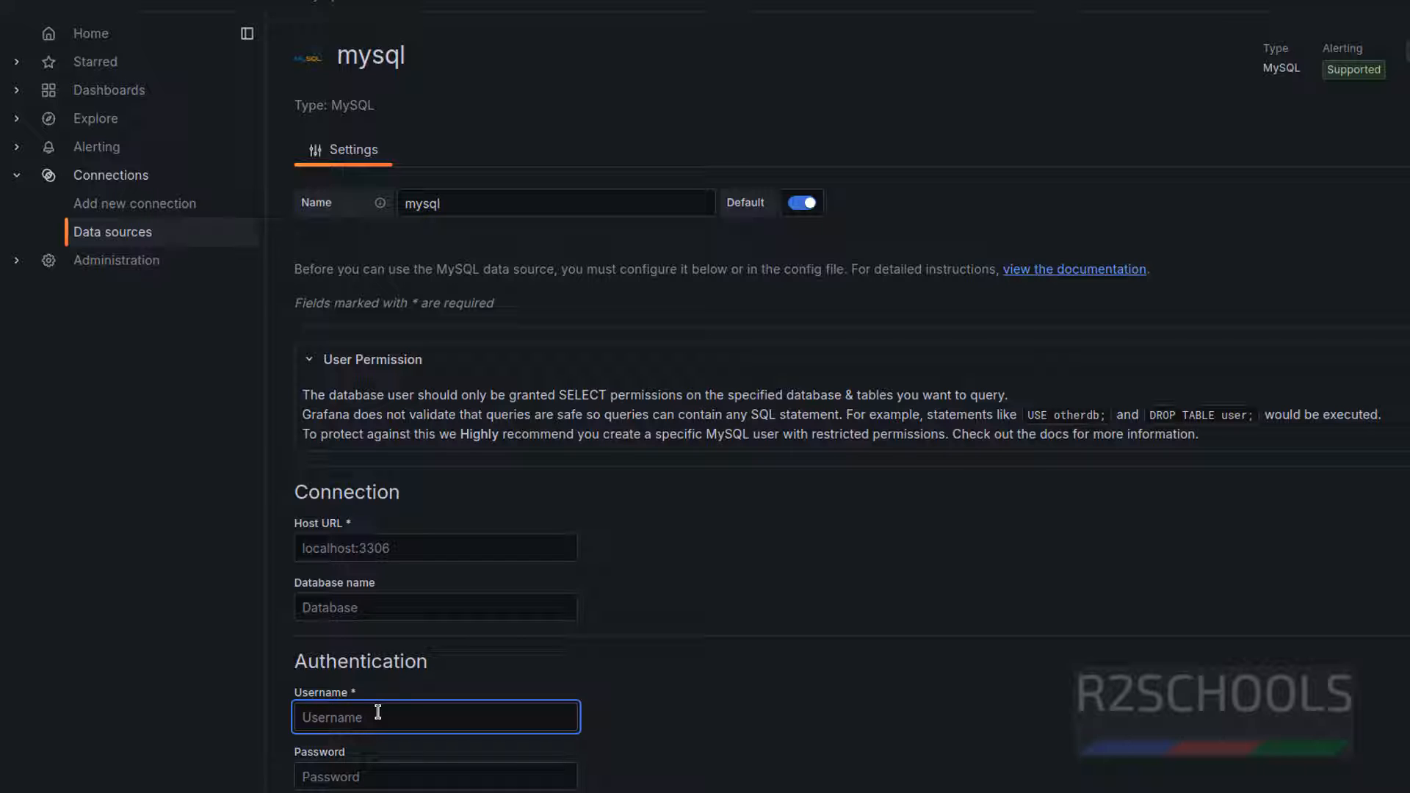
scroll("down", 3)
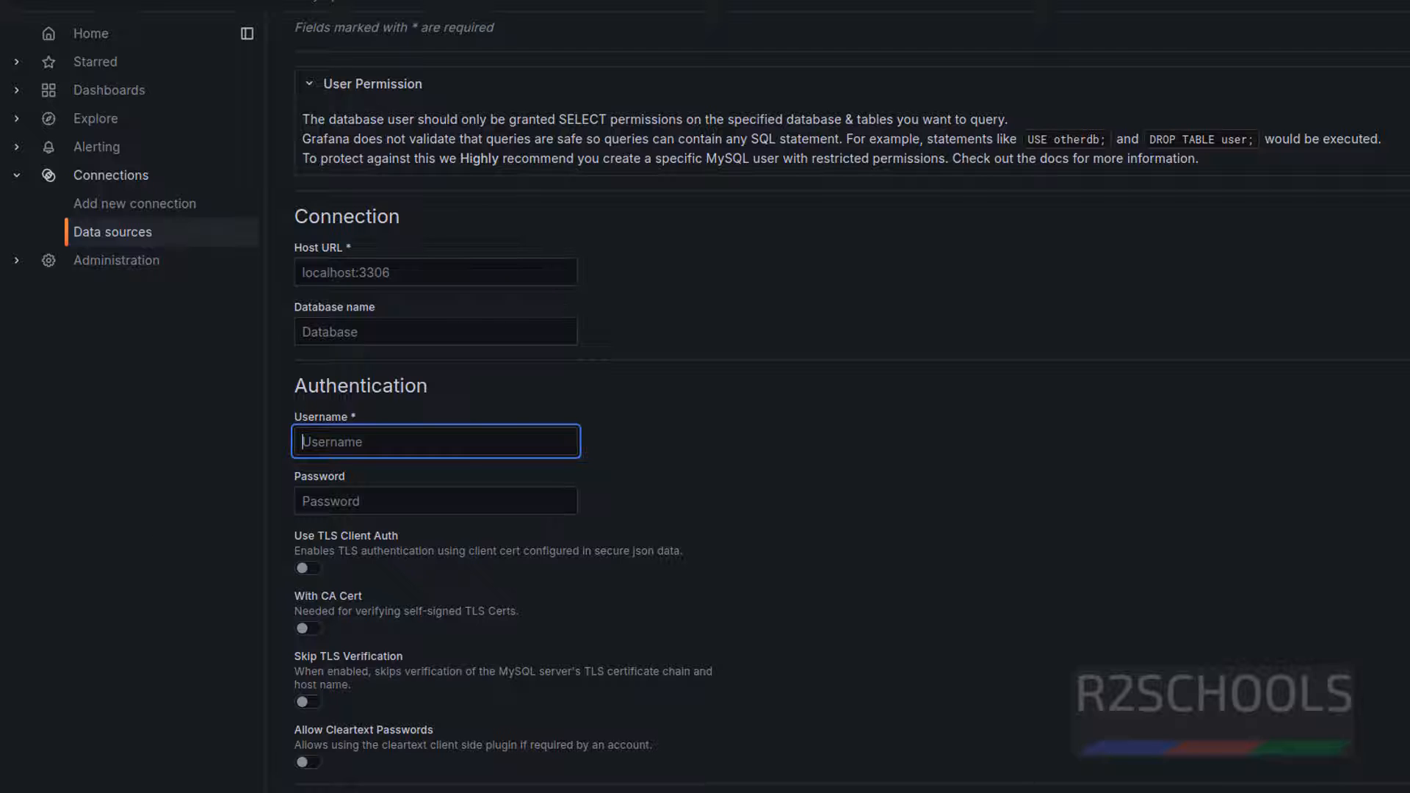
scroll("down", 3)
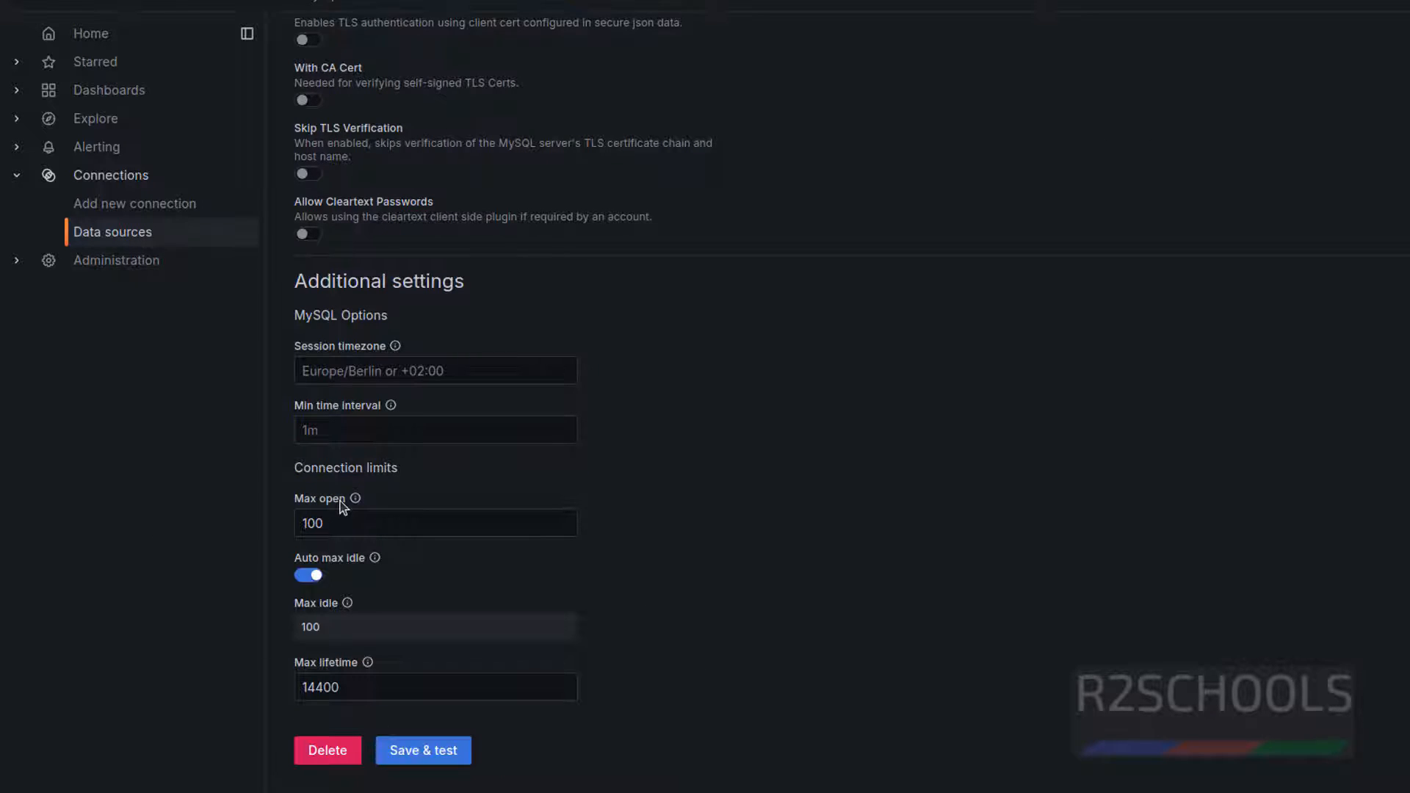
mouse_move(542, 121)
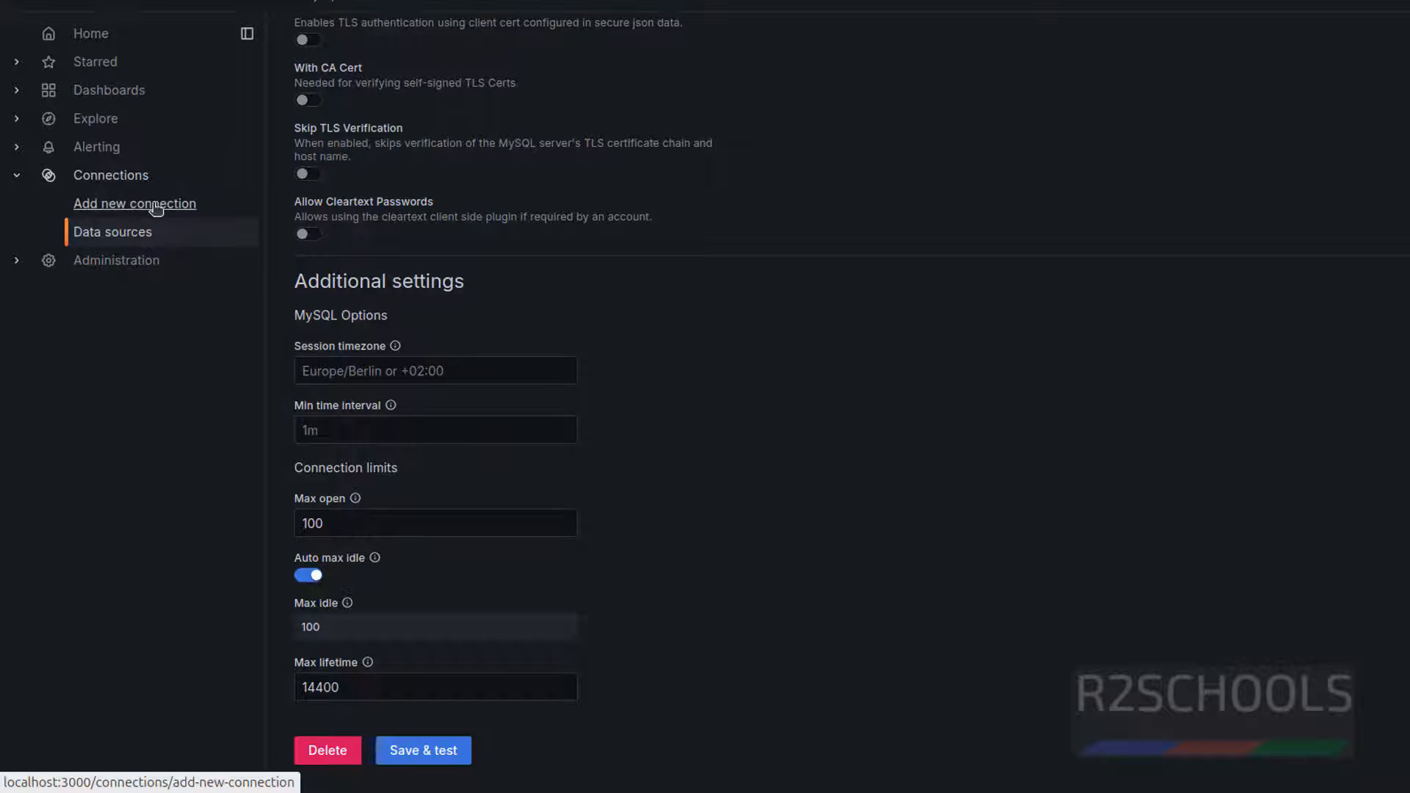
Find PostgreSQL in the catalogue and add a grafana-postgresql-datasource, reviewing its empty connection fields.
left_click(134, 203)
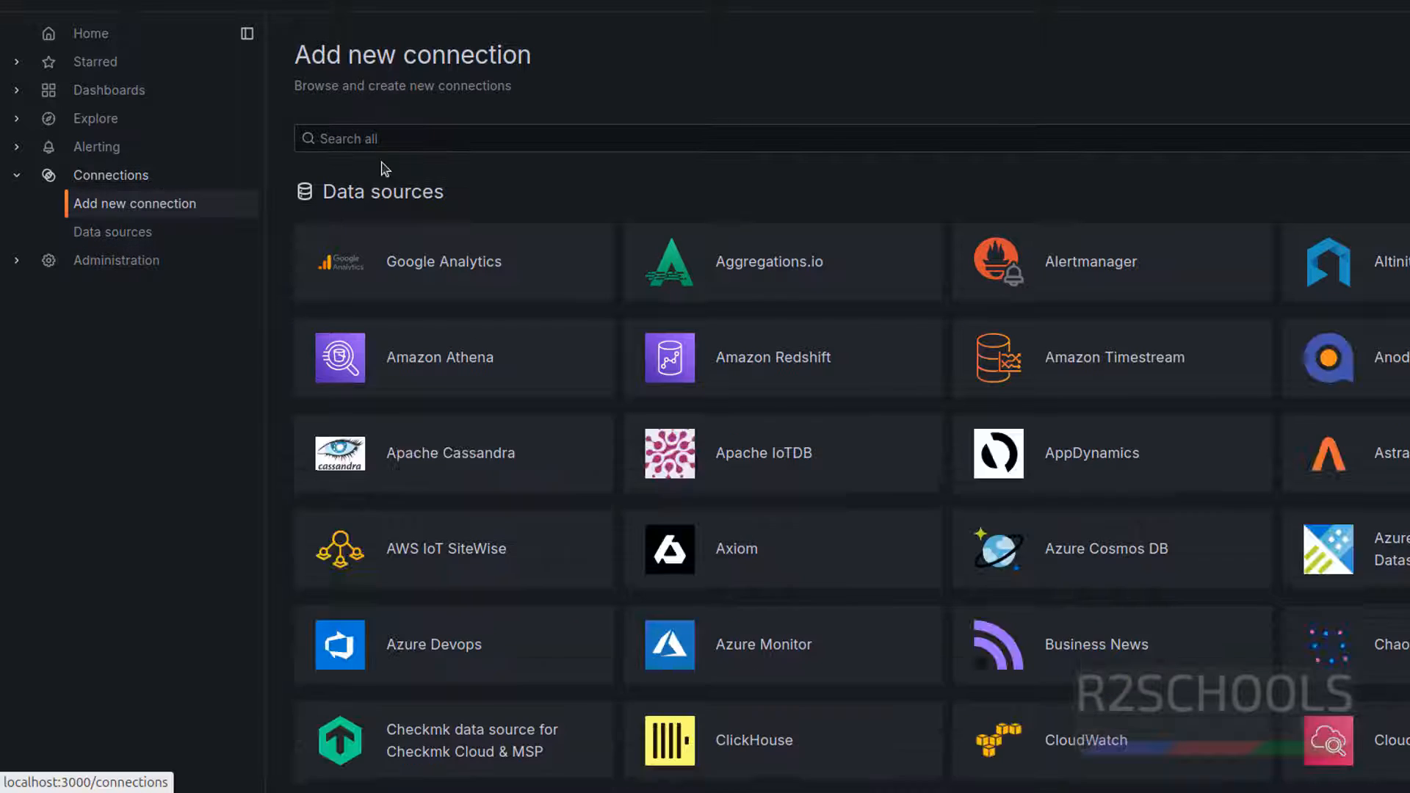
type("posg")
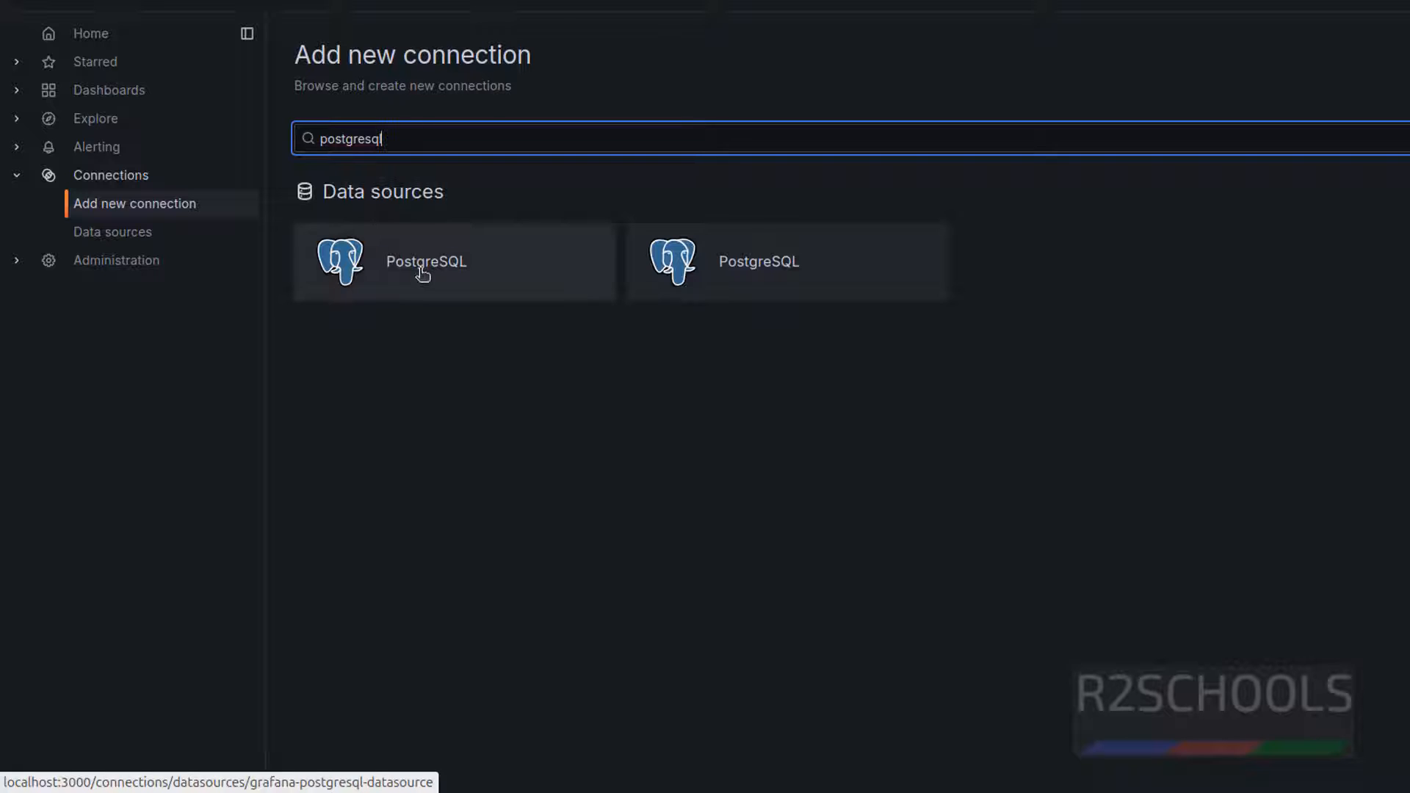
left_click(426, 261)
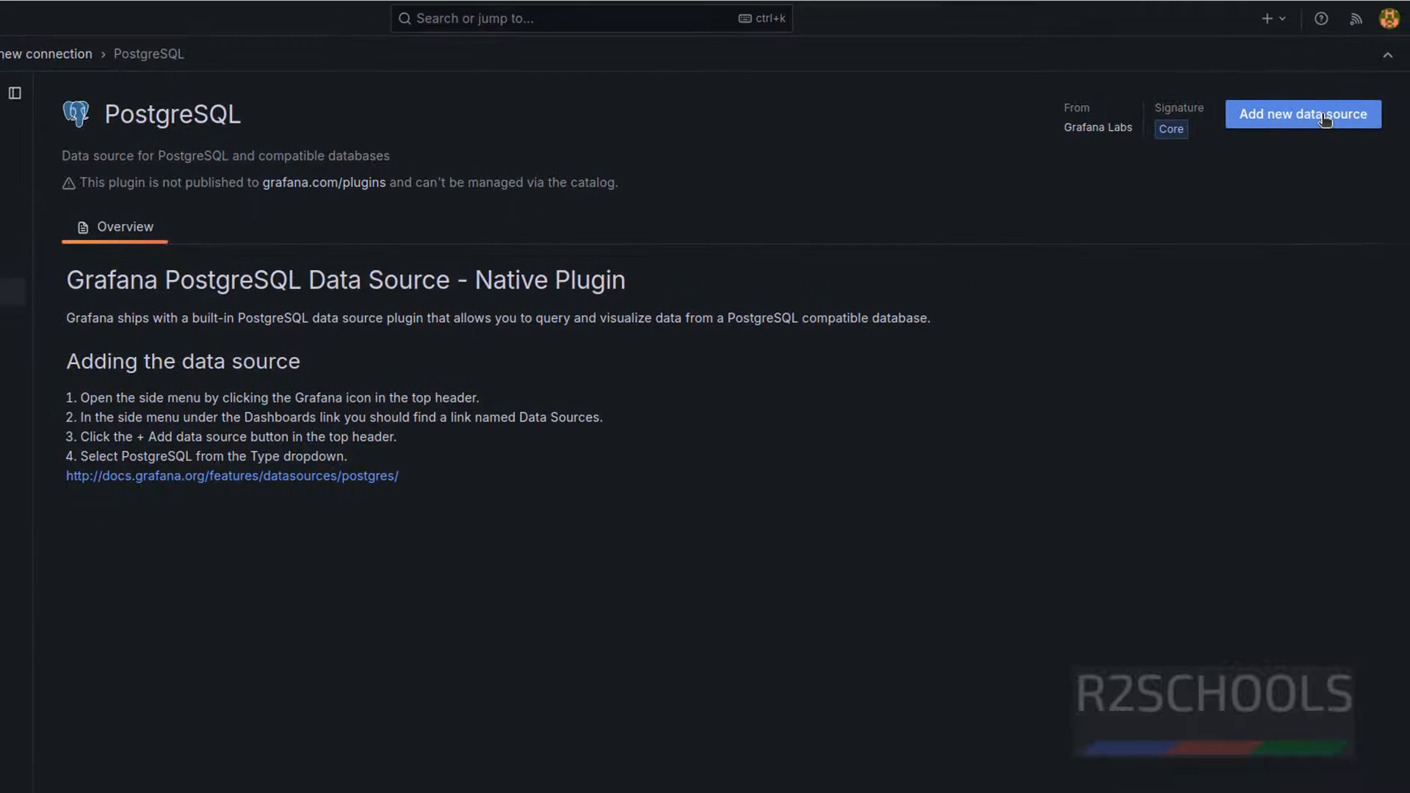
left_click(1302, 114)
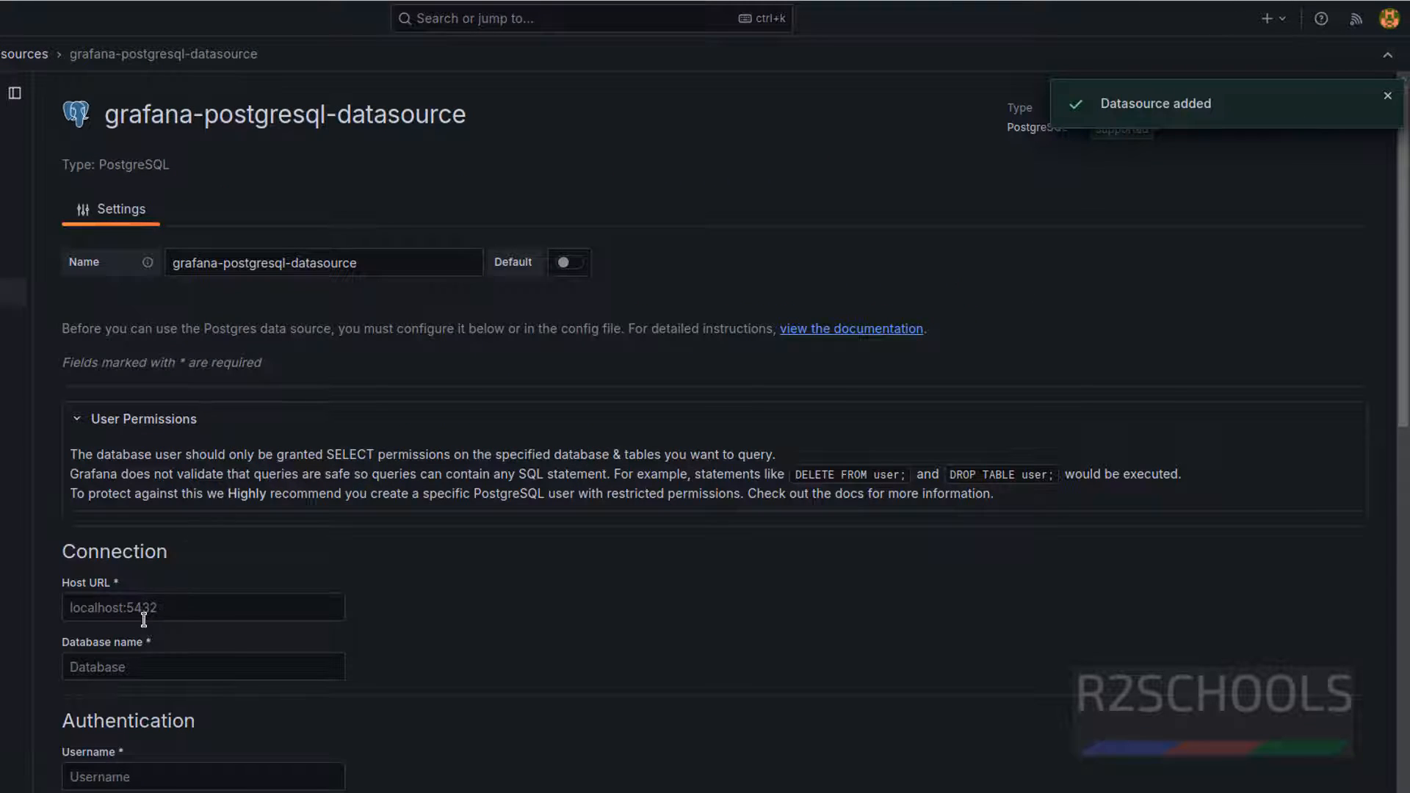
left_click(203, 608)
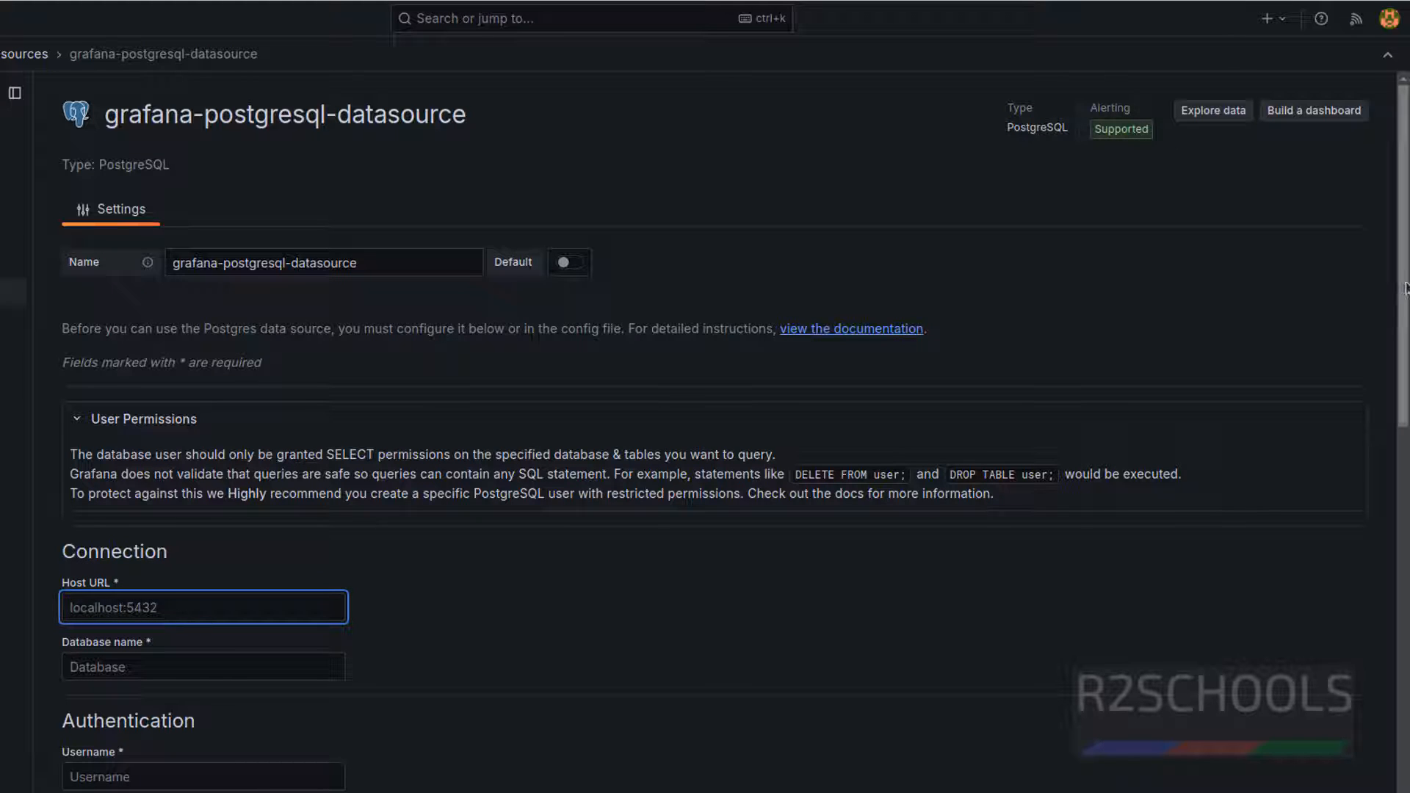
scroll("down", 3)
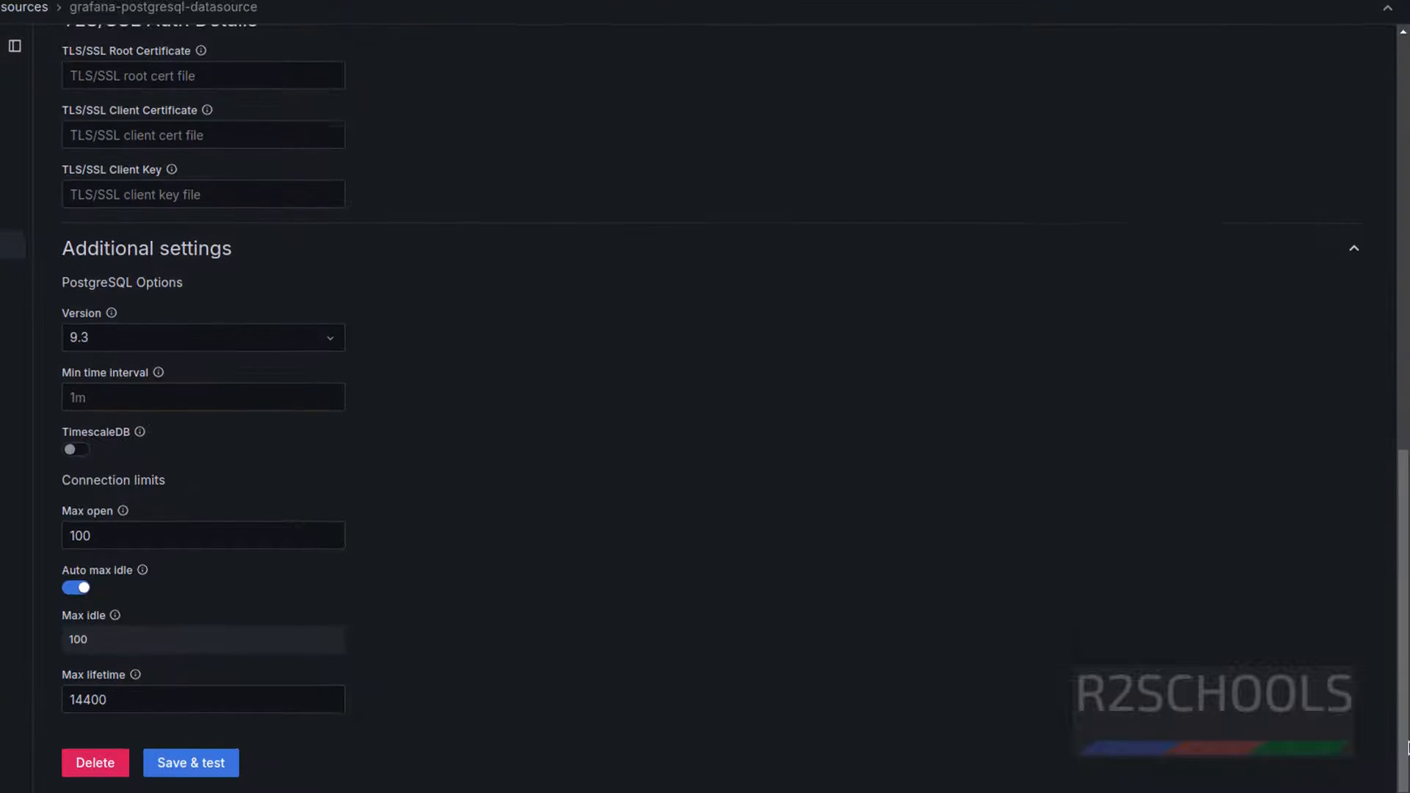
scroll("down", 3)
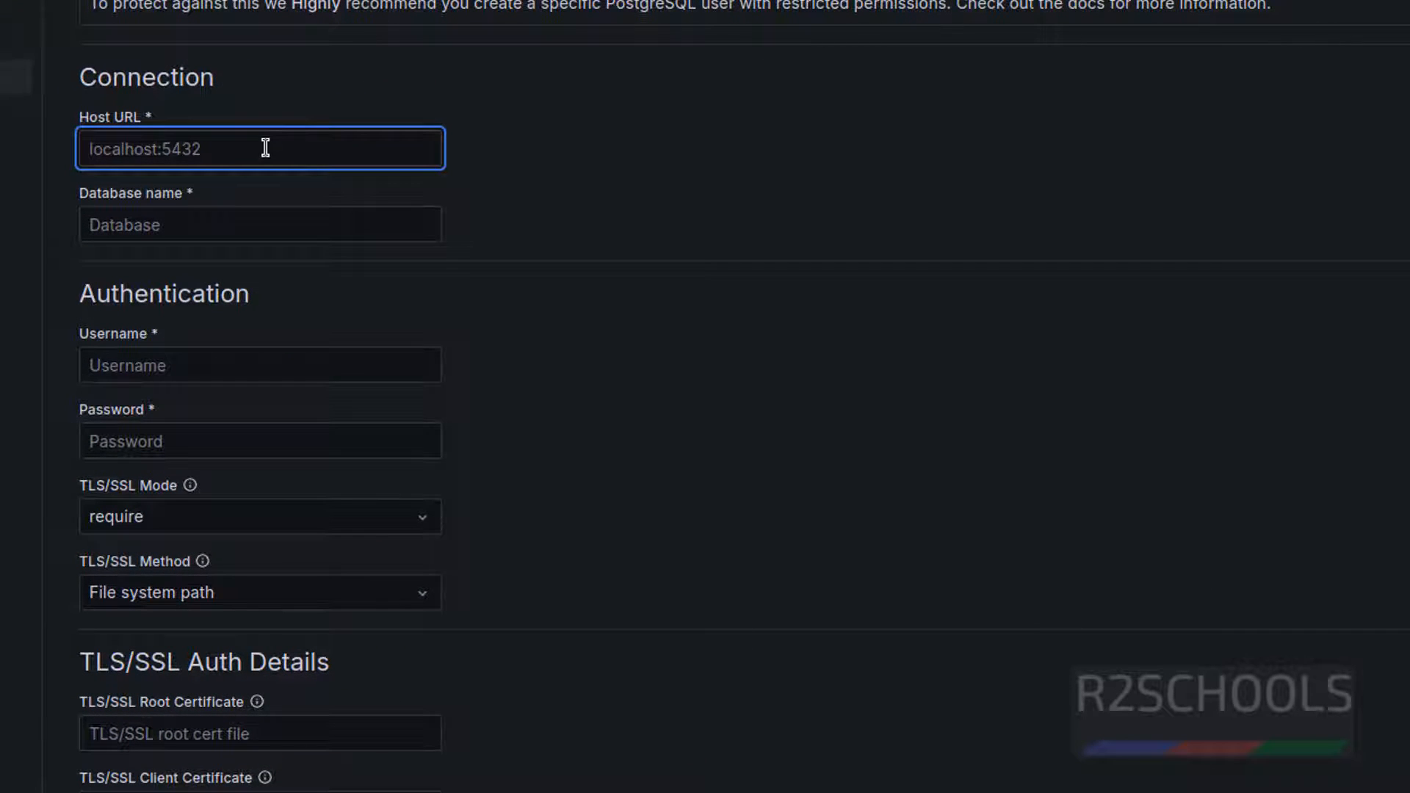
Set host localhost:5432, database r2schools, username postgres, then save and test the data source.
type("localh")
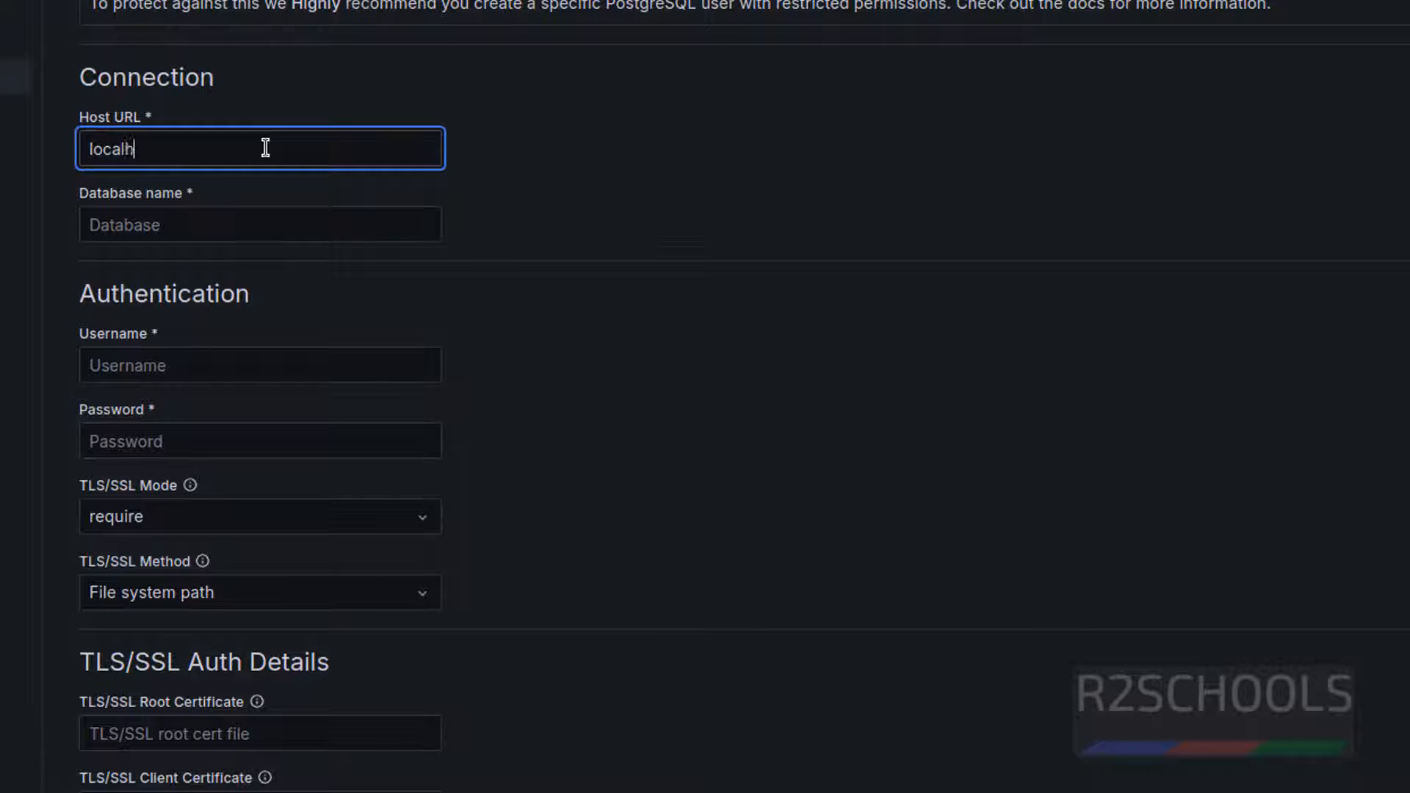
type("ost:")
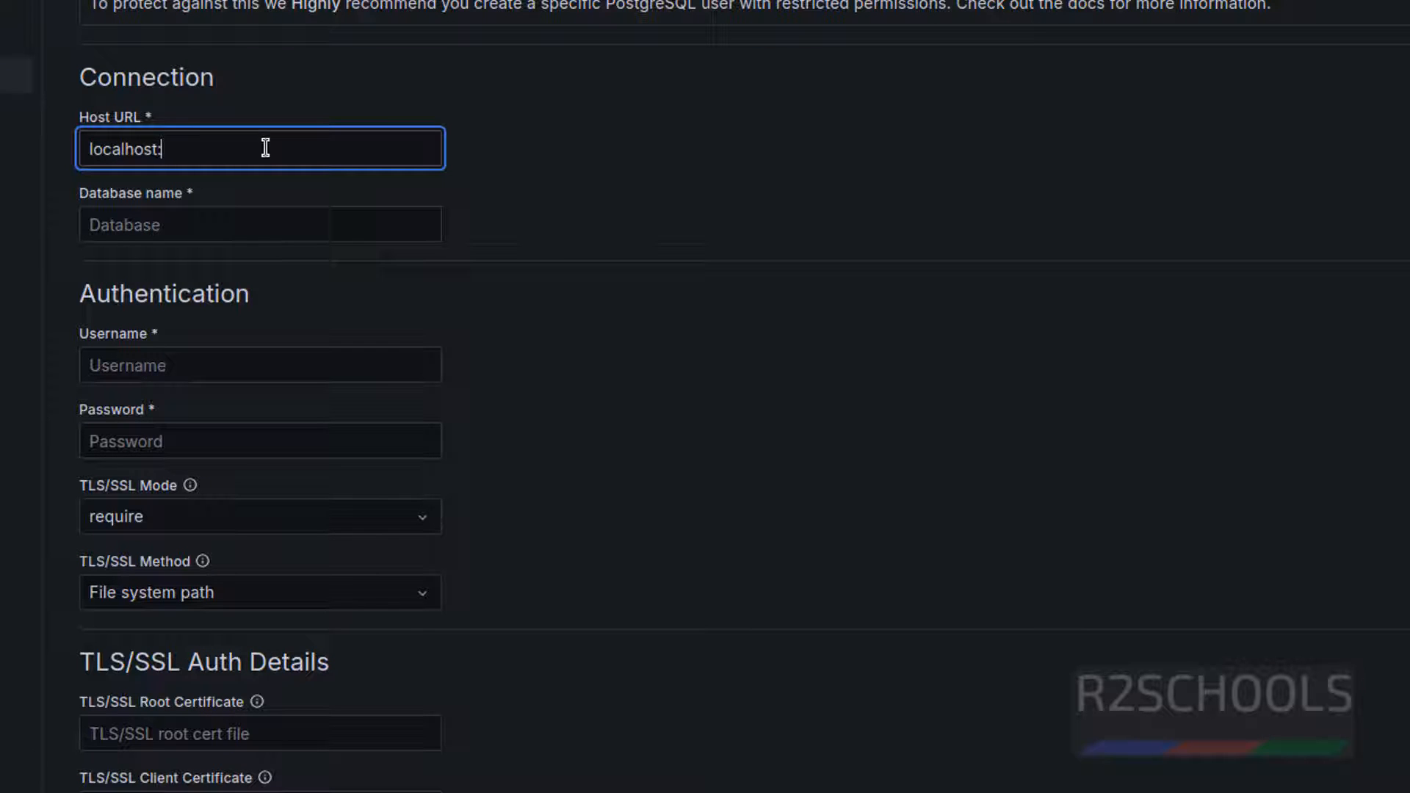
type("5432")
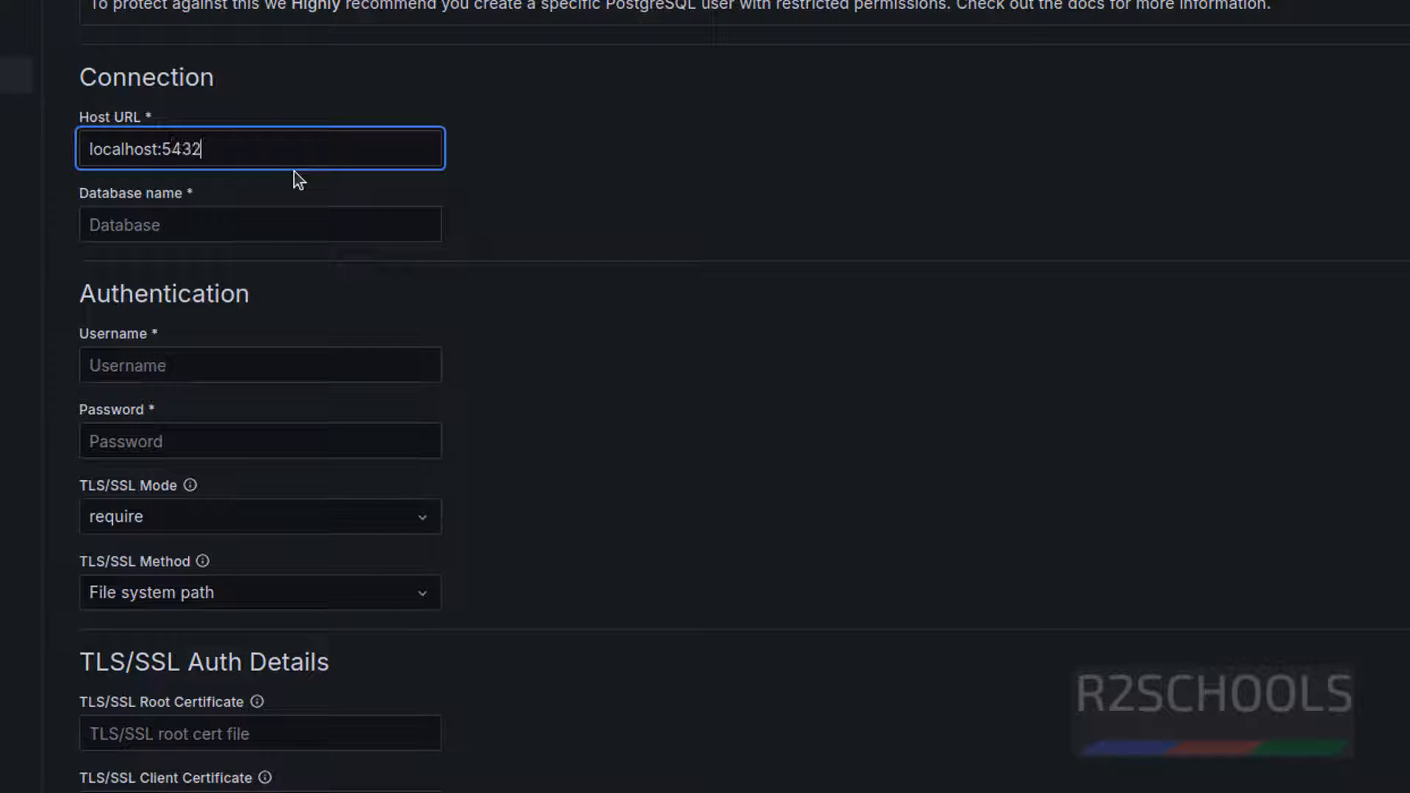
type("r2schools")
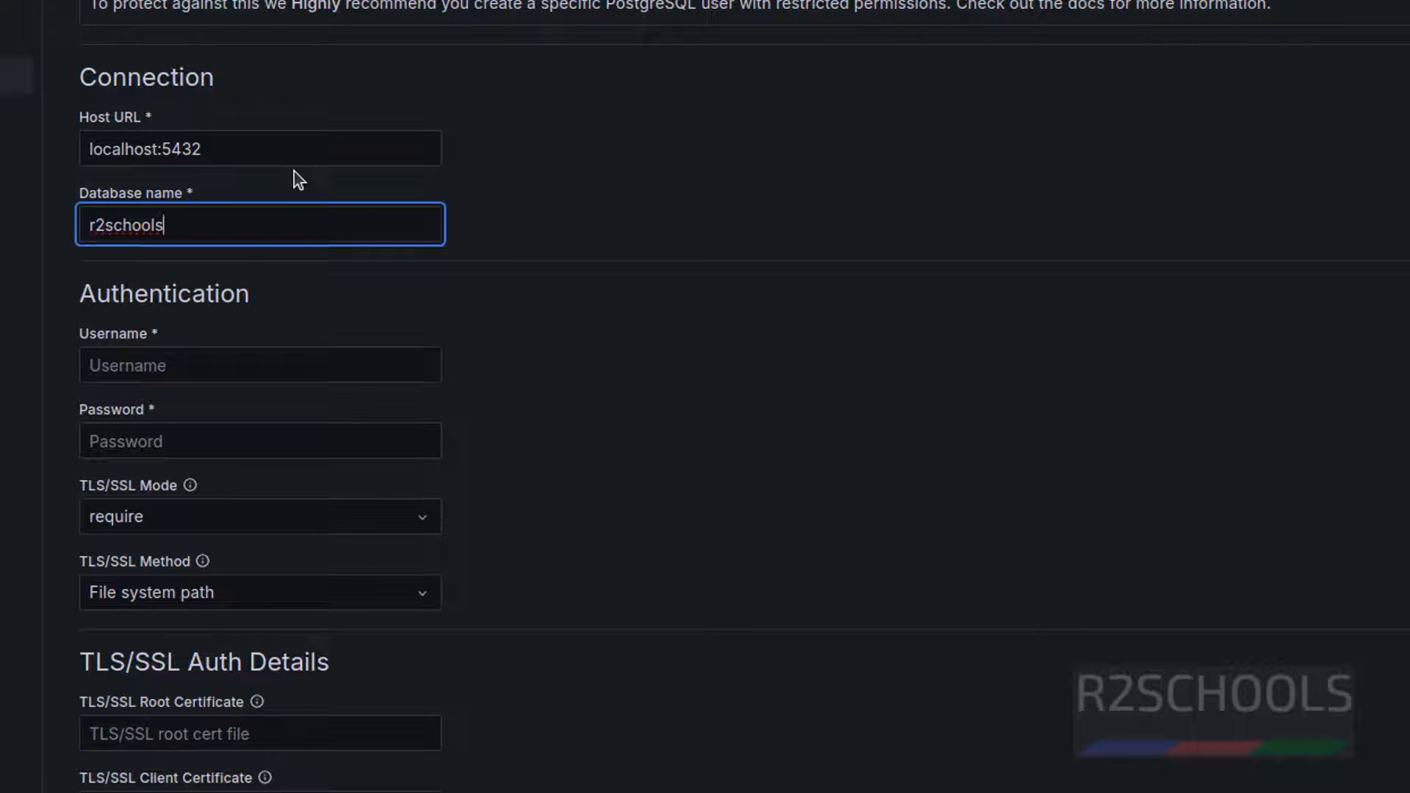
left_click(260, 364)
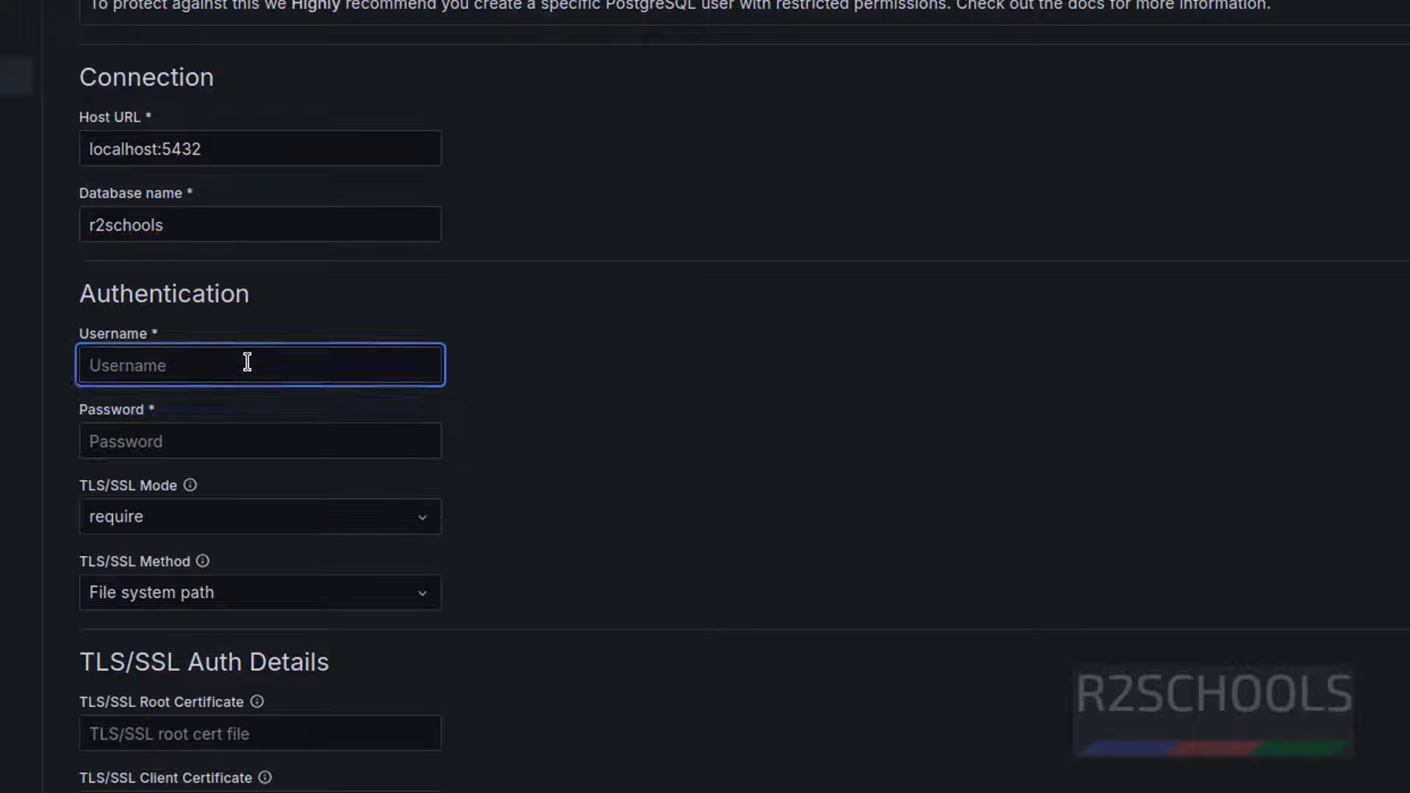
type("postgres")
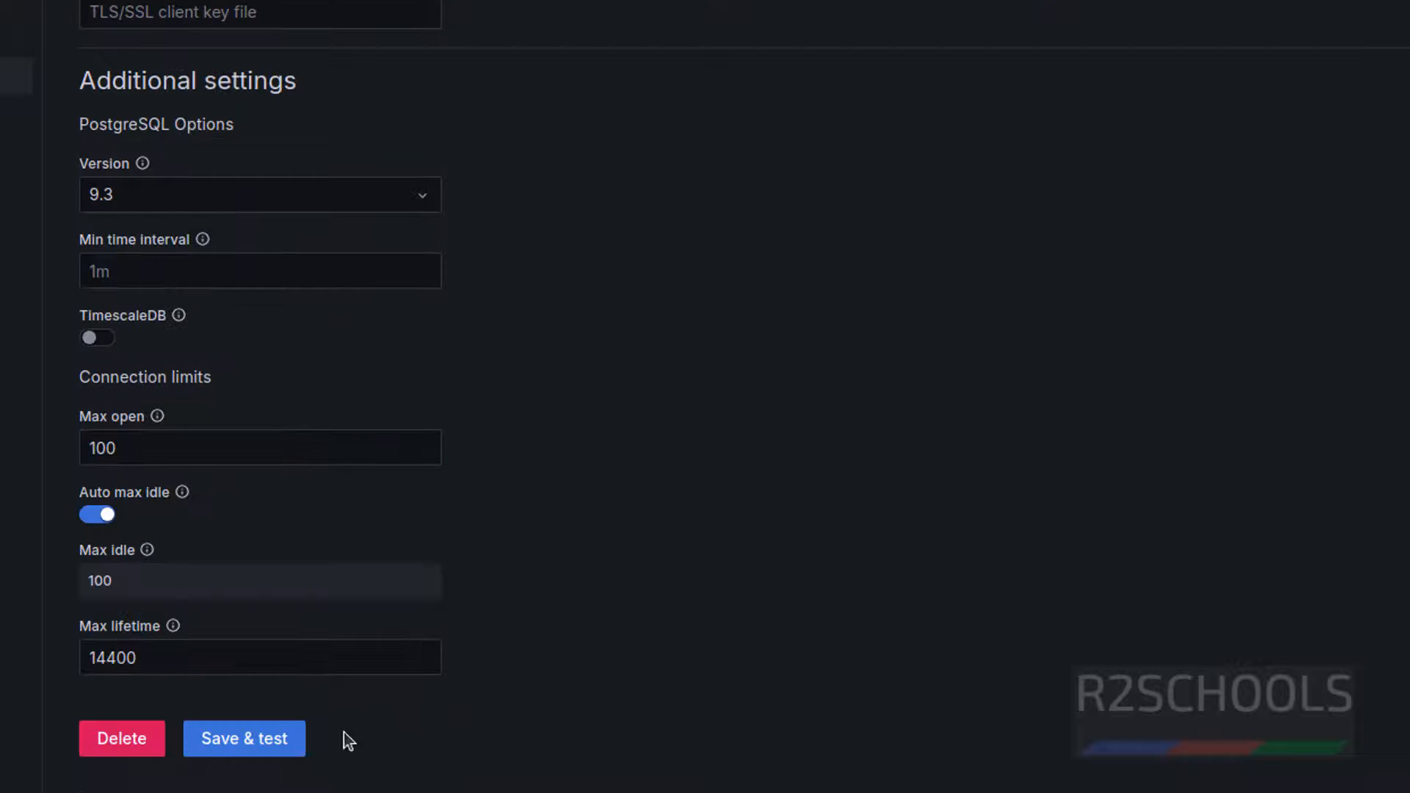
left_click(244, 738)
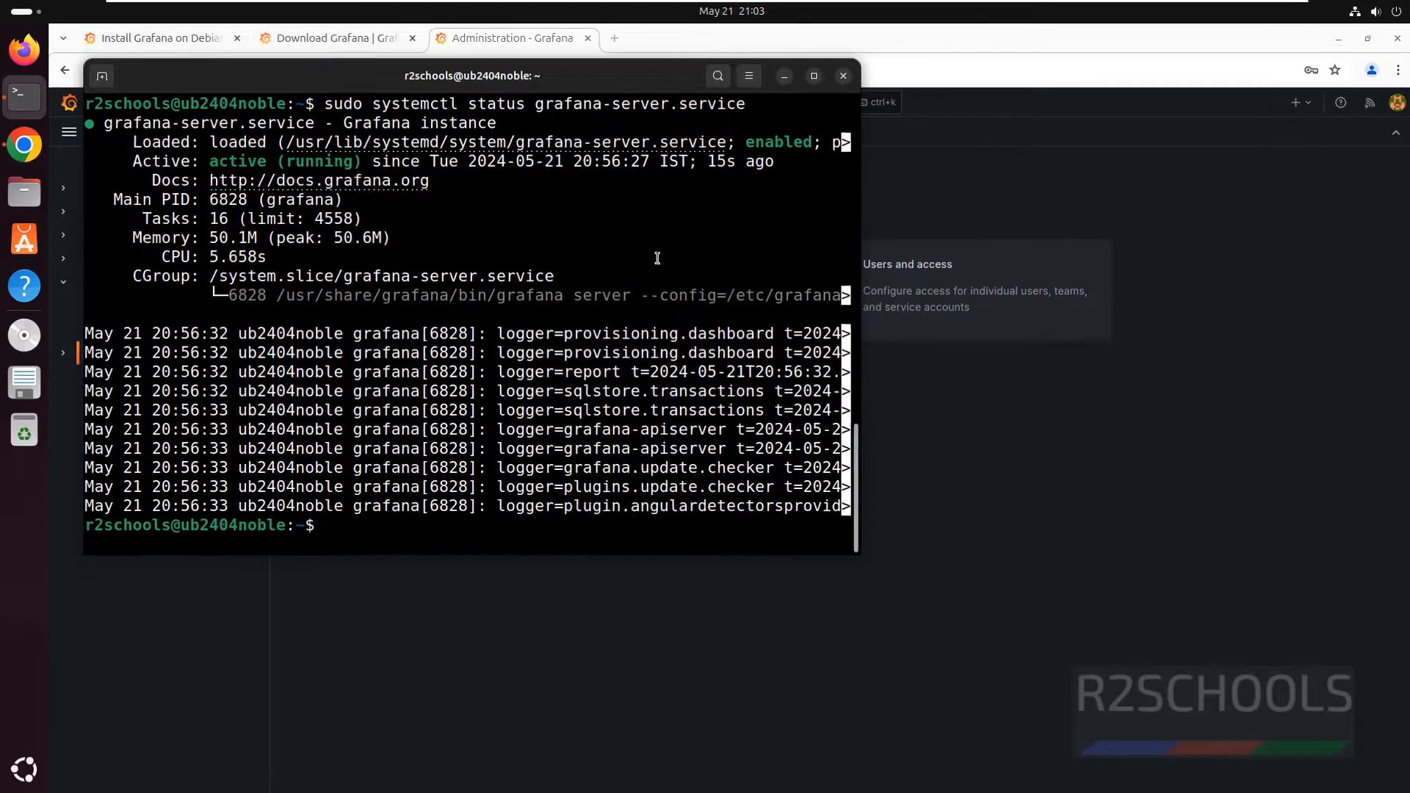
Run sudo systemctl stop grafana-server.service and check the service status.
type("sudo systemctl stop gra")
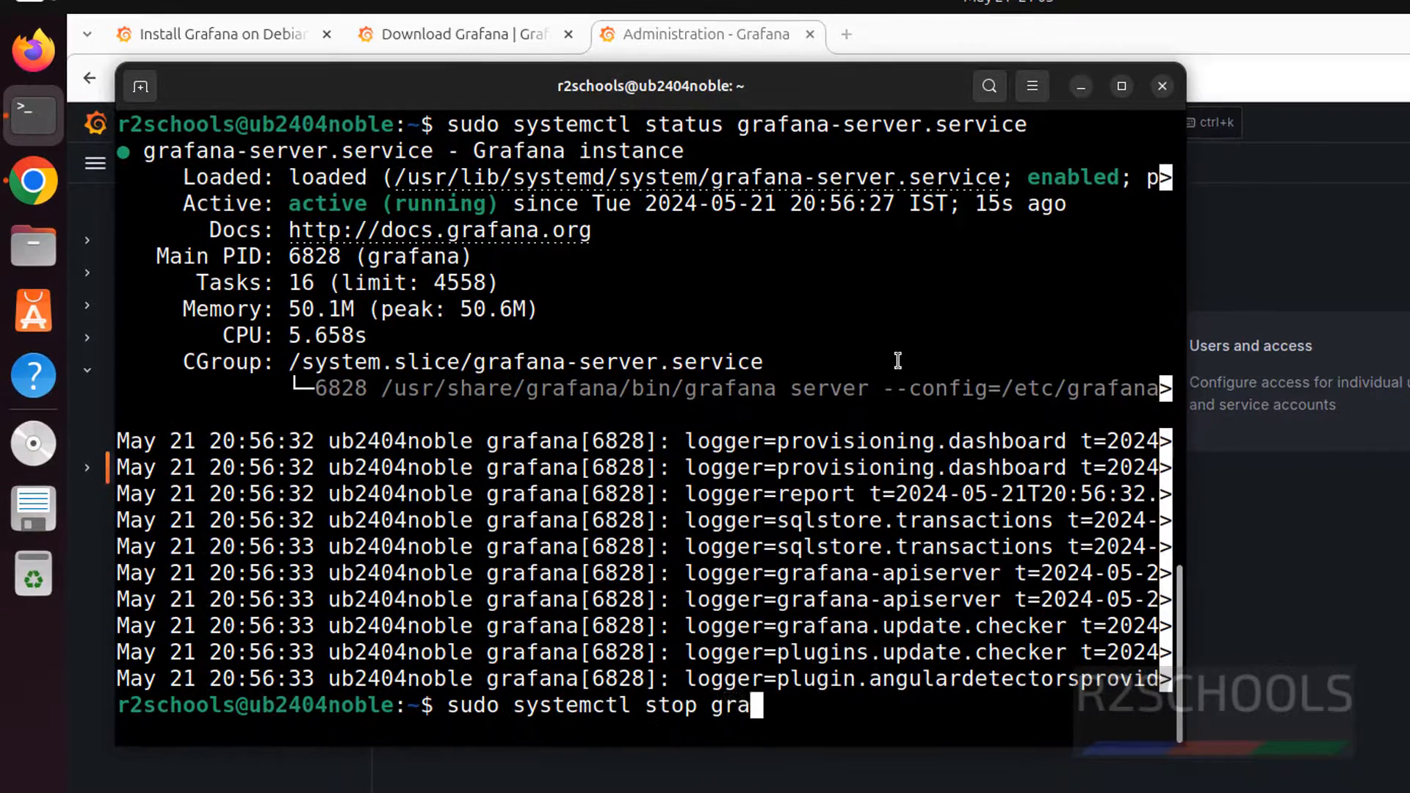
type("fana-server.service")
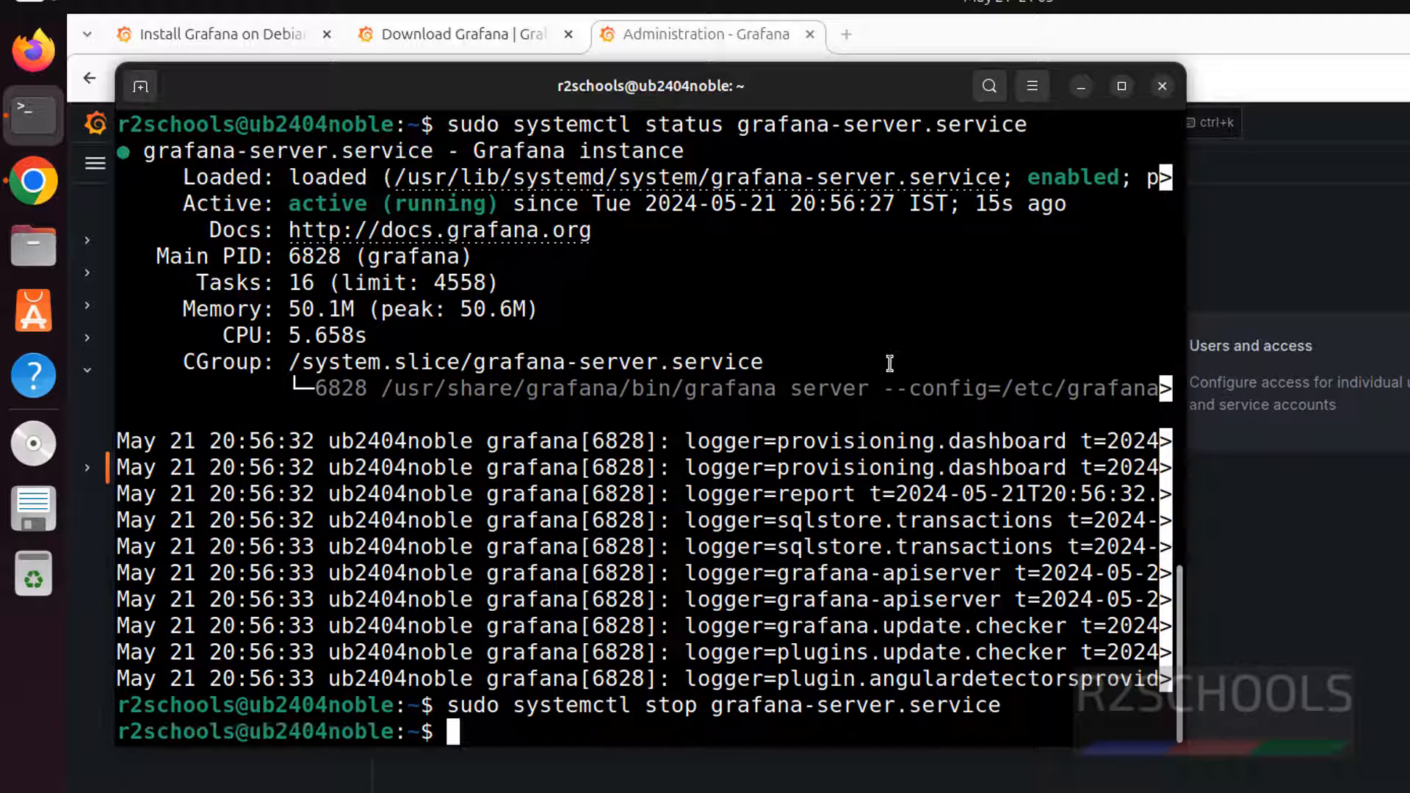
type("sudo systemctl status grafana-server.service")
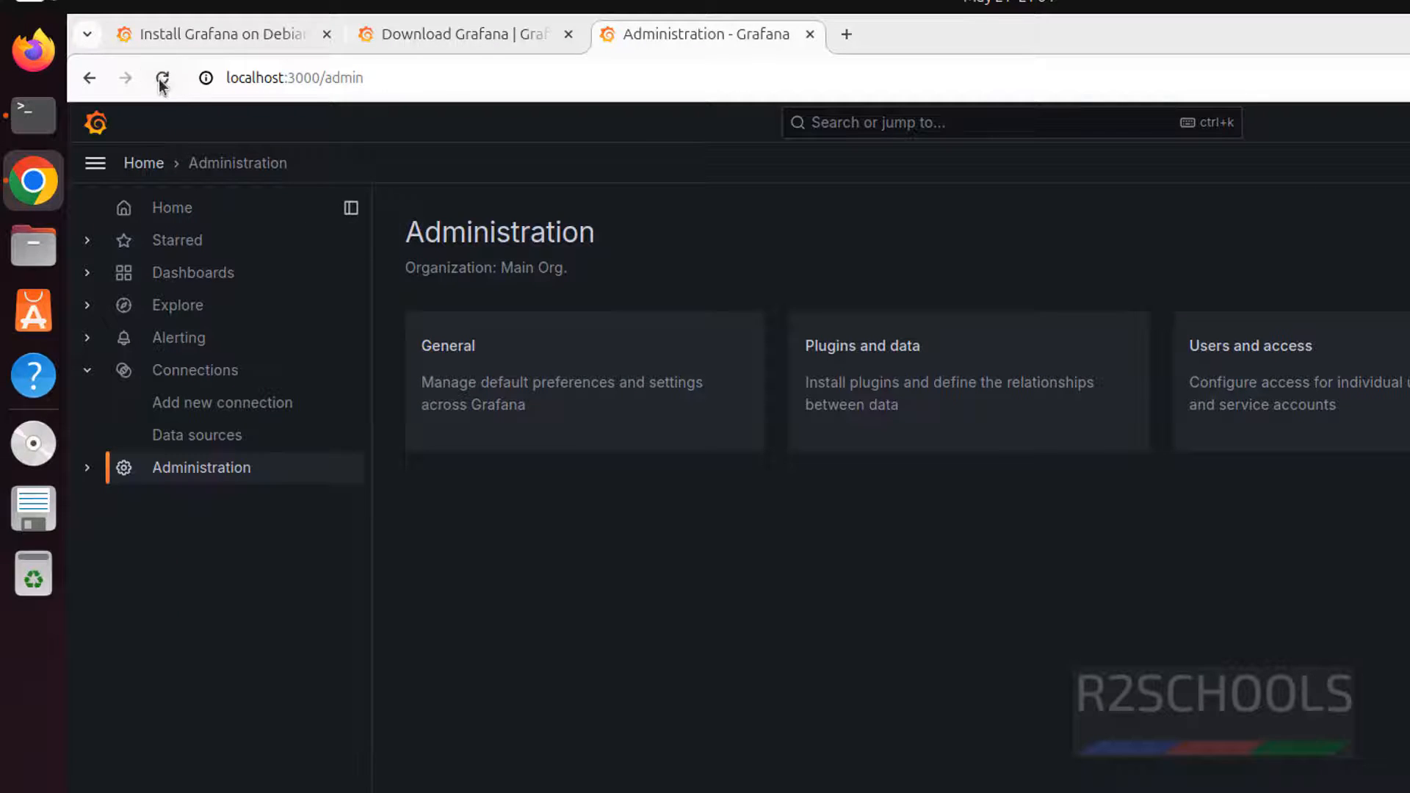
Confirm Grafana is down, run sudo systemctl start grafana-server.service and check it is active again.
left_click(161, 77)
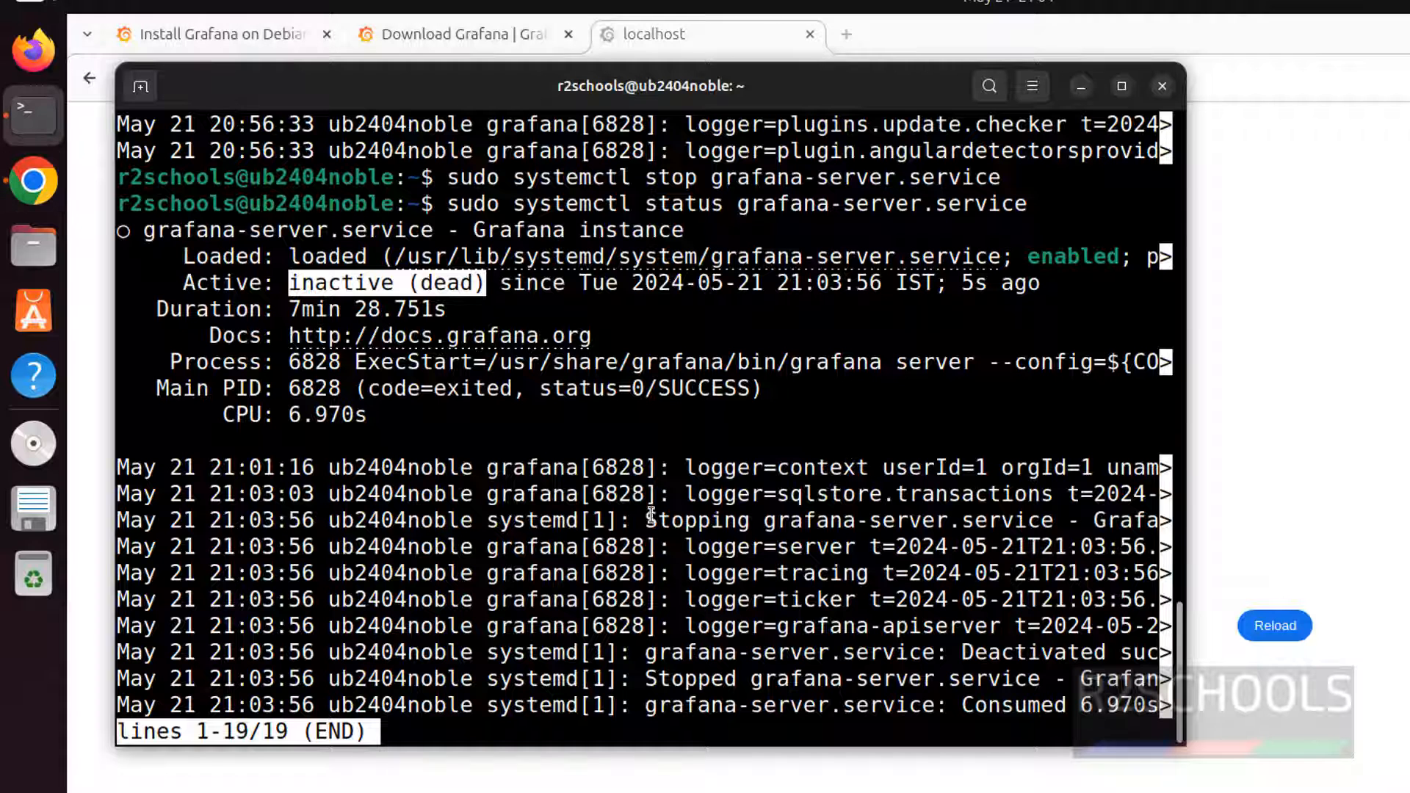
key("q")
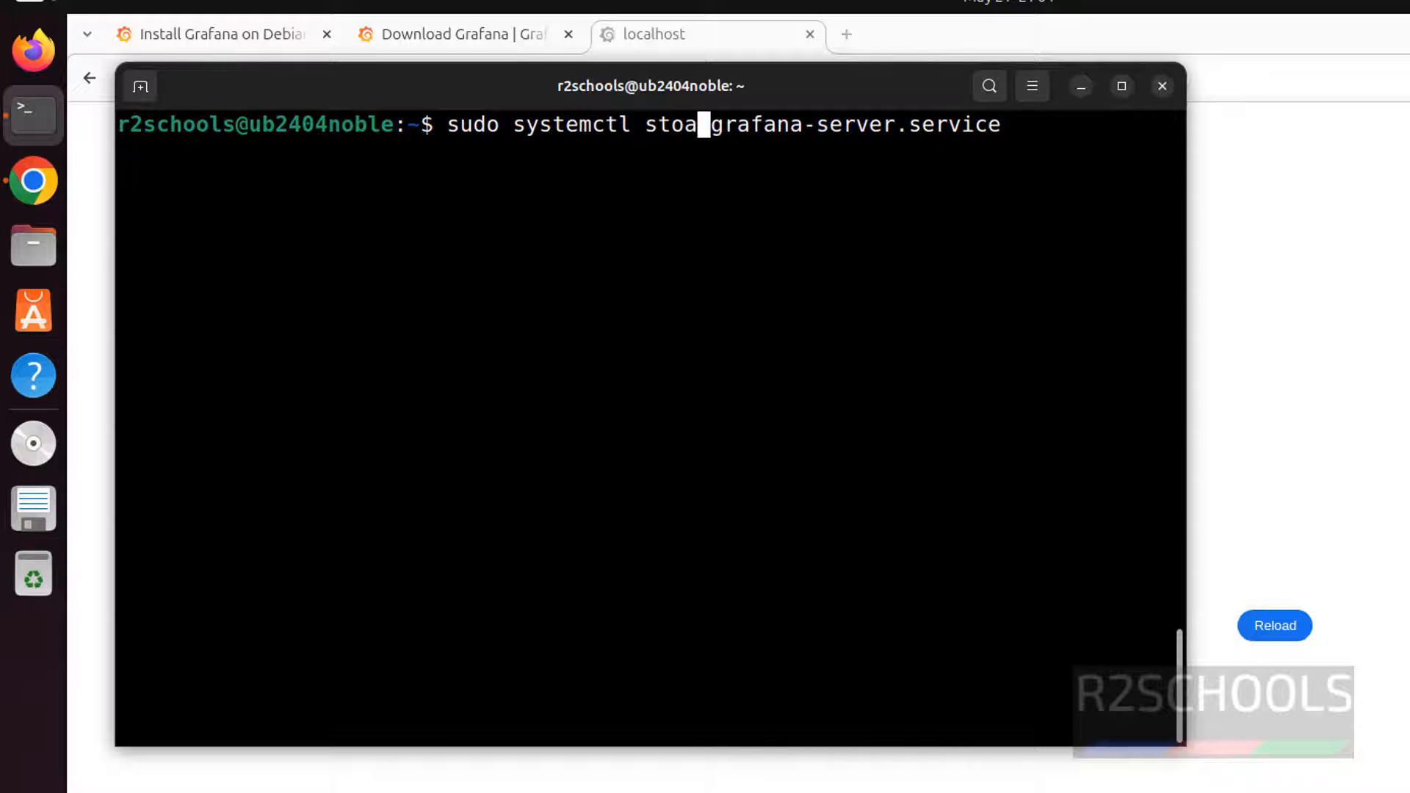
key("Return")
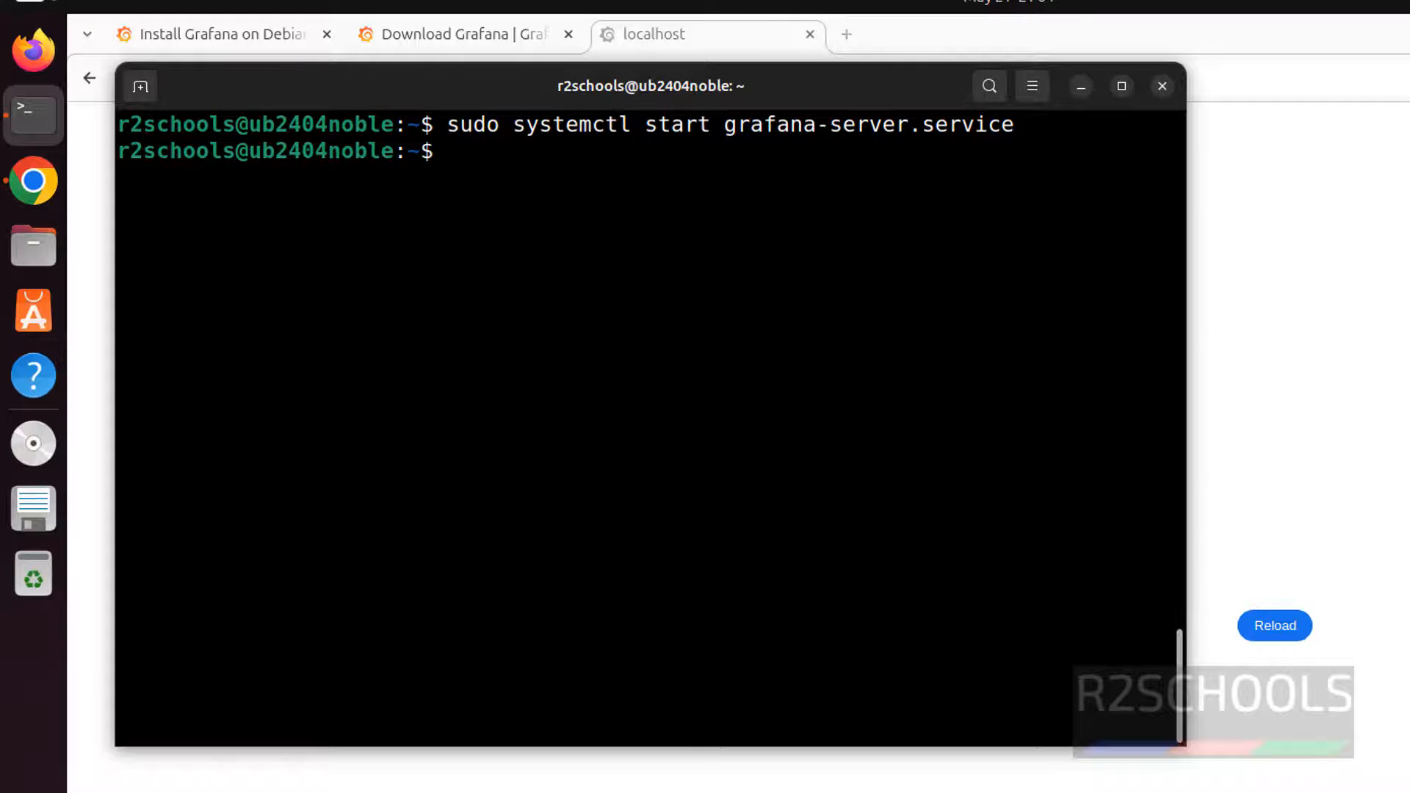
type("sudo systemctl status grafana-server.service")
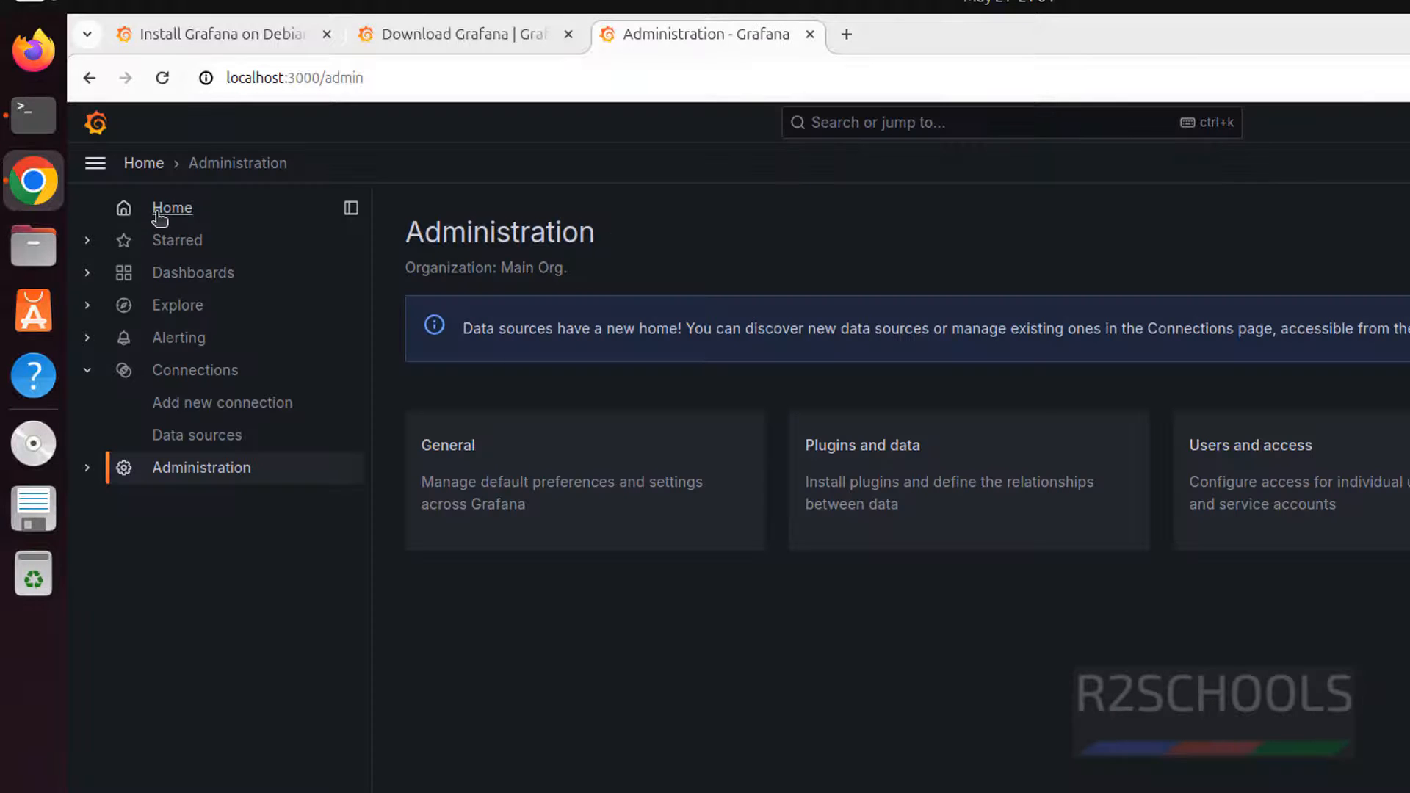
Clear the terminal, run sudo systemctl restart grafana-server.service and check its status as Grafana's home page loads.
left_click(171, 208)
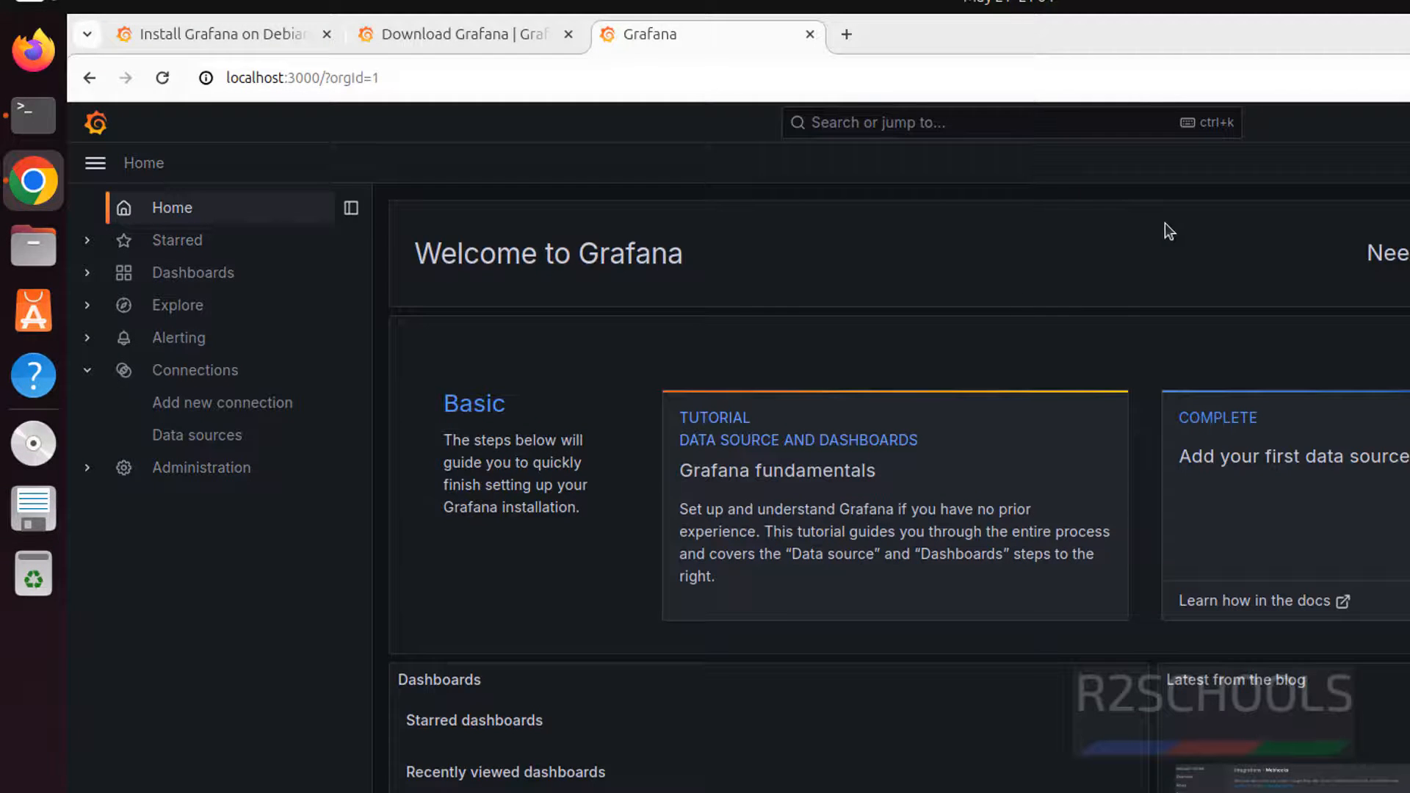
left_click(32, 115)
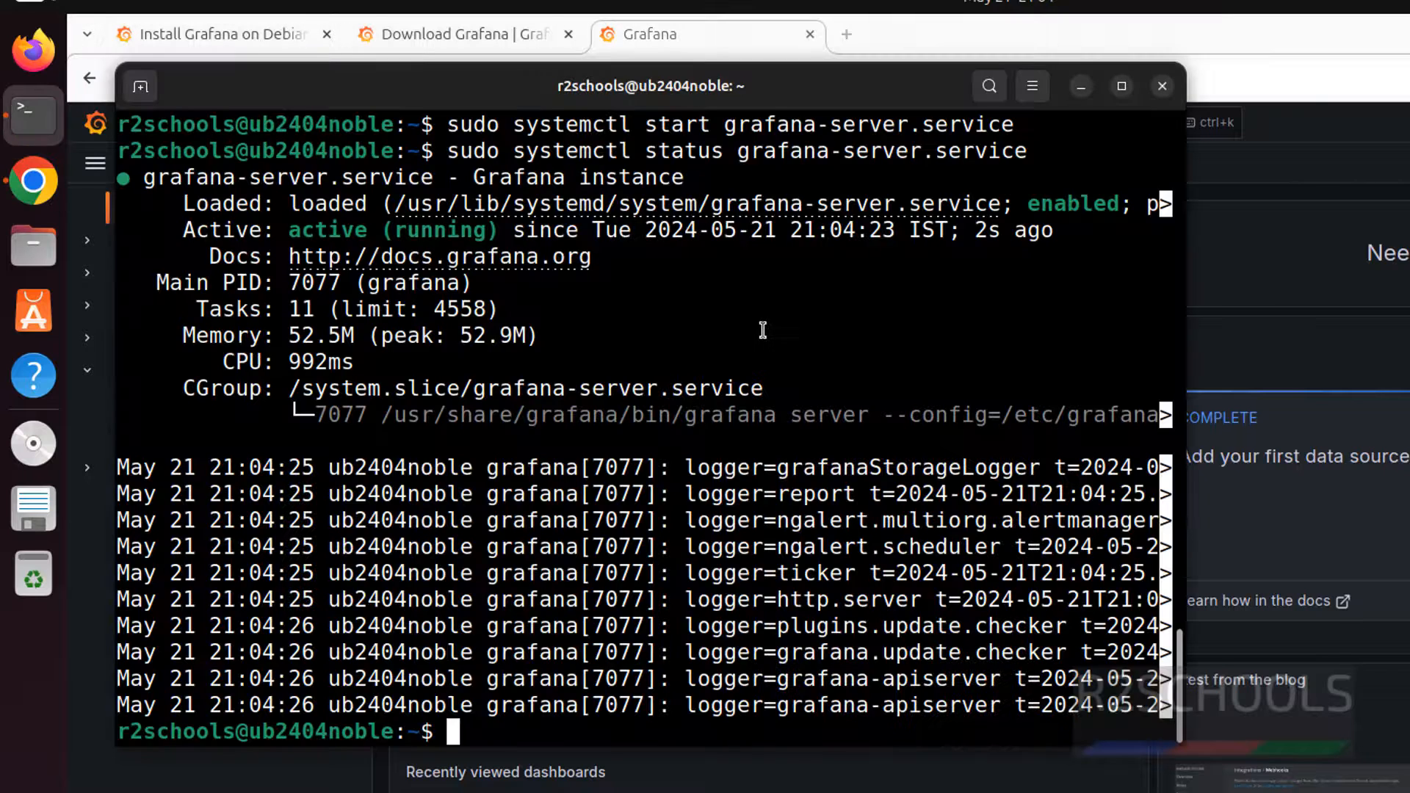
type("clear")
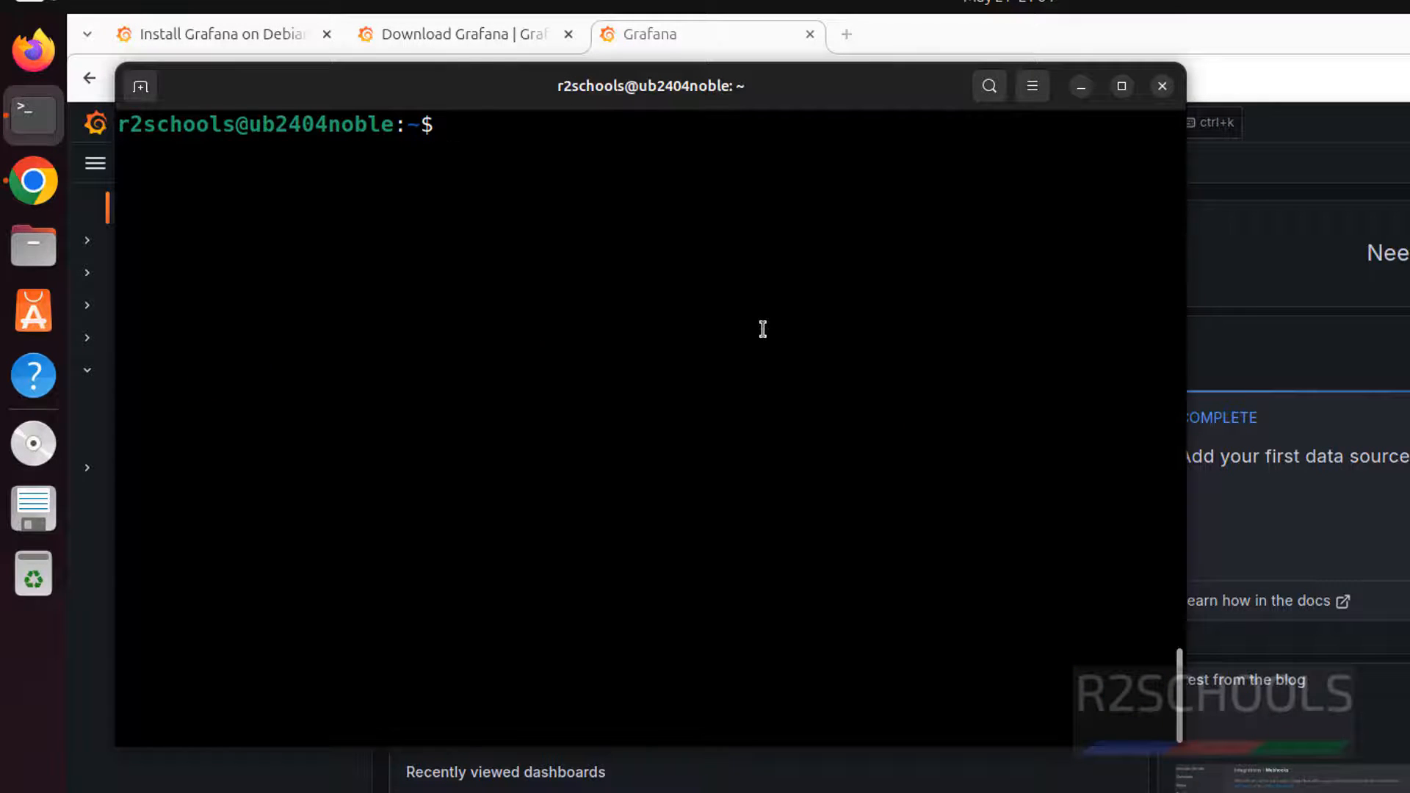
type("sudo systemc")
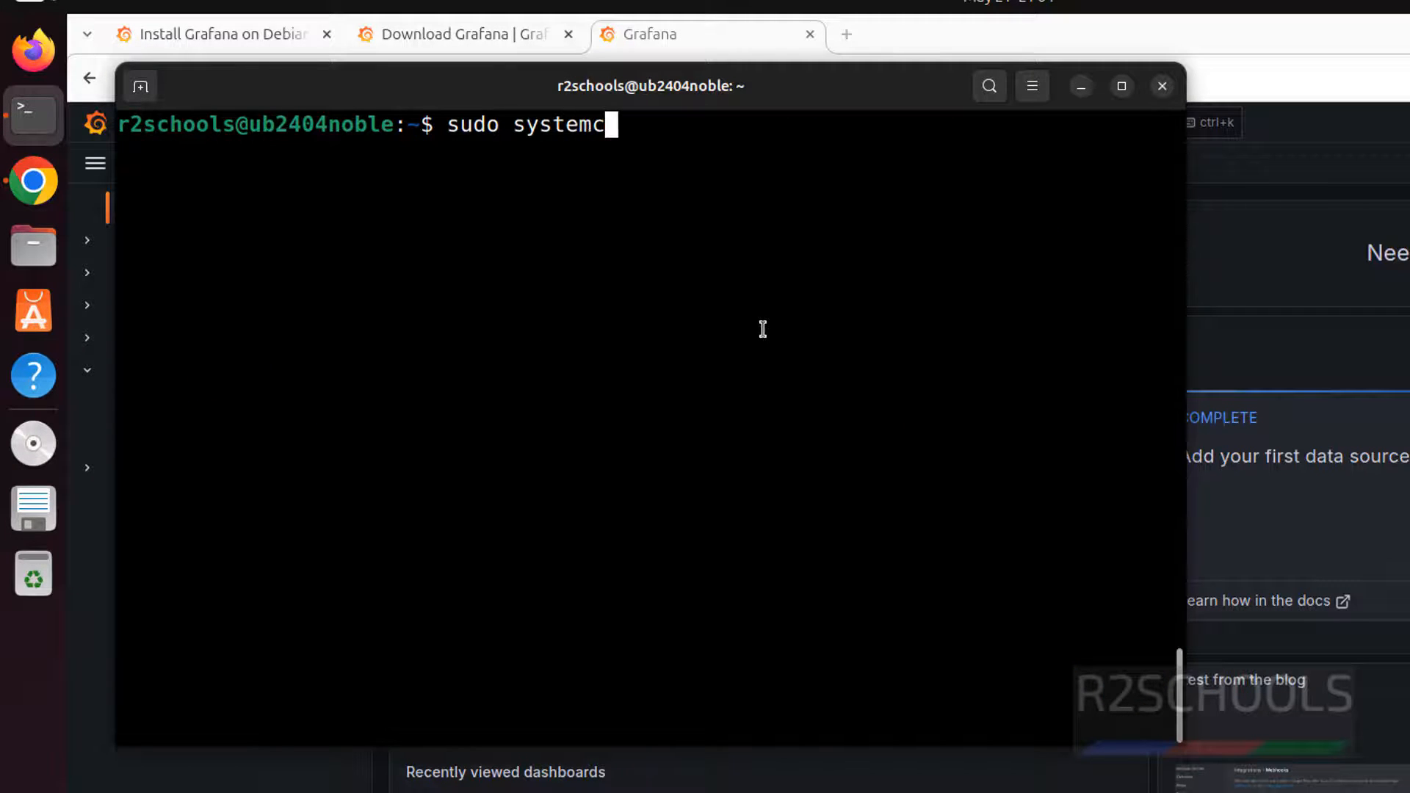
type("tl rest")
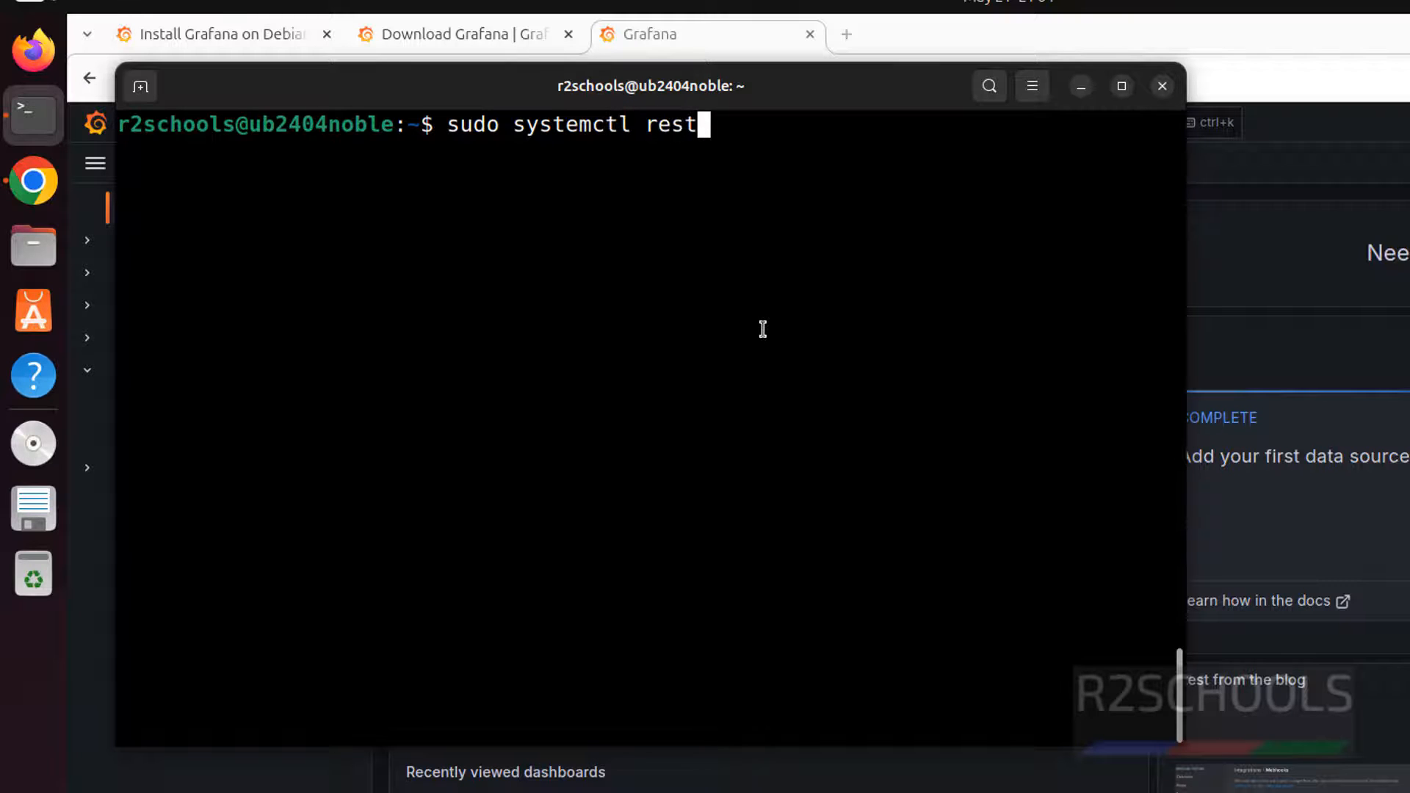
type("art grafana-")
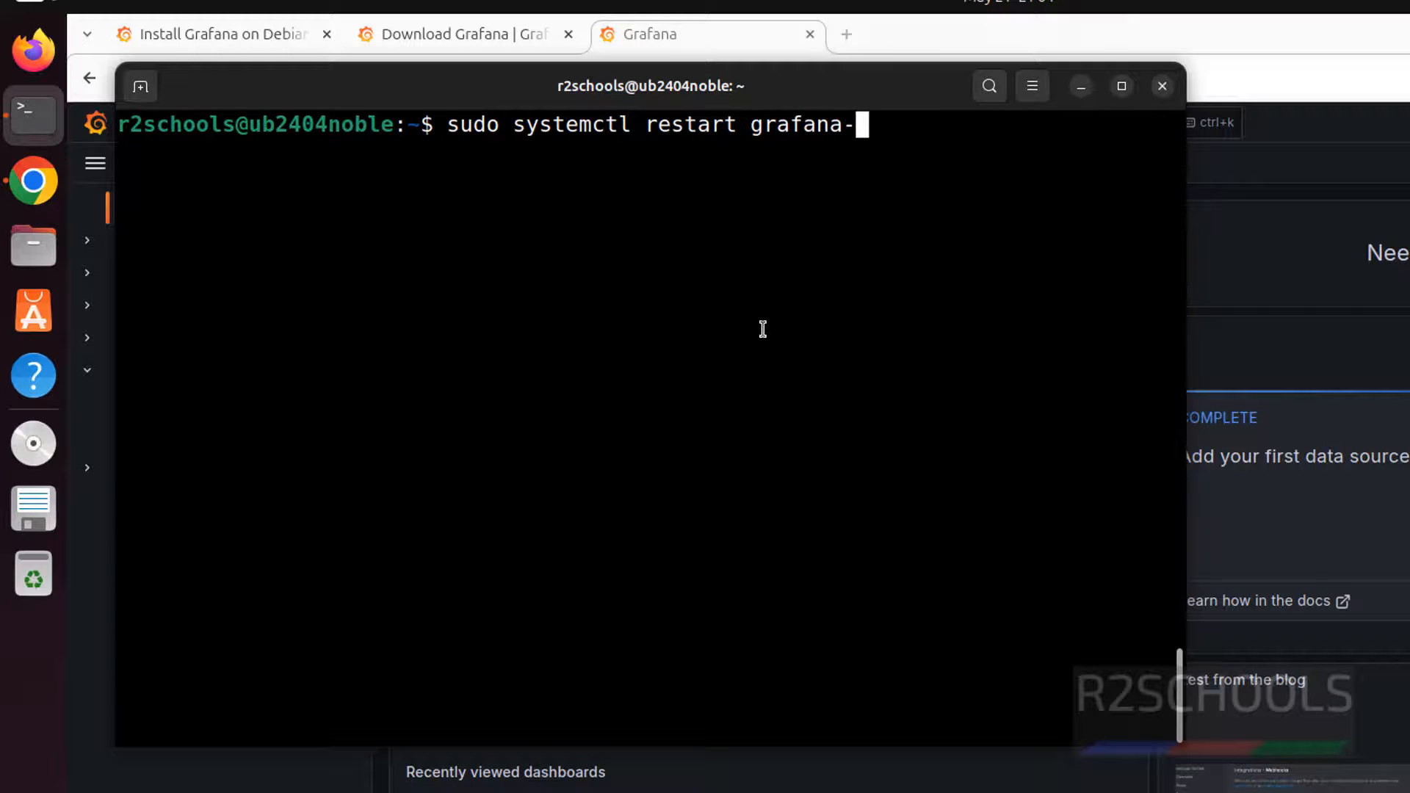
type("server.service")
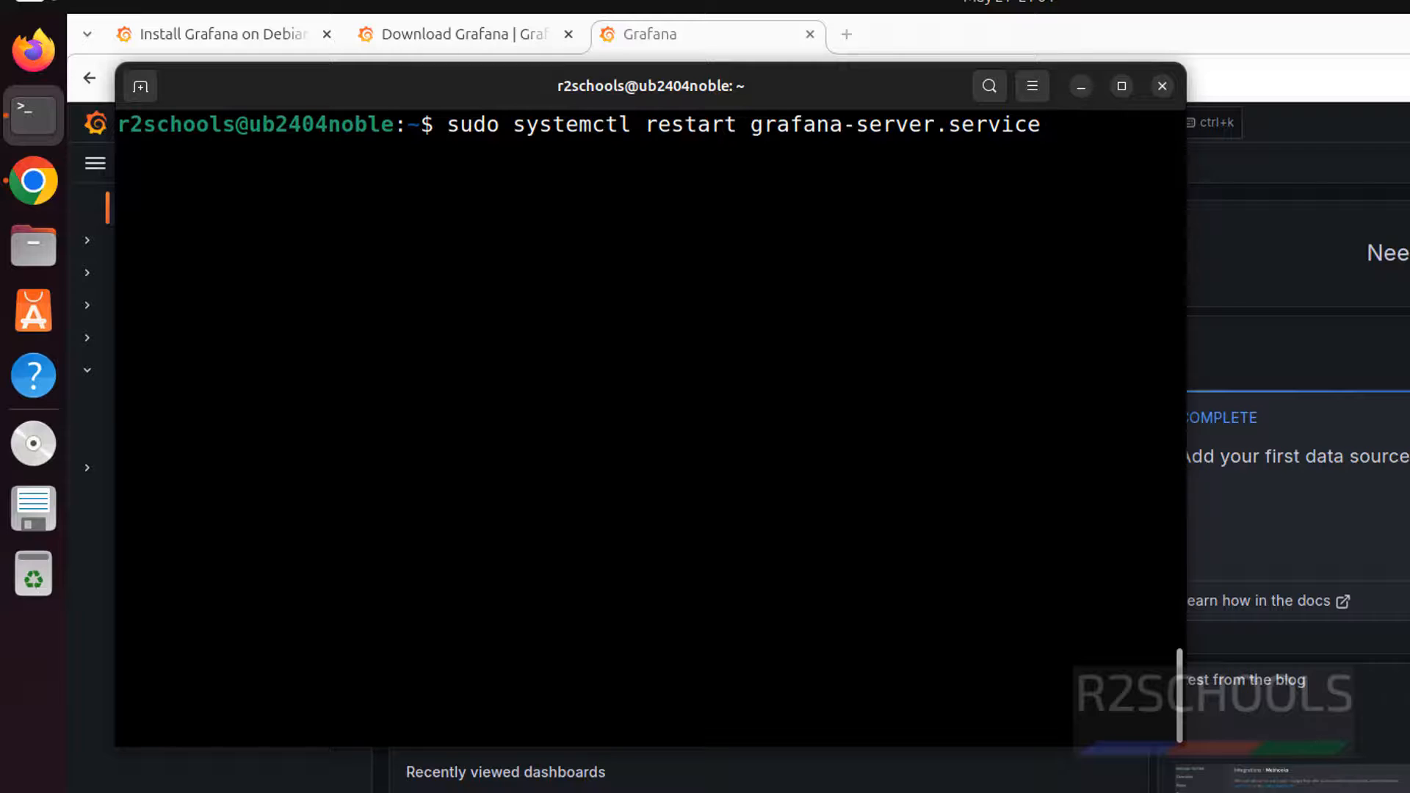
key("Return")
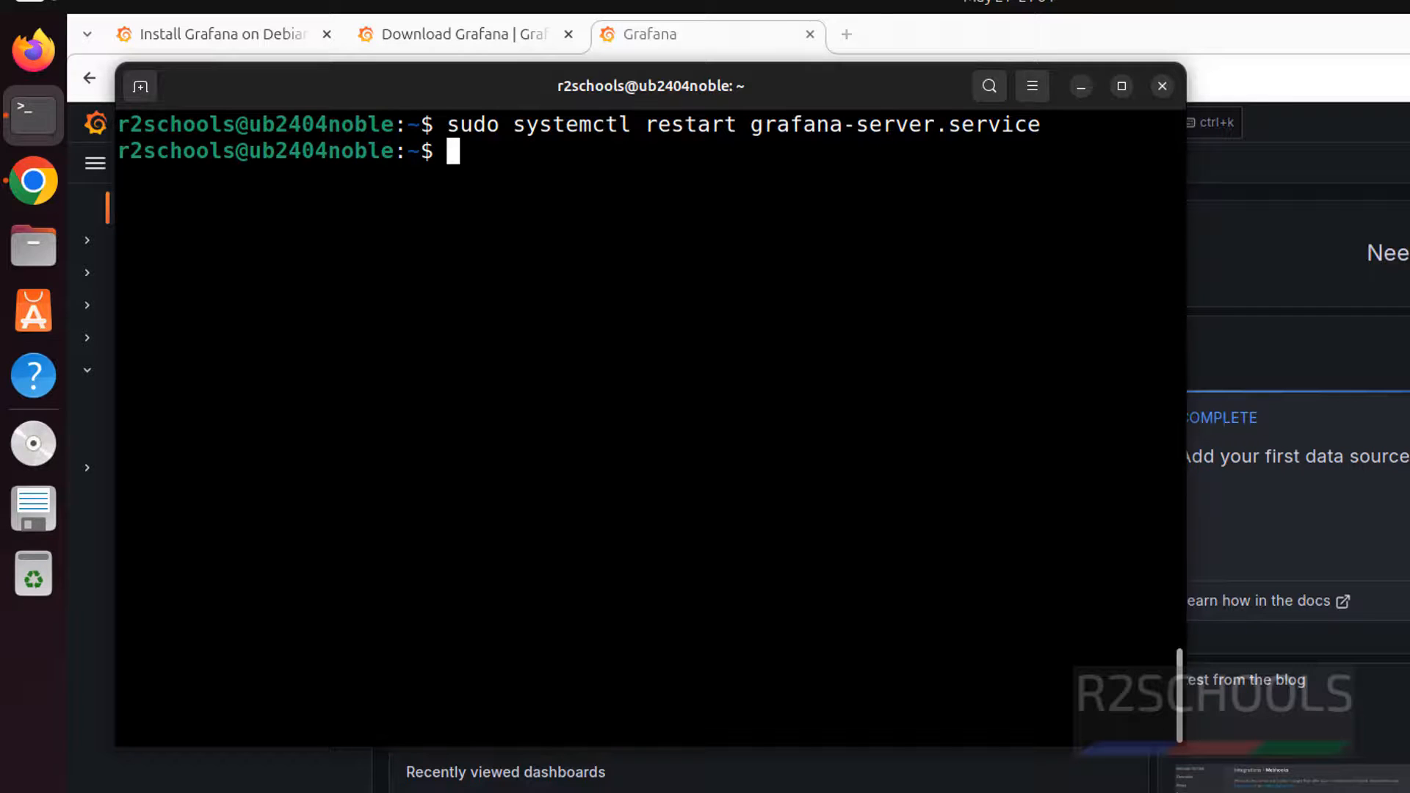
type("sudo systemctl status grafana-server.service")
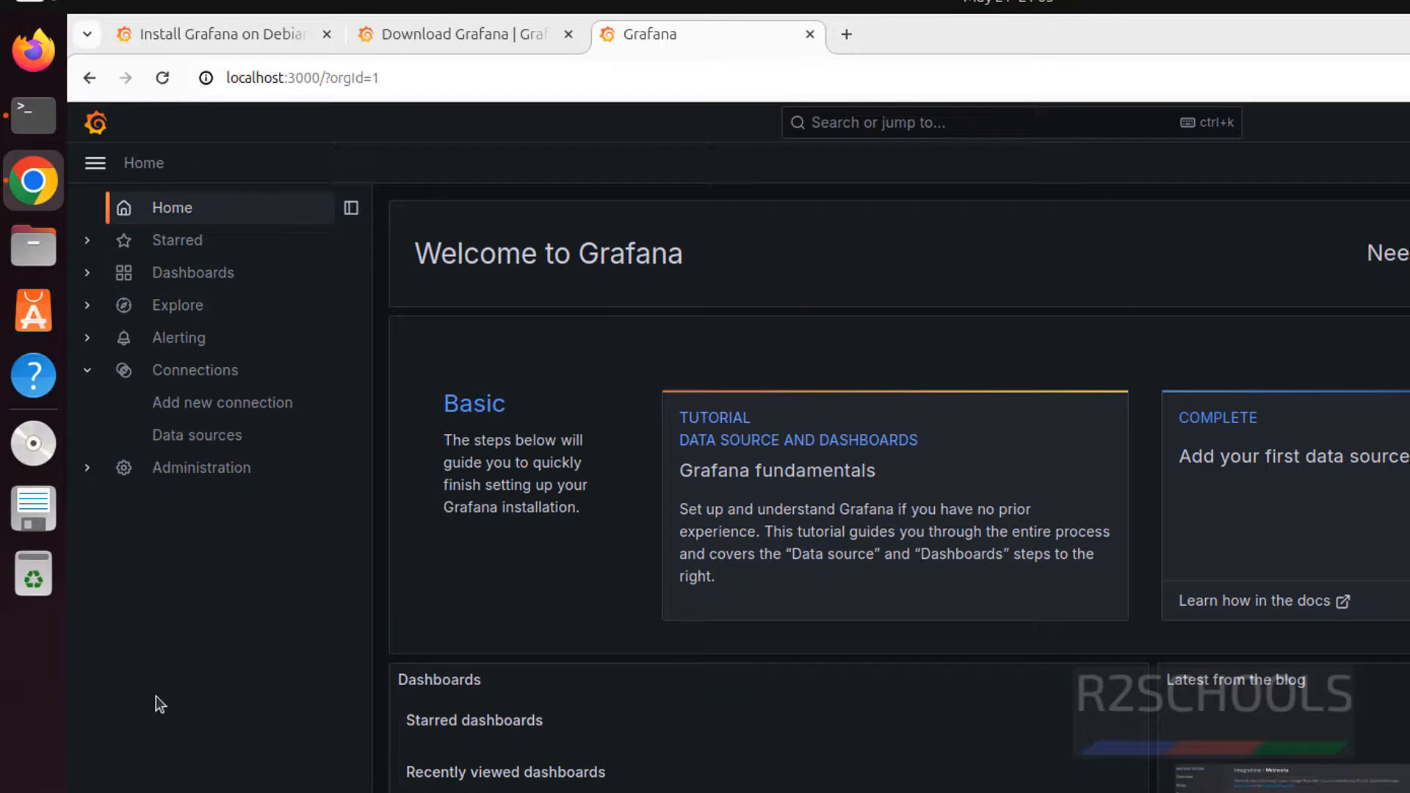
mouse_move(166, 701)
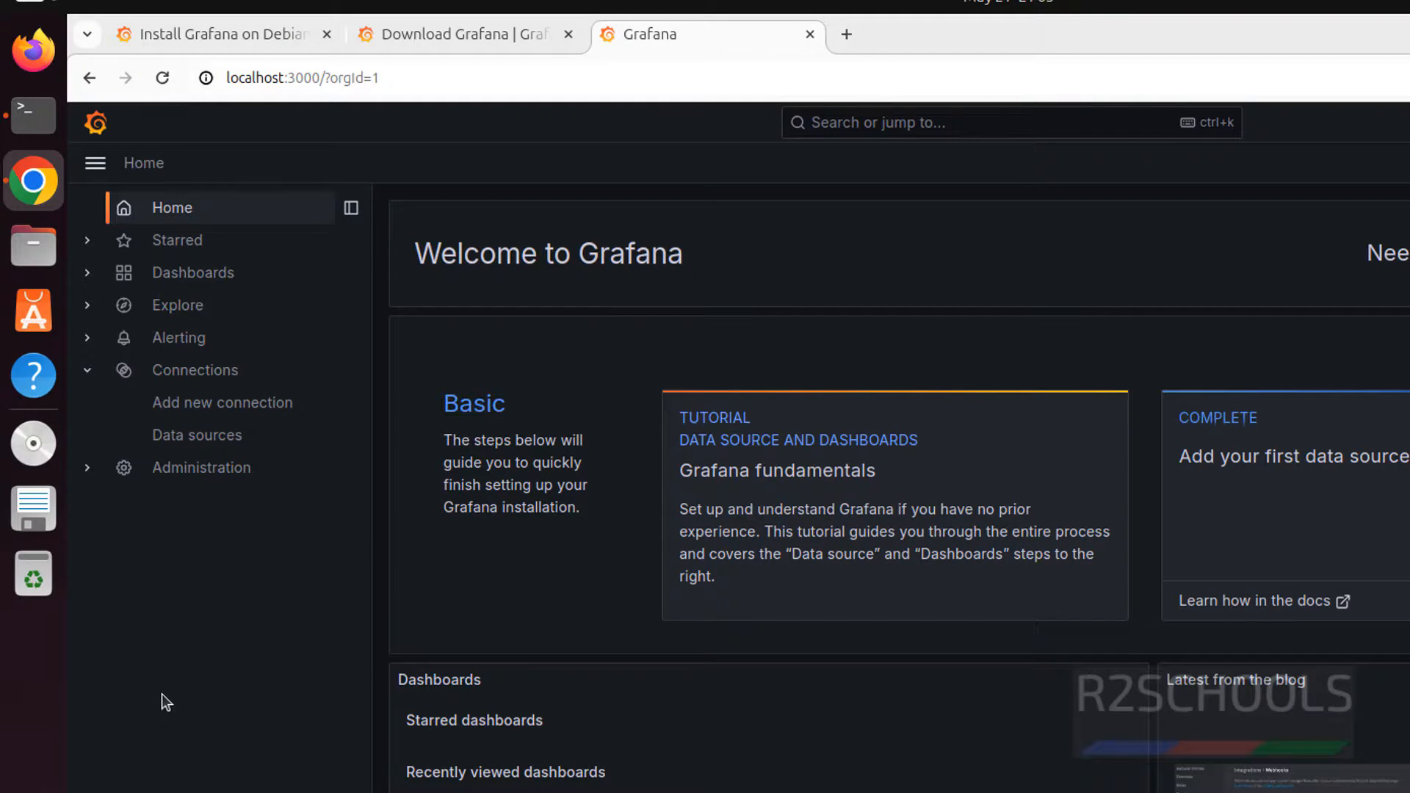